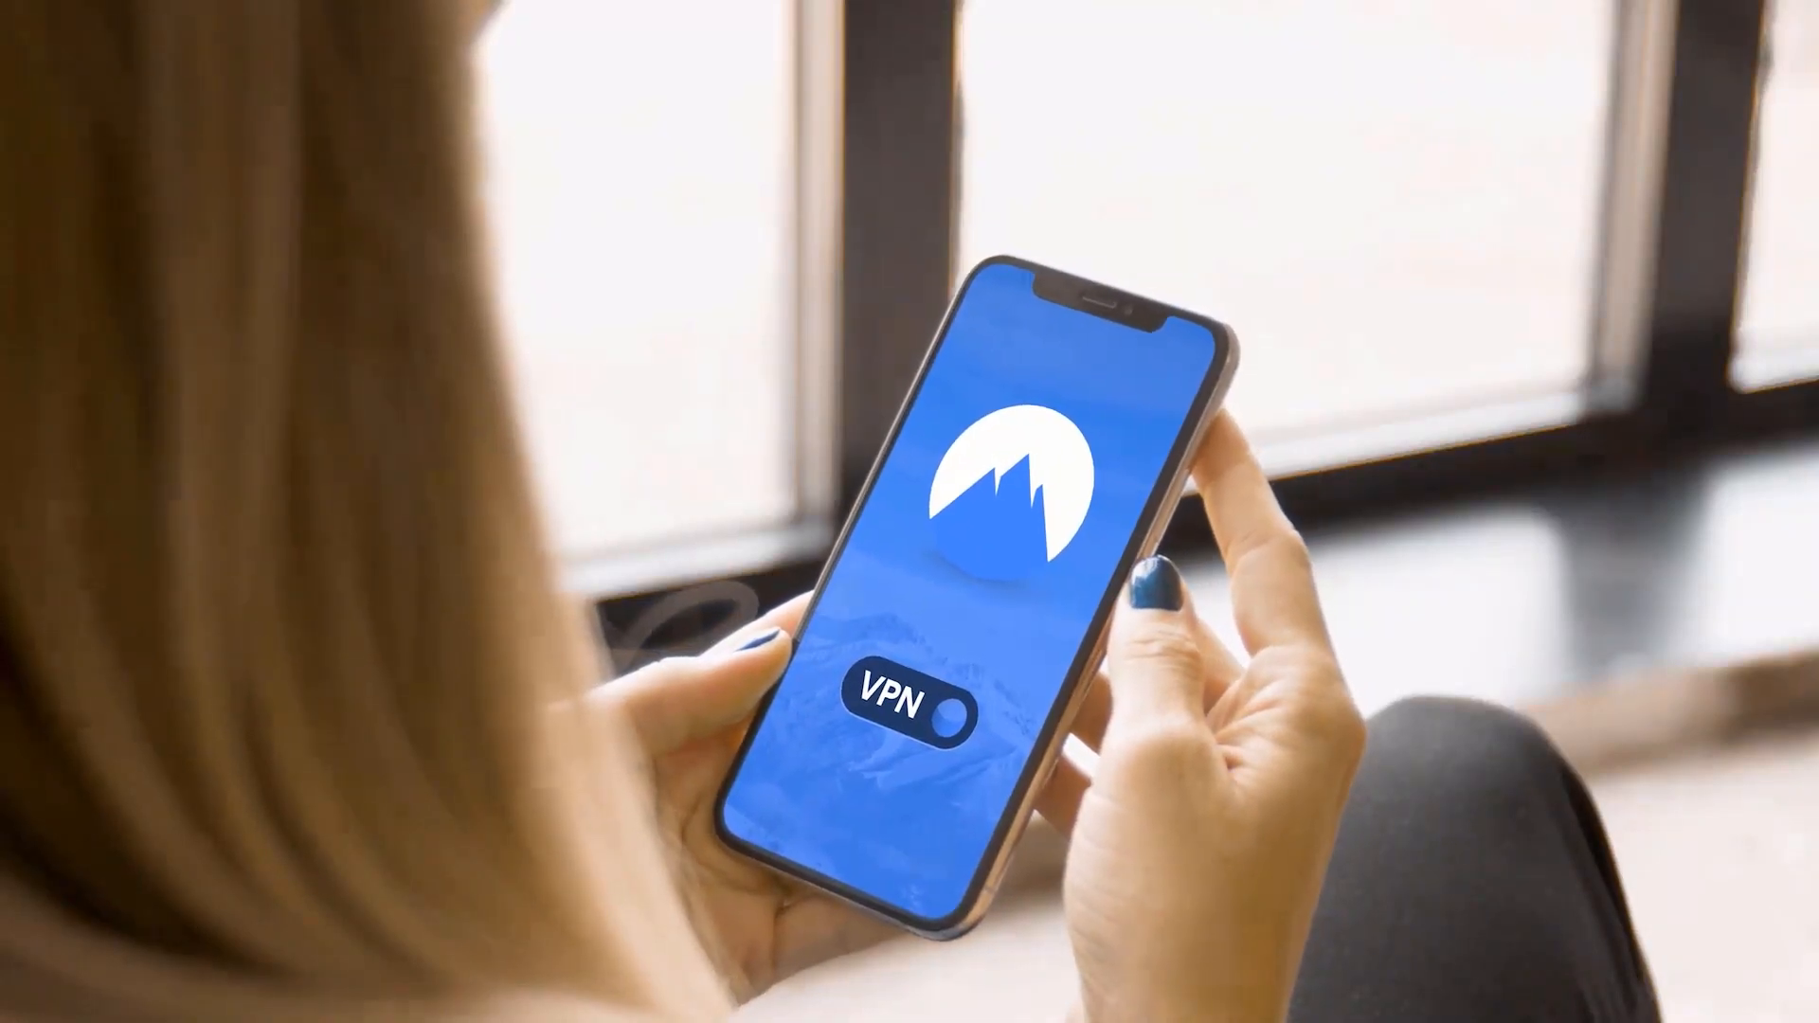
# Open the VPN page under Network & internet's Advanced options
pyautogui.click(951, 705)
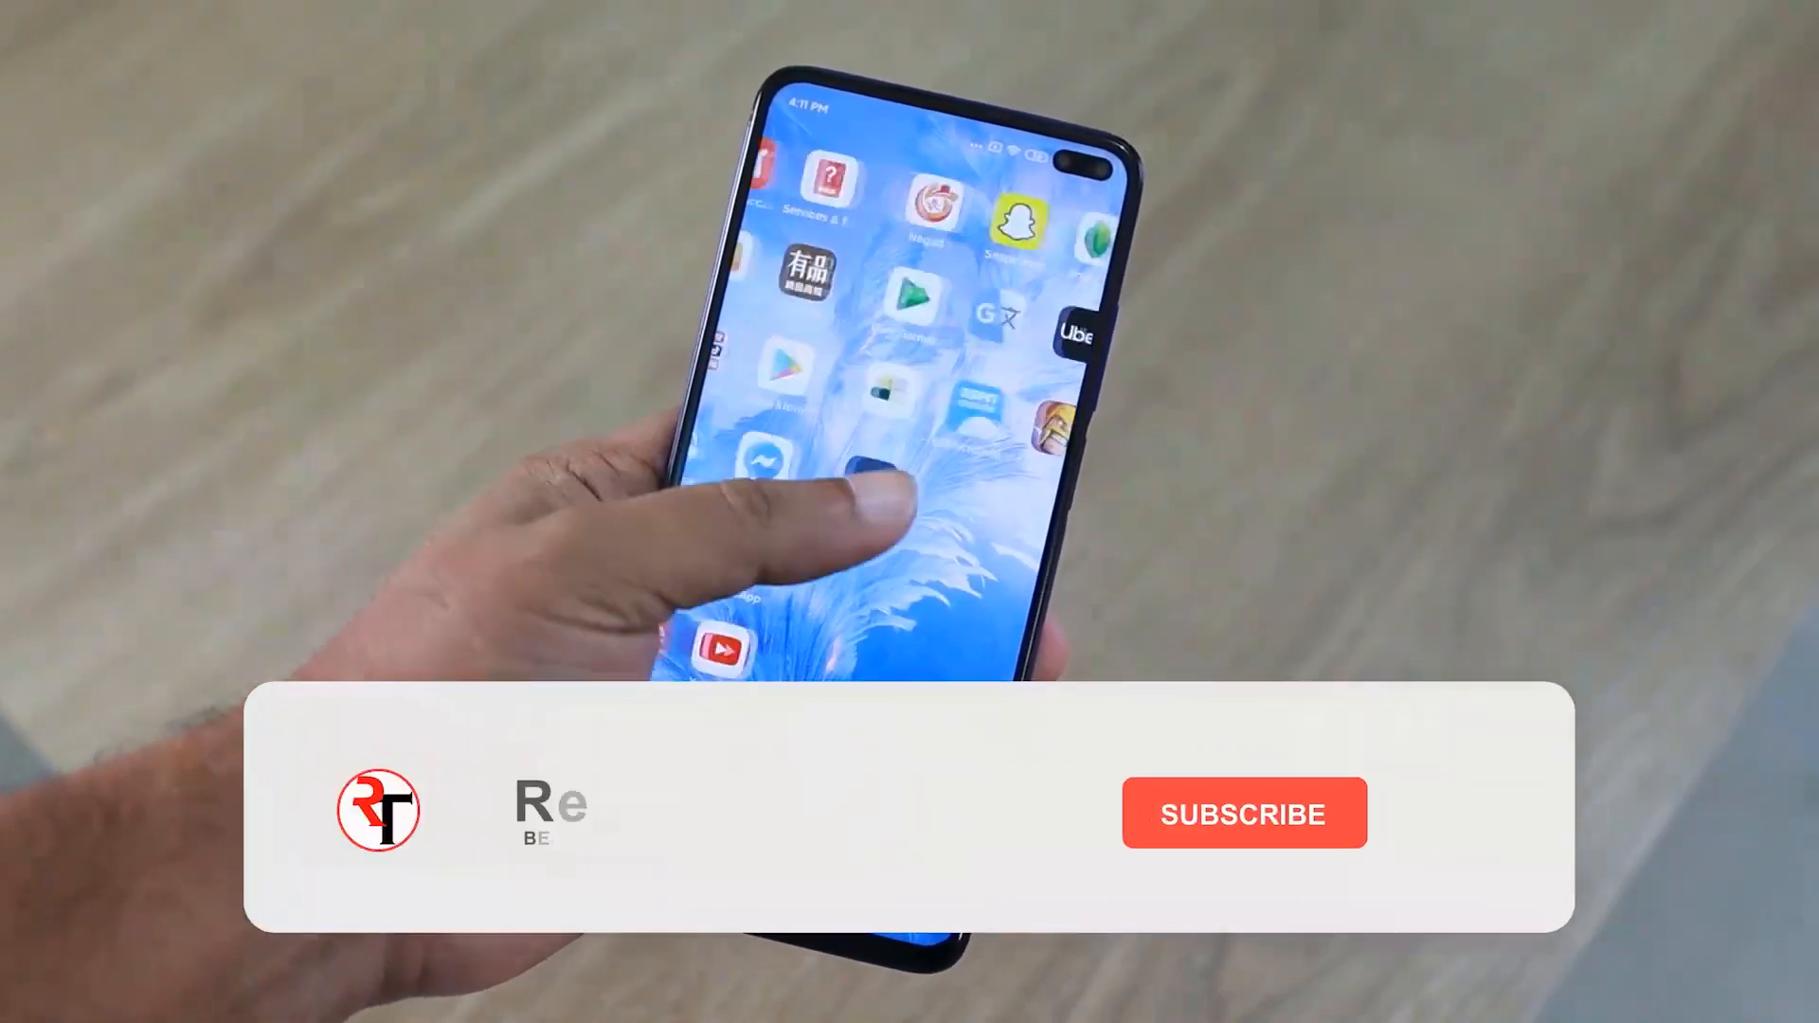
pyautogui.click(1244, 812)
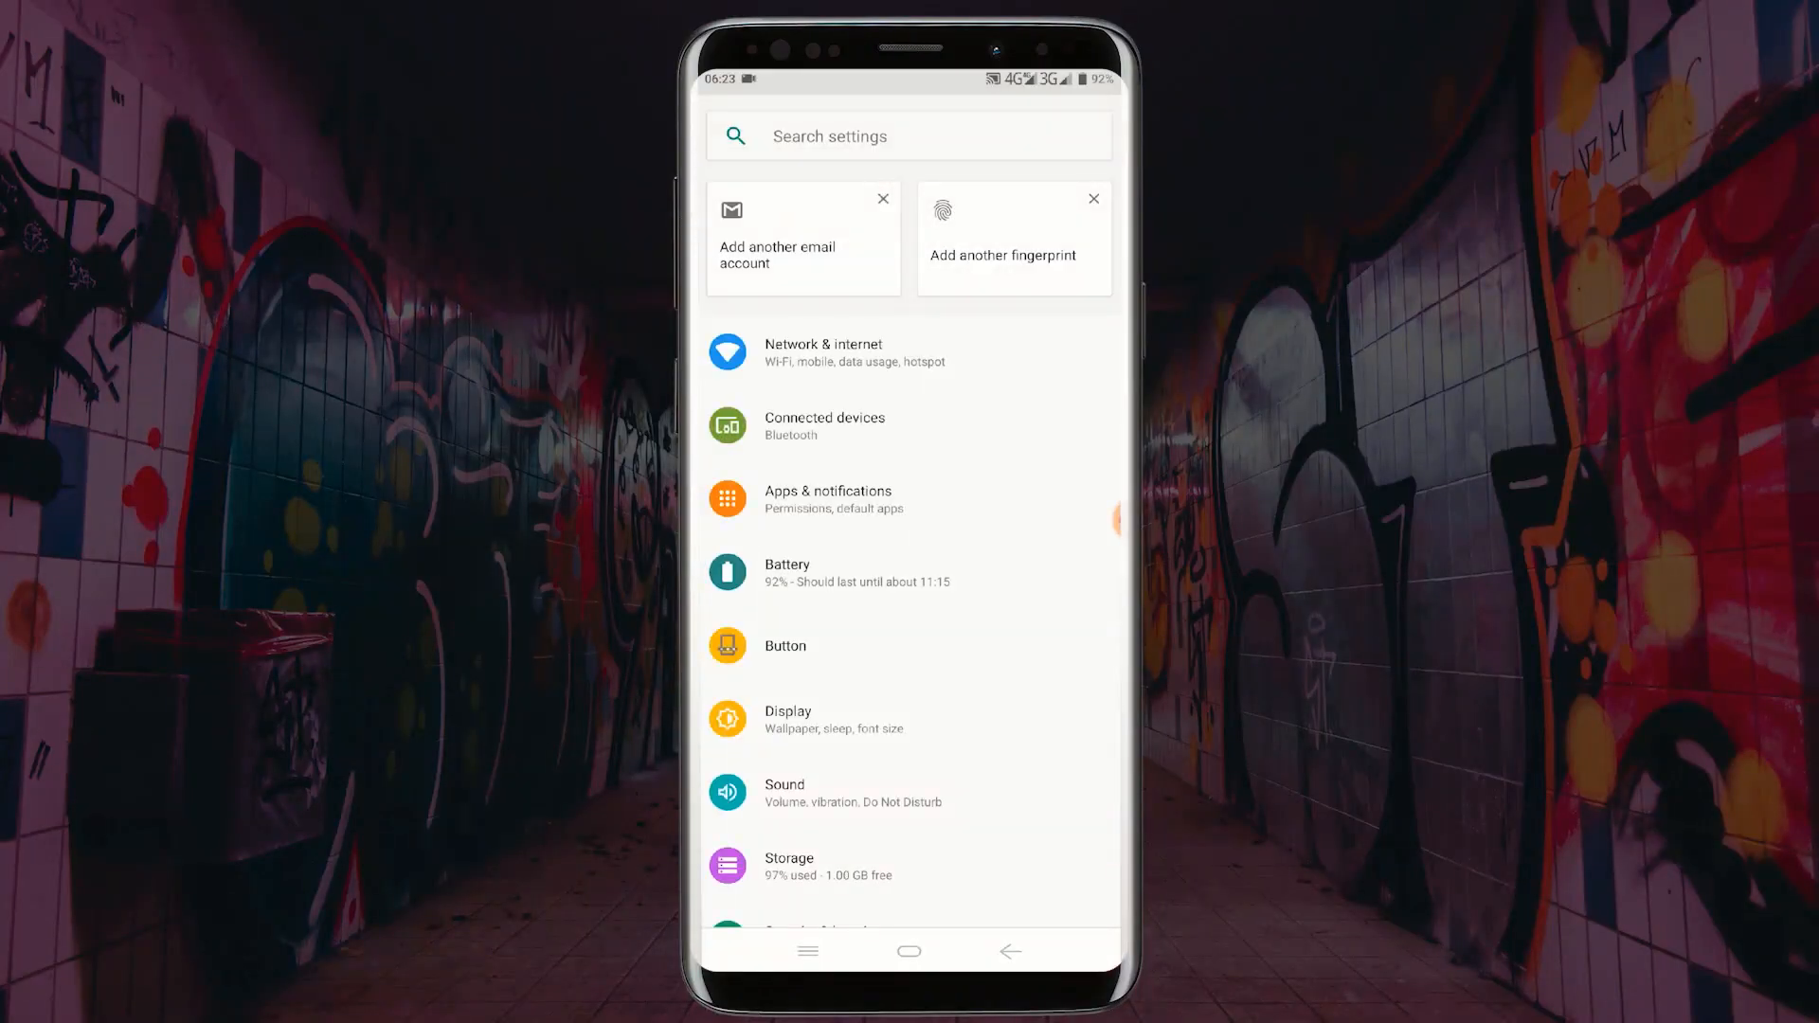
pyautogui.click(822, 352)
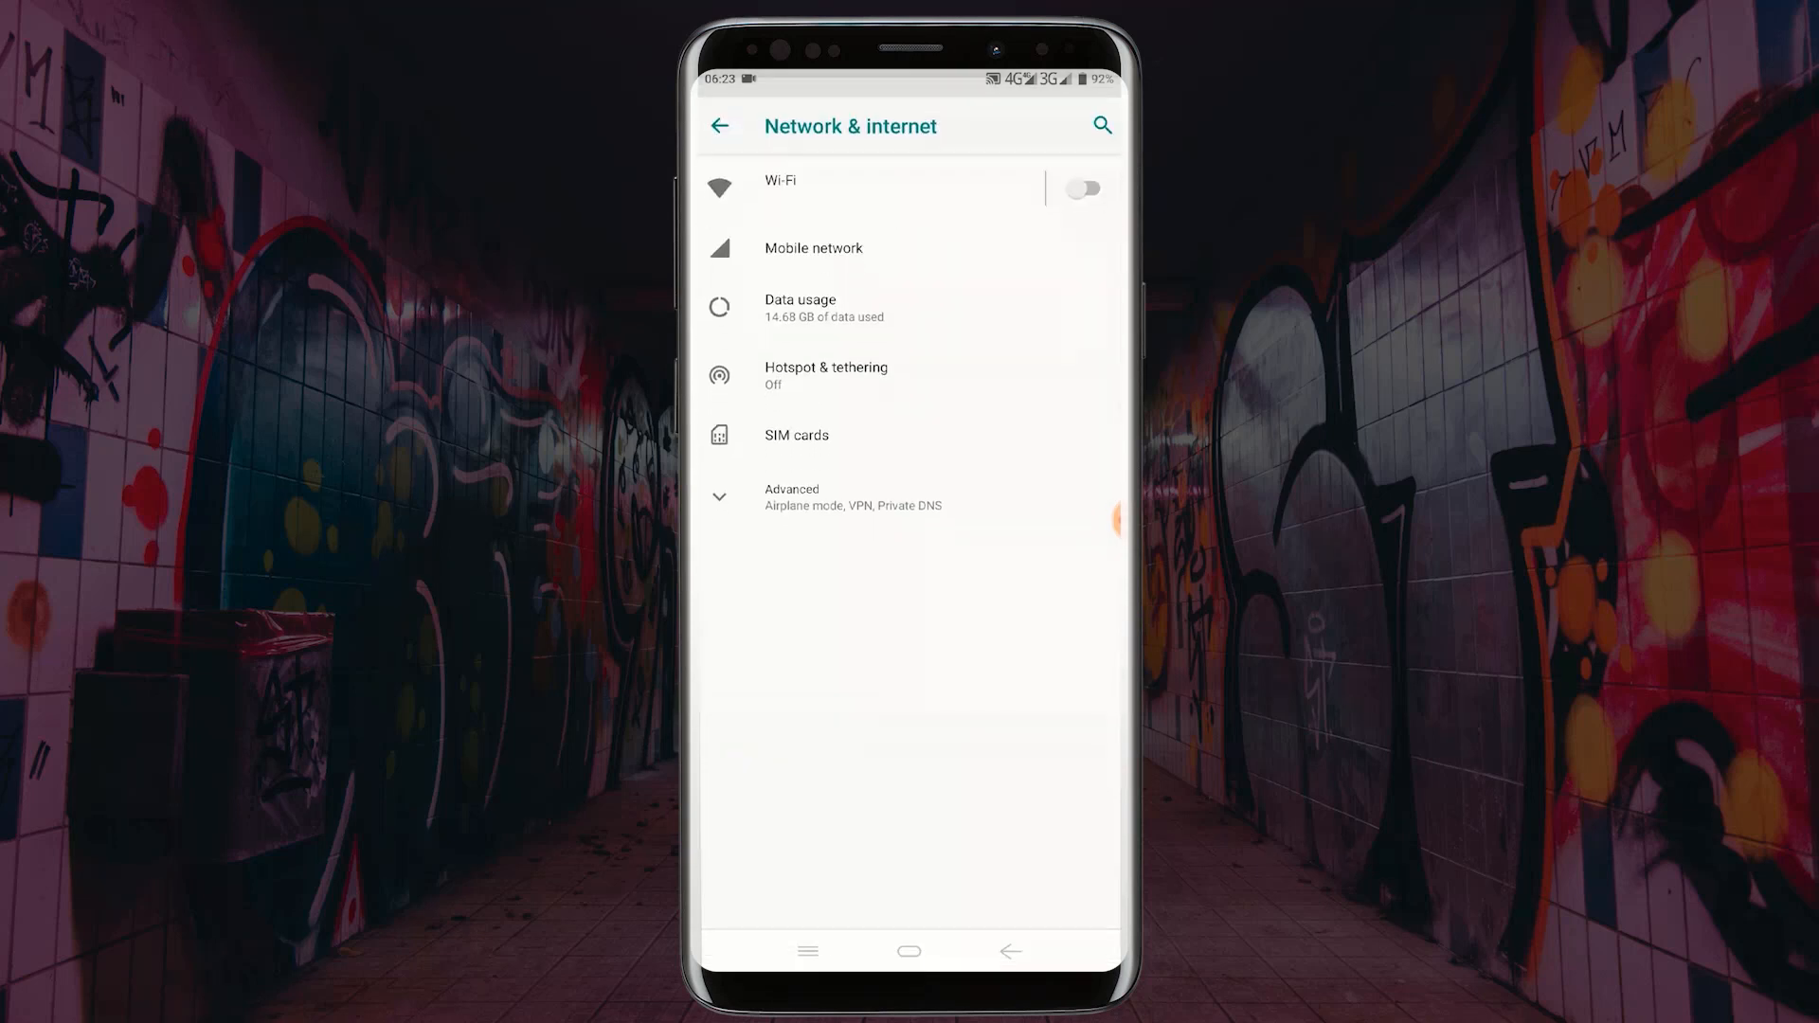
pyautogui.click(864, 497)
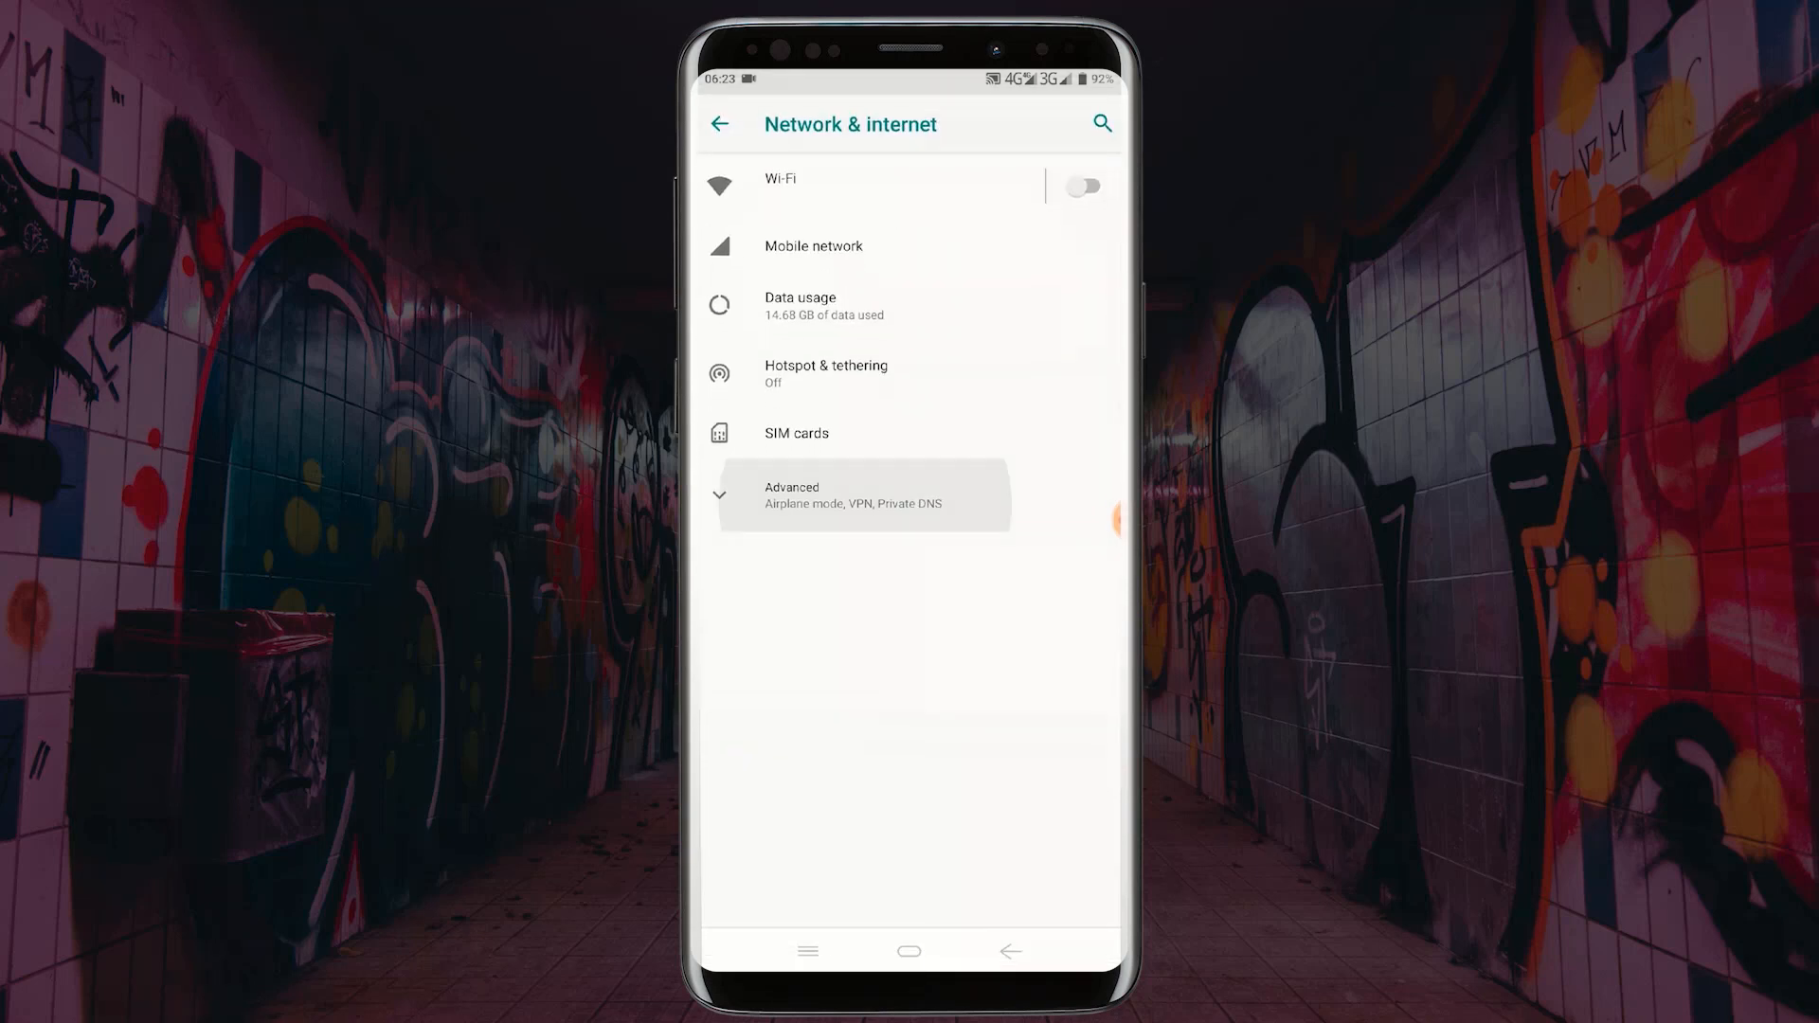
pyautogui.click(863, 495)
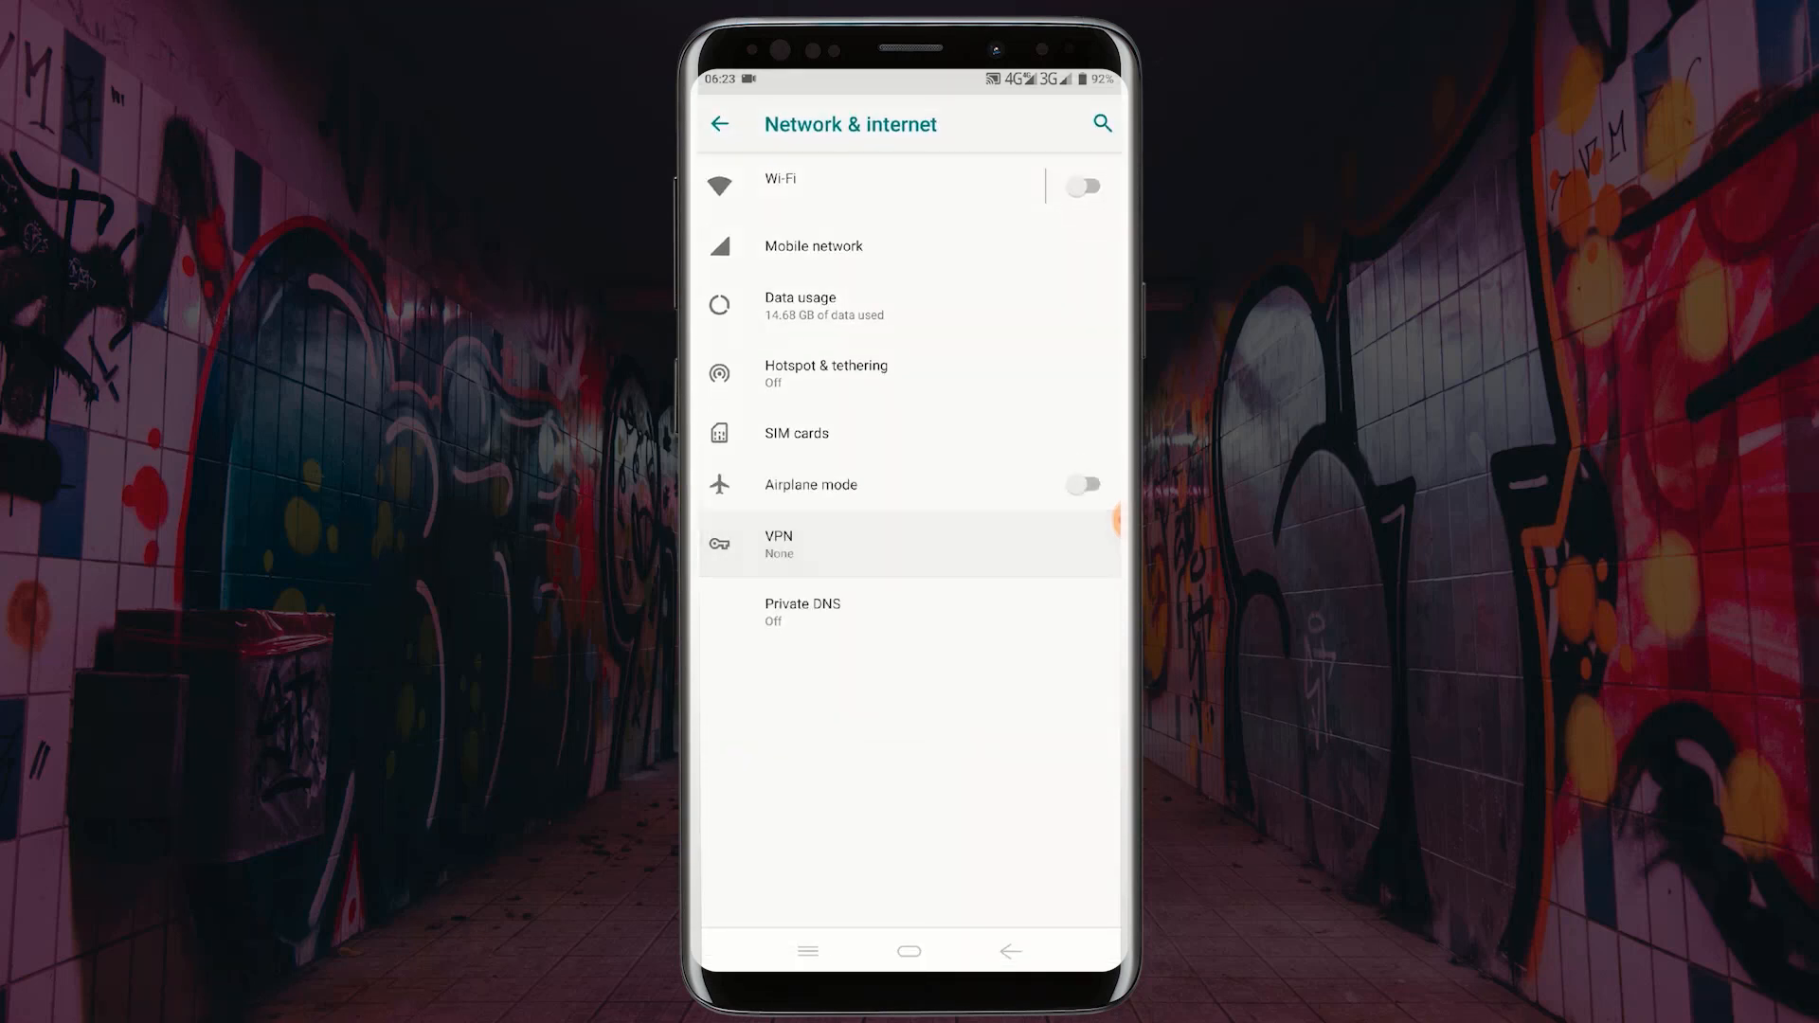
pyautogui.click(779, 544)
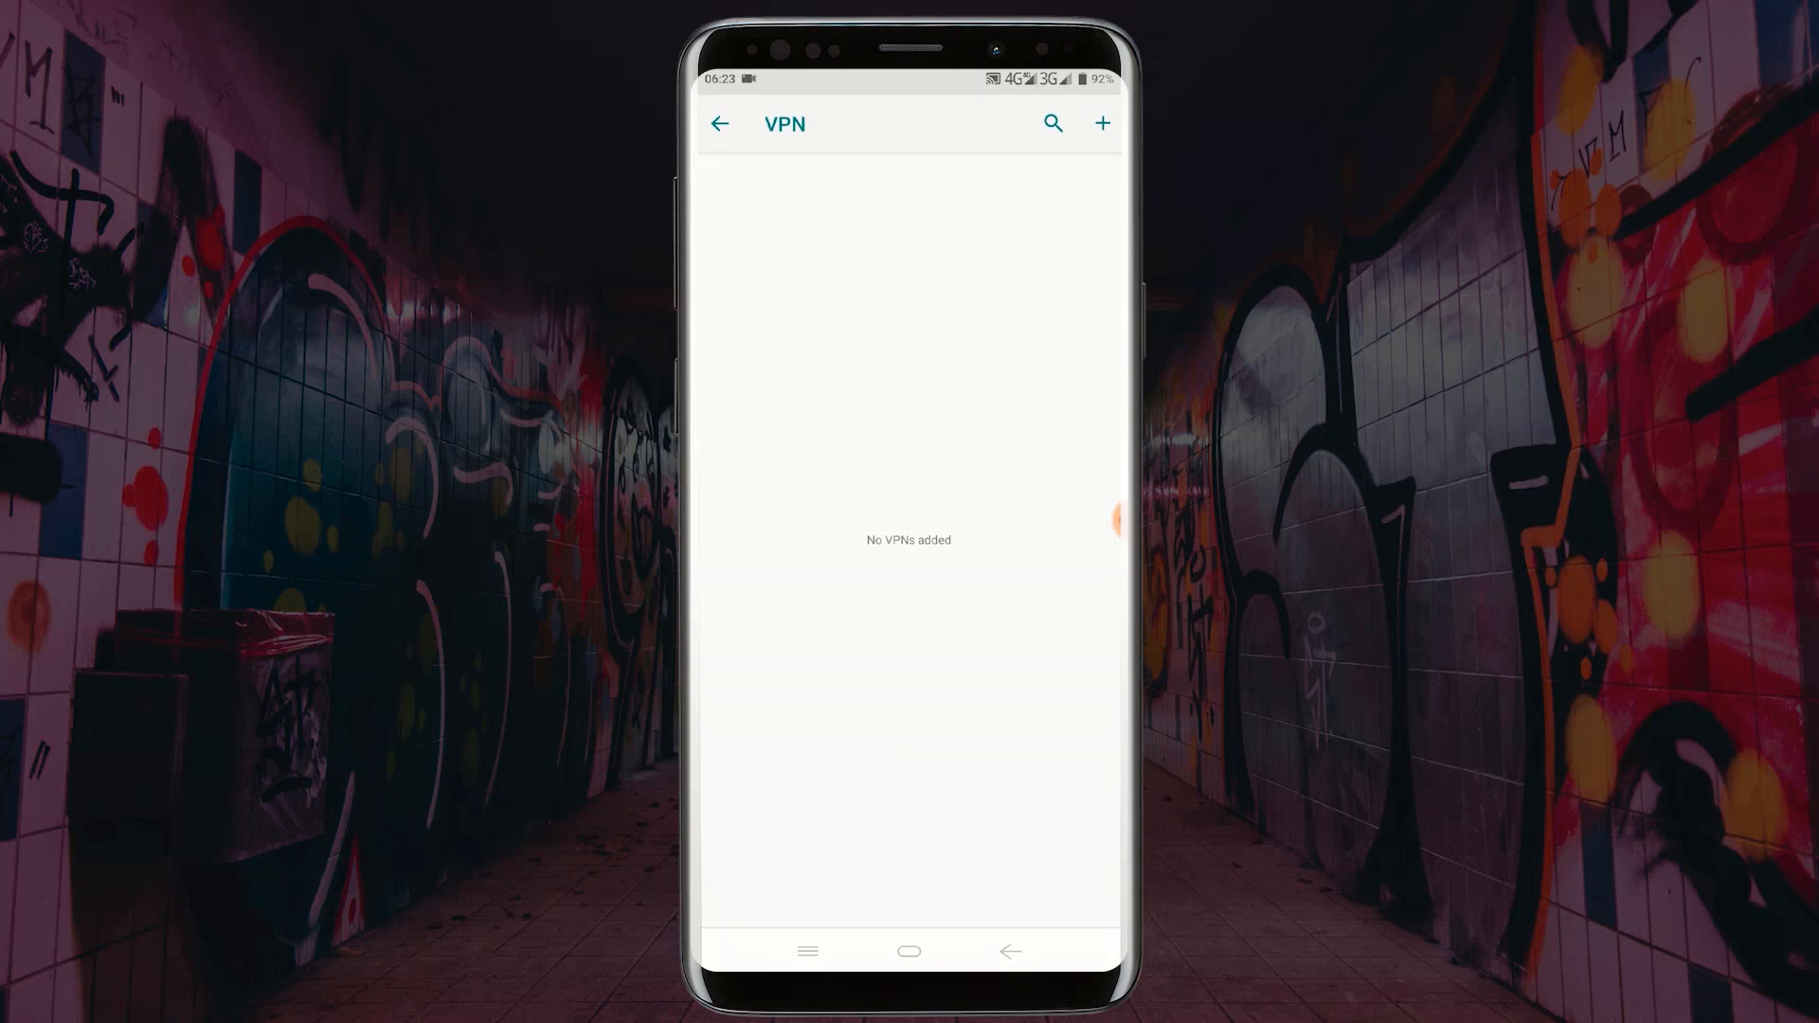
# Return to the main settings list, search settings for 'vpn', and open the result
pyautogui.click(719, 124)
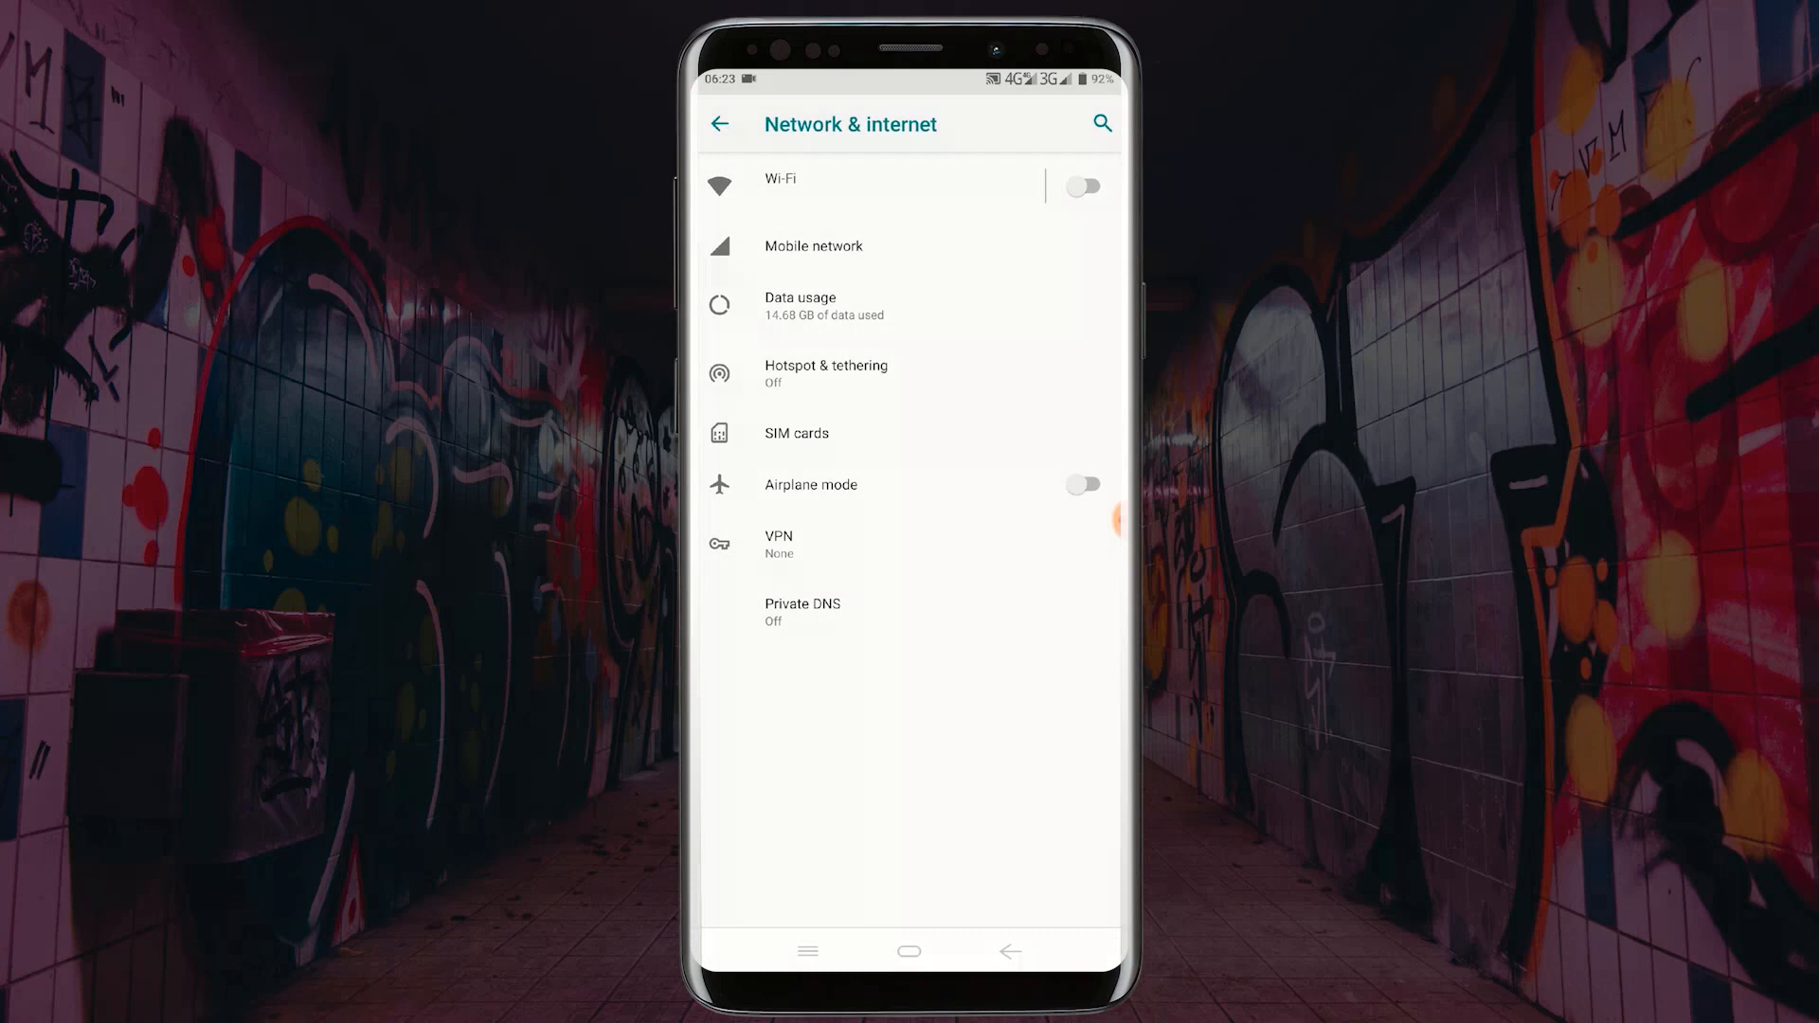
pyautogui.click(719, 124)
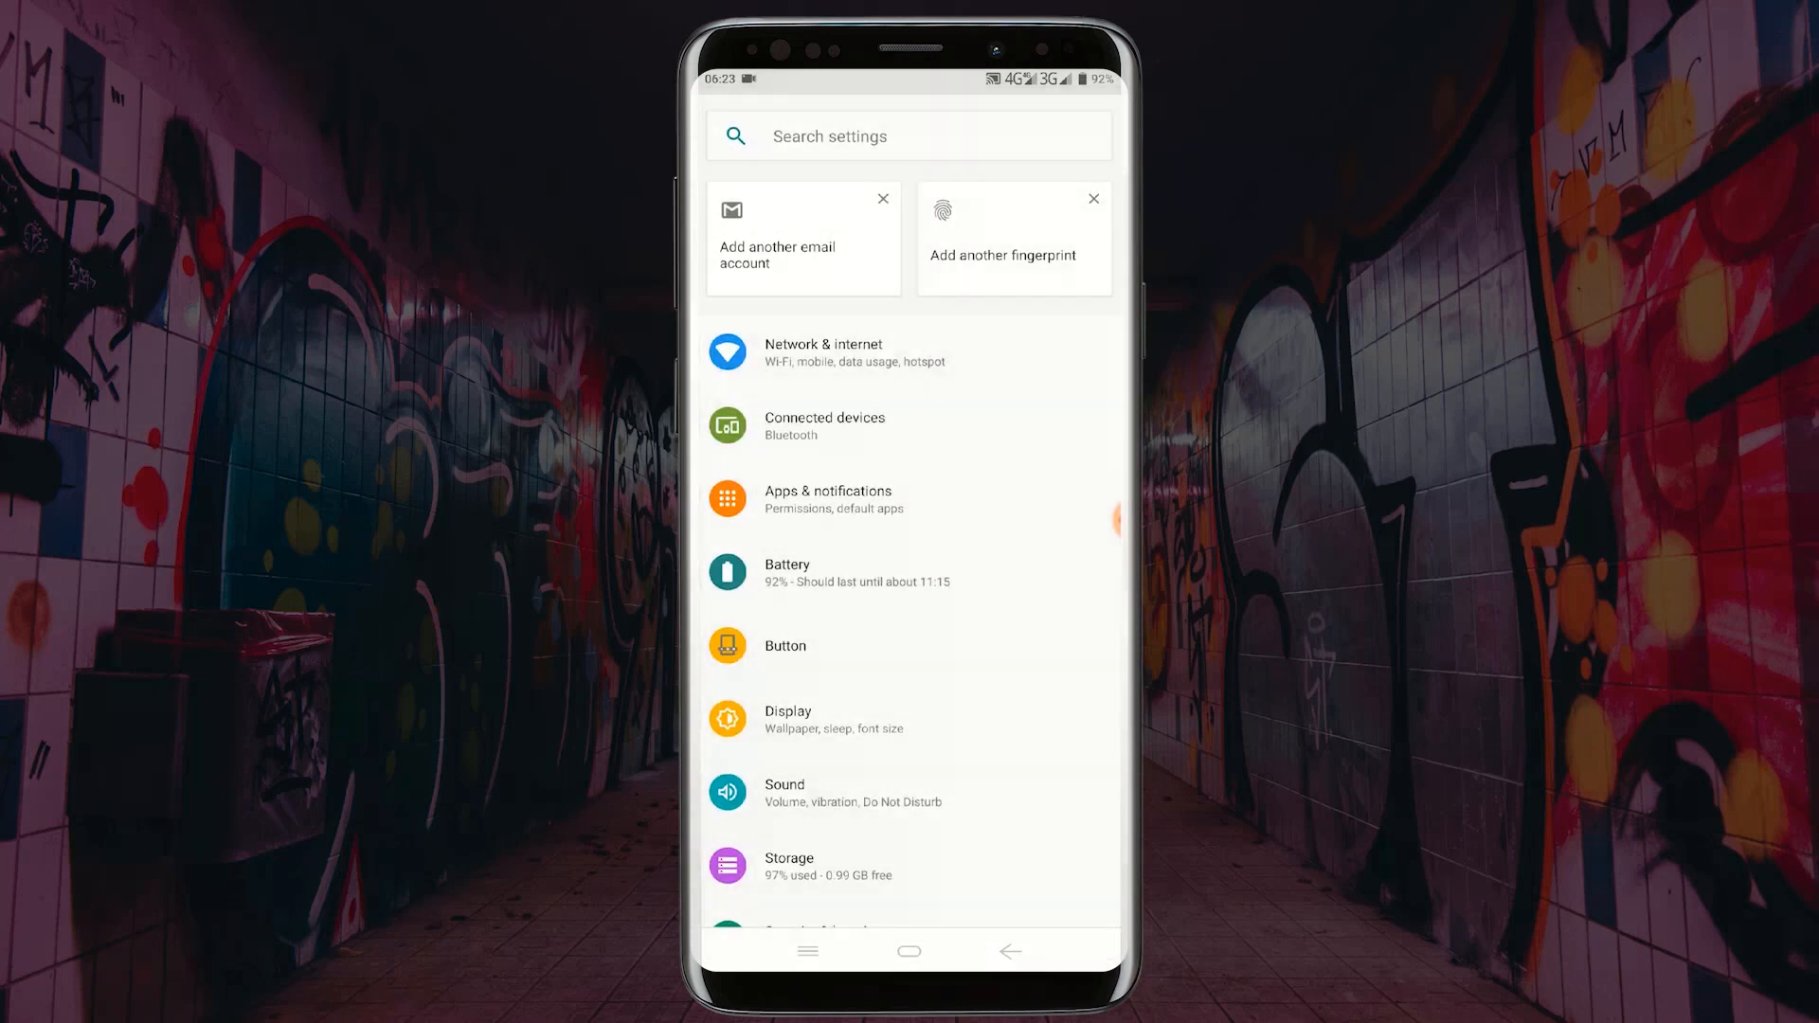
pyautogui.click(909, 136)
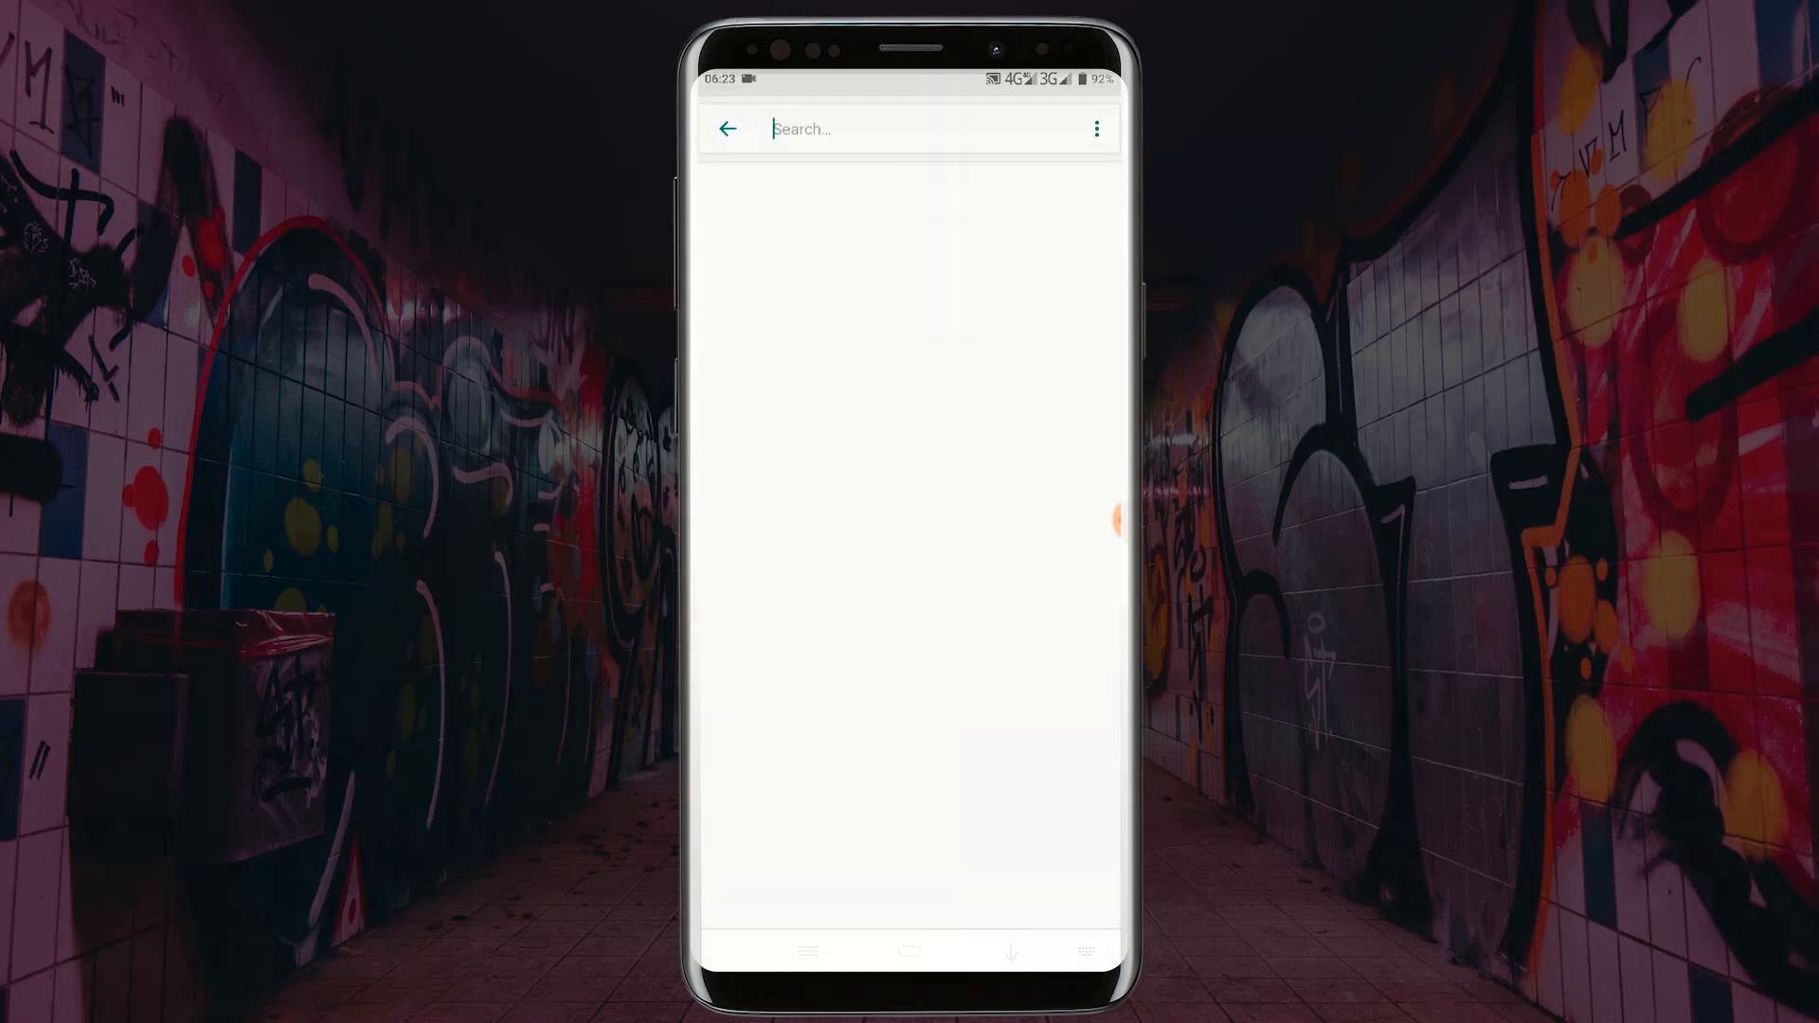
pyautogui.write('vpn')
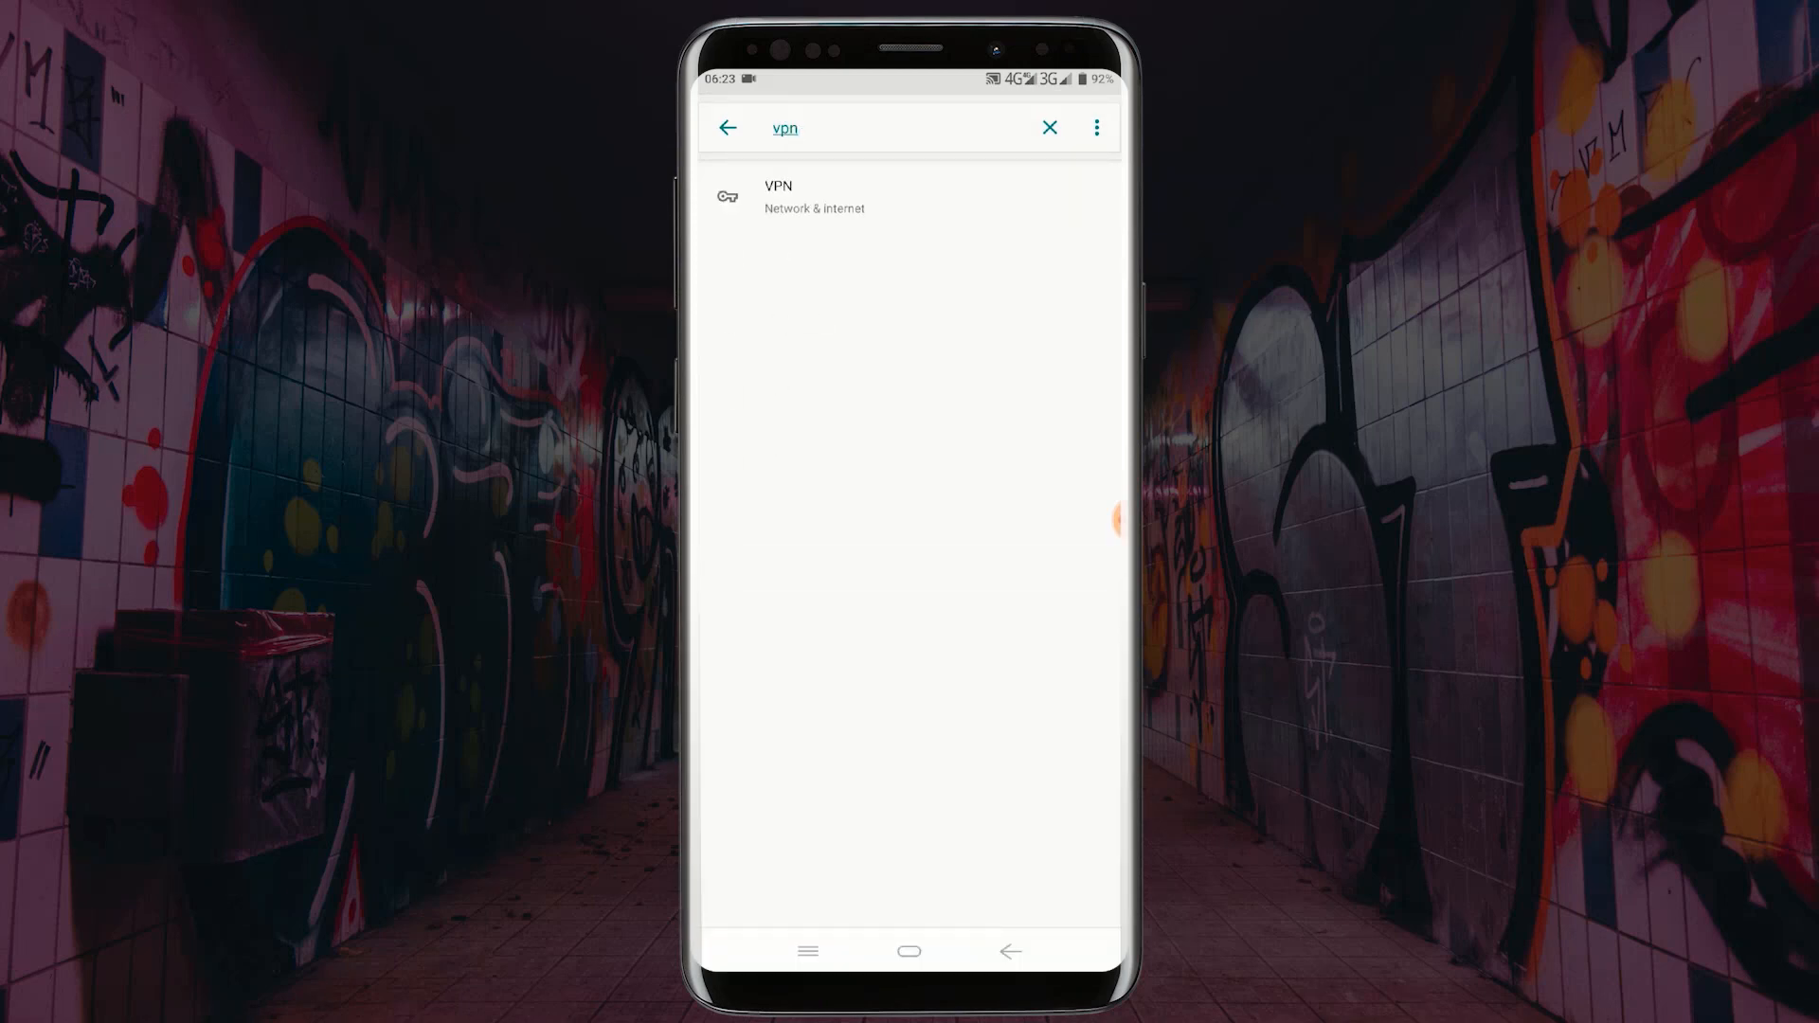
pyautogui.click(812, 196)
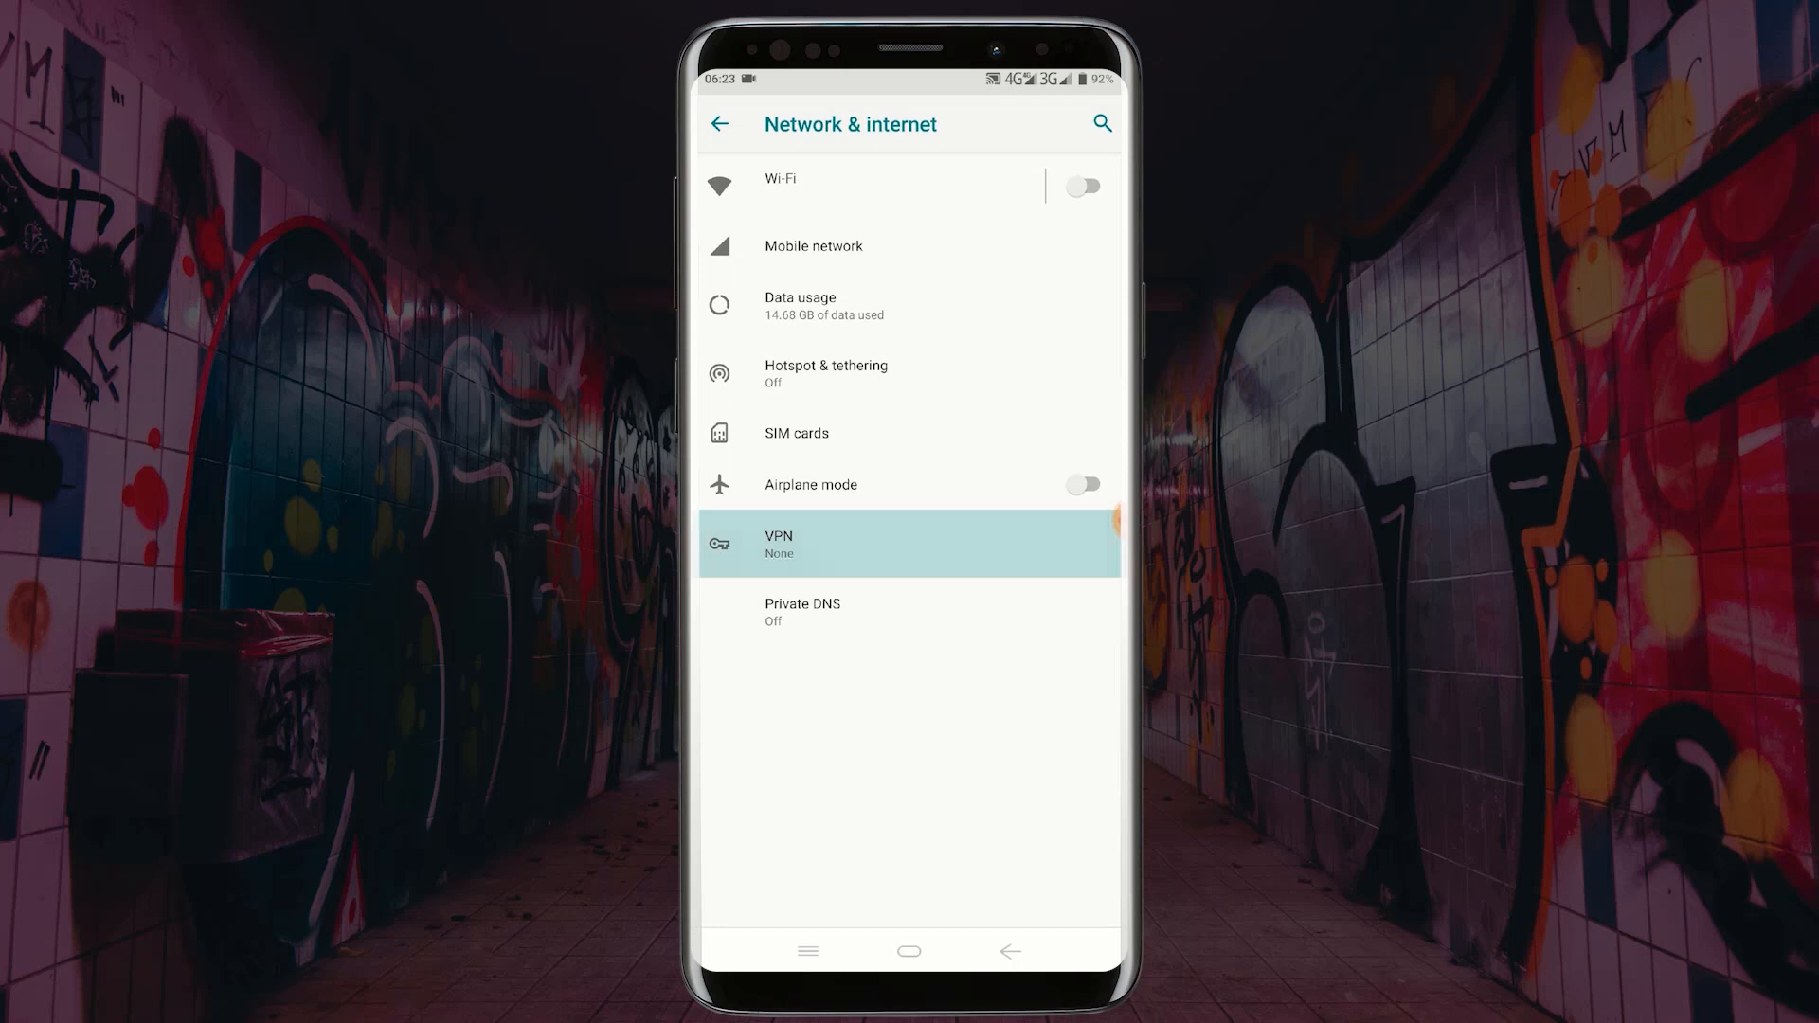
# Add a new VPN profile named RedTECH with type L2TP/IPSec PSK
pyautogui.click(910, 543)
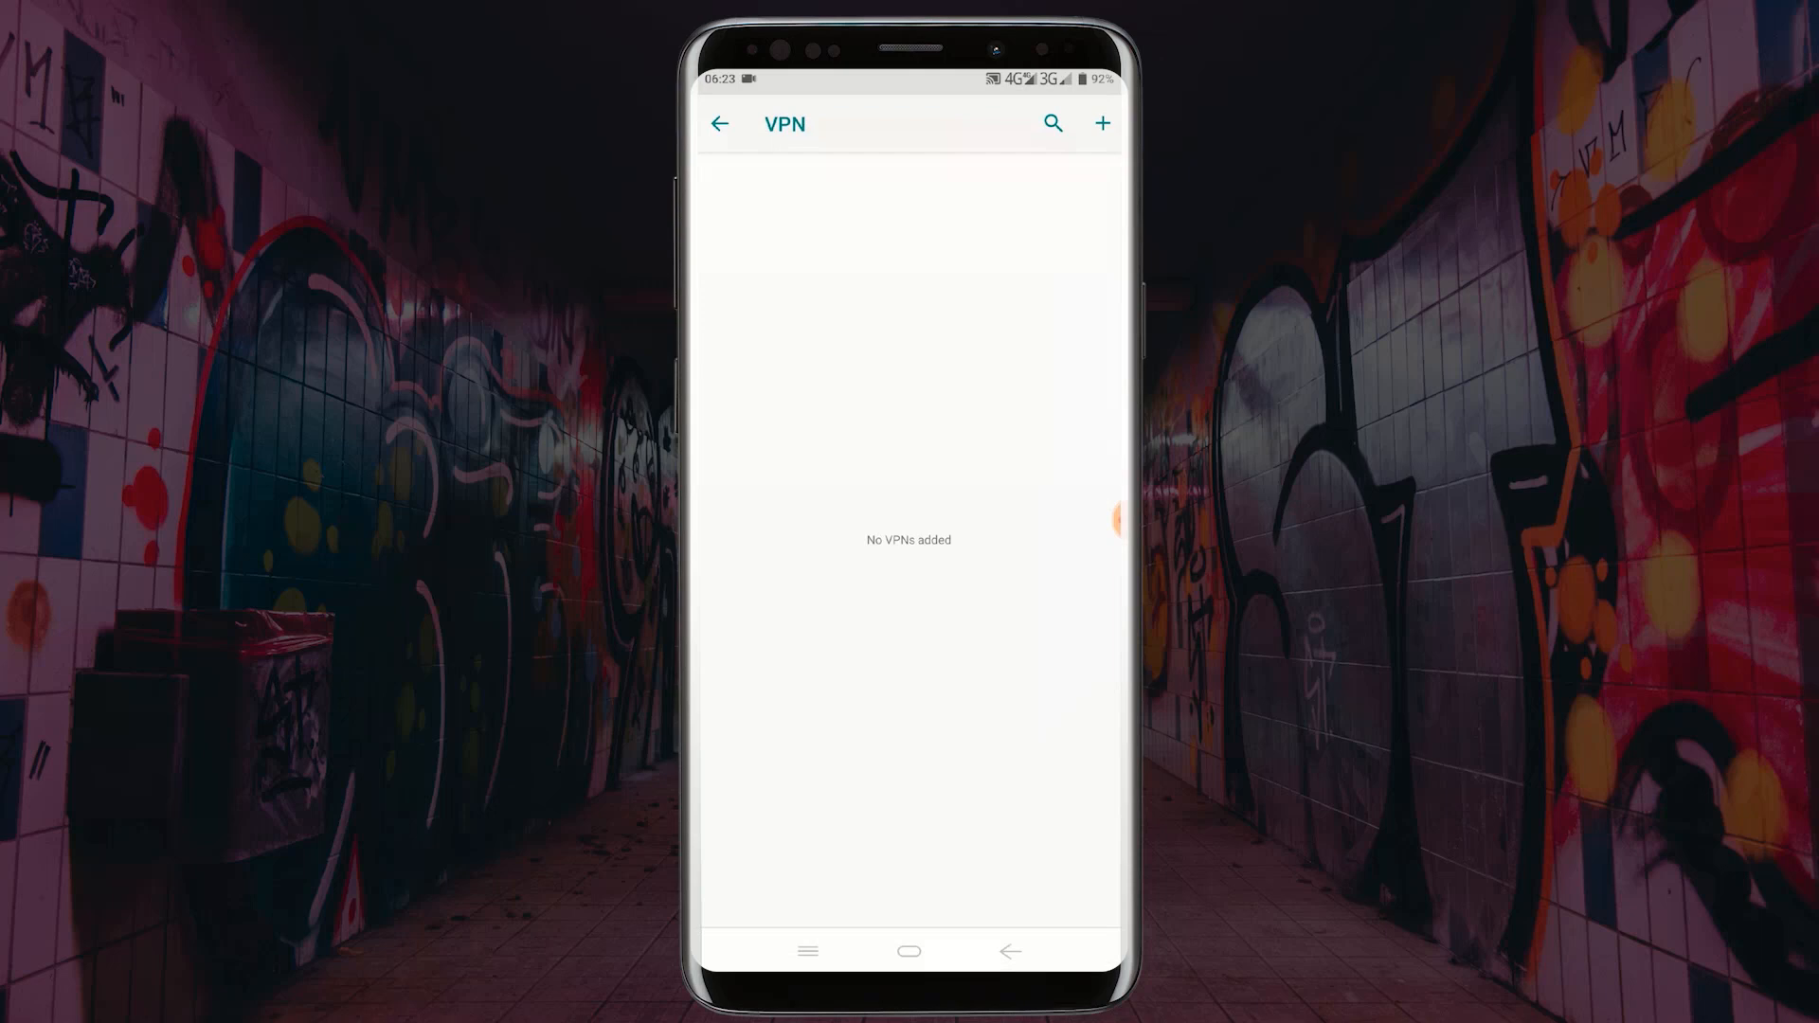
pyautogui.click(1101, 124)
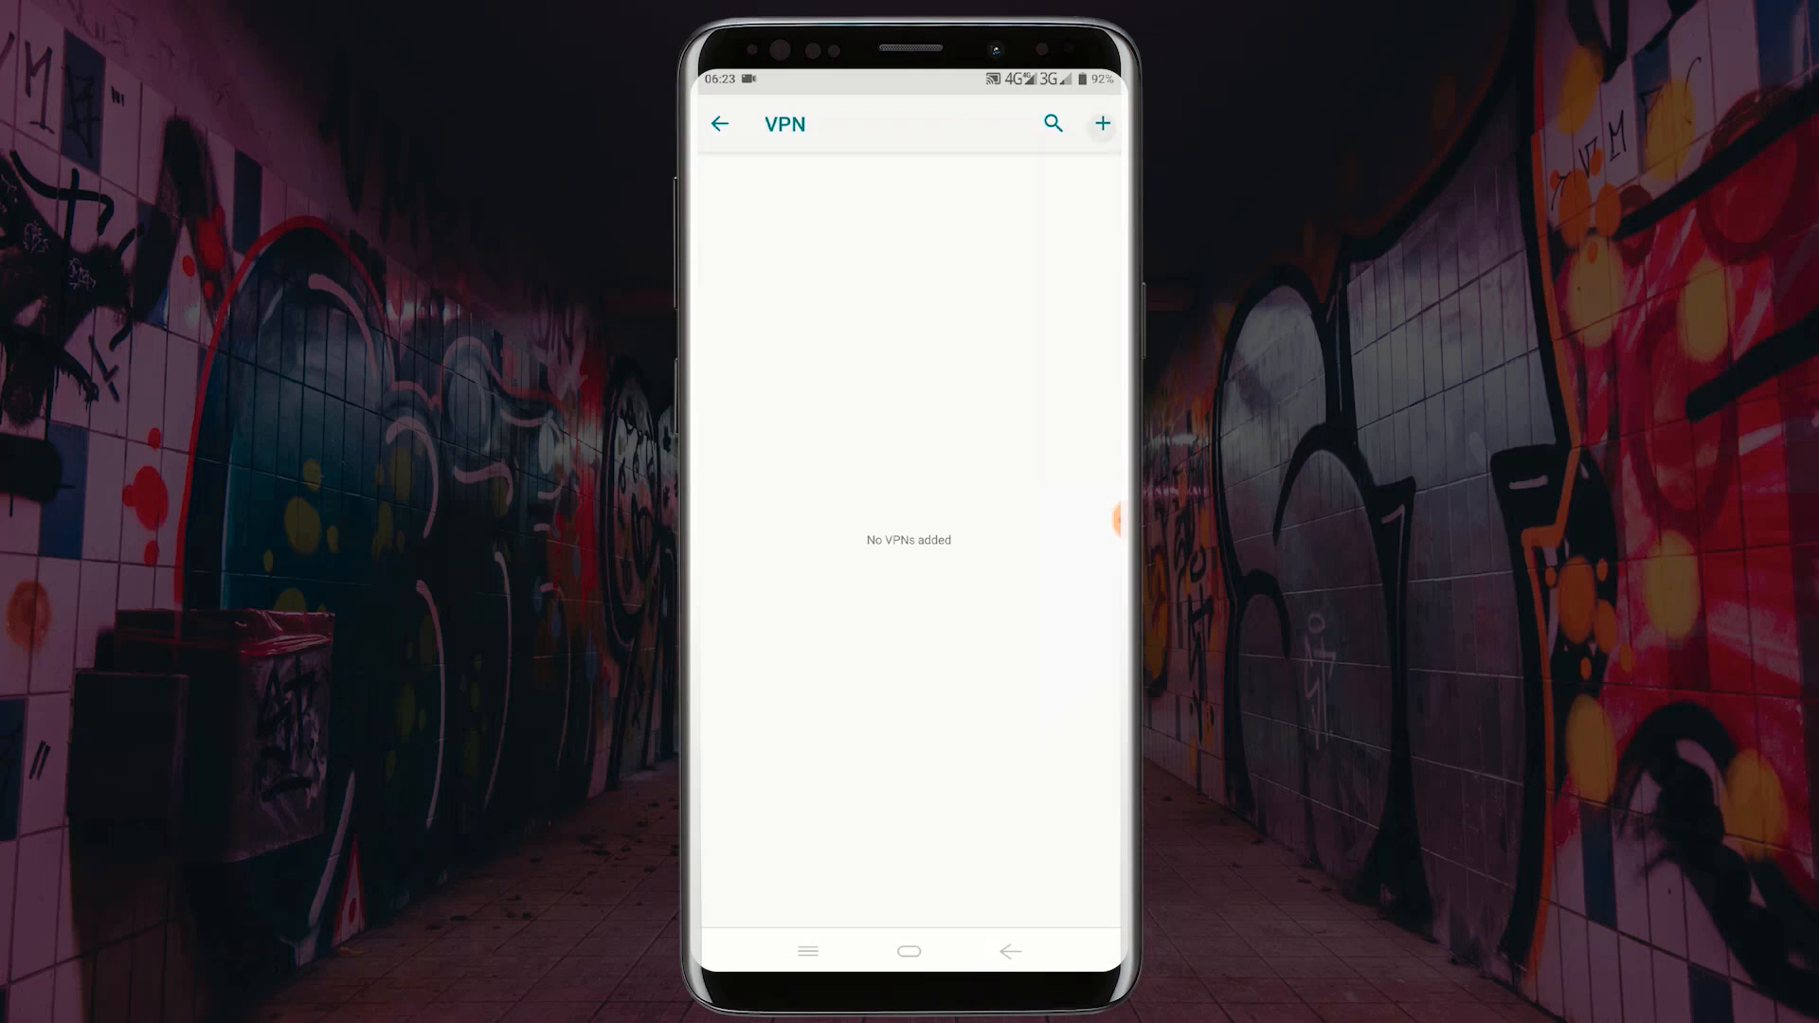
pyautogui.click(1101, 124)
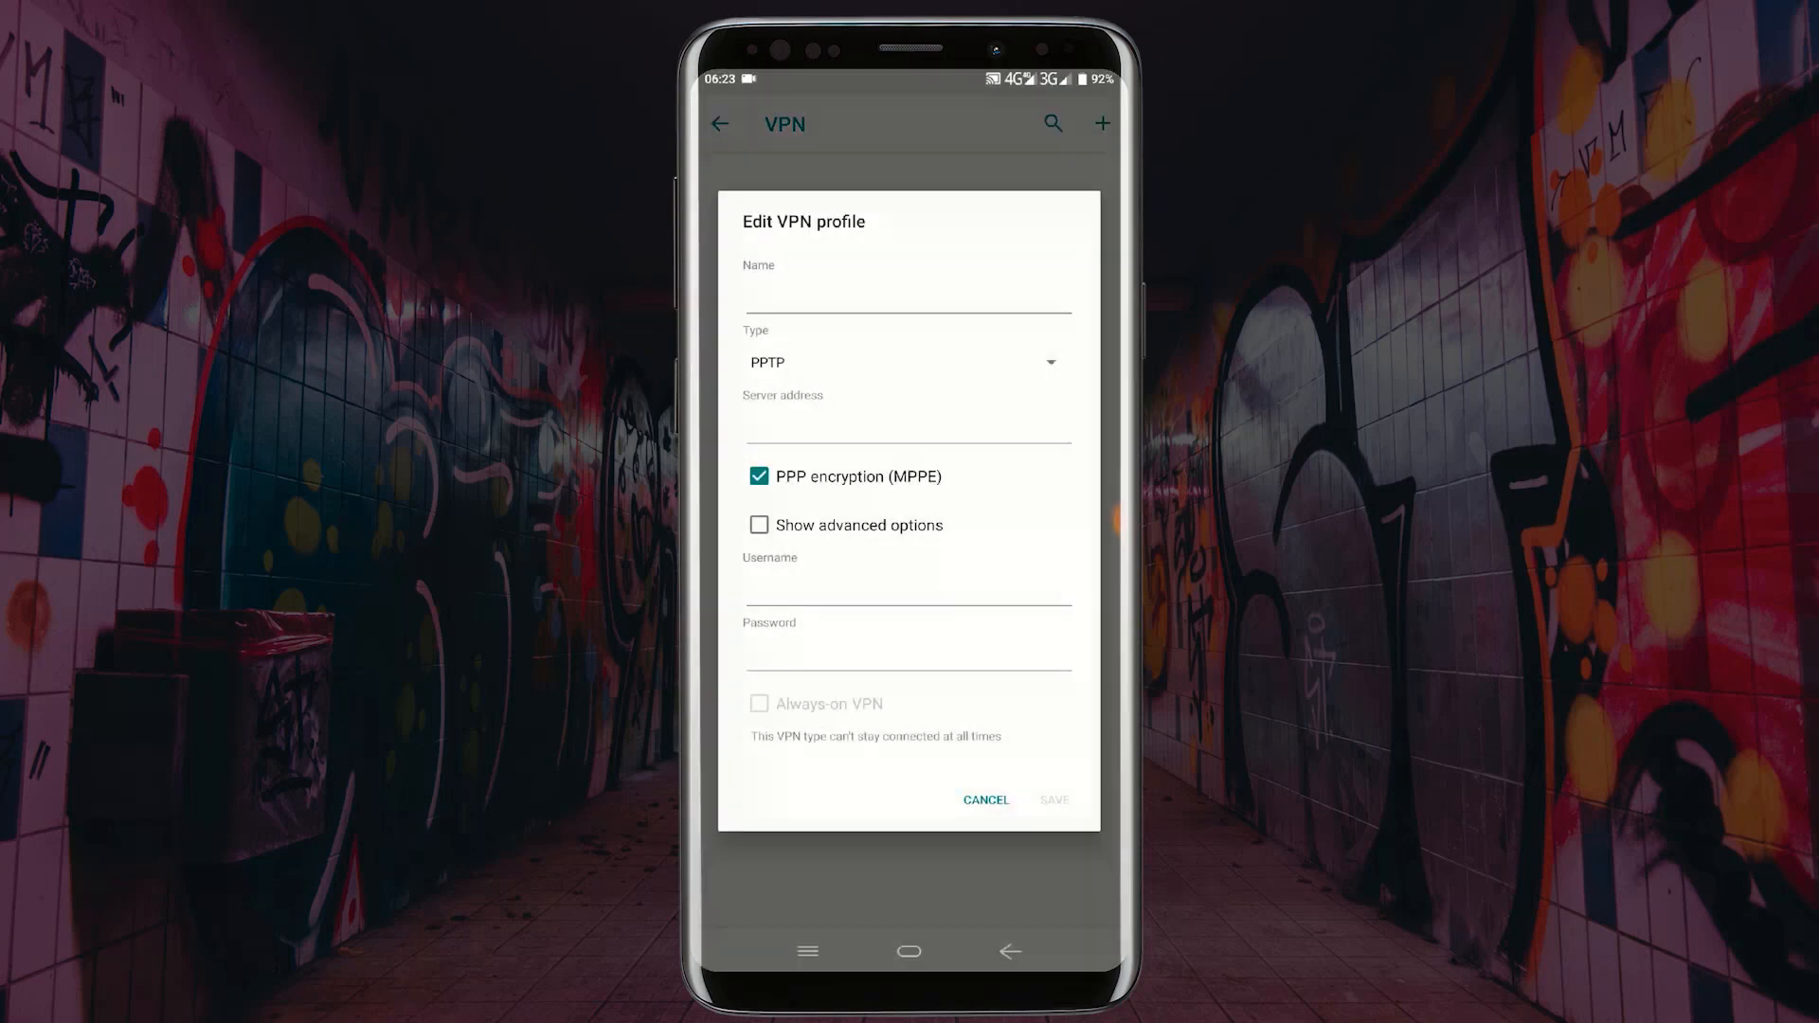
pyautogui.click(909, 284)
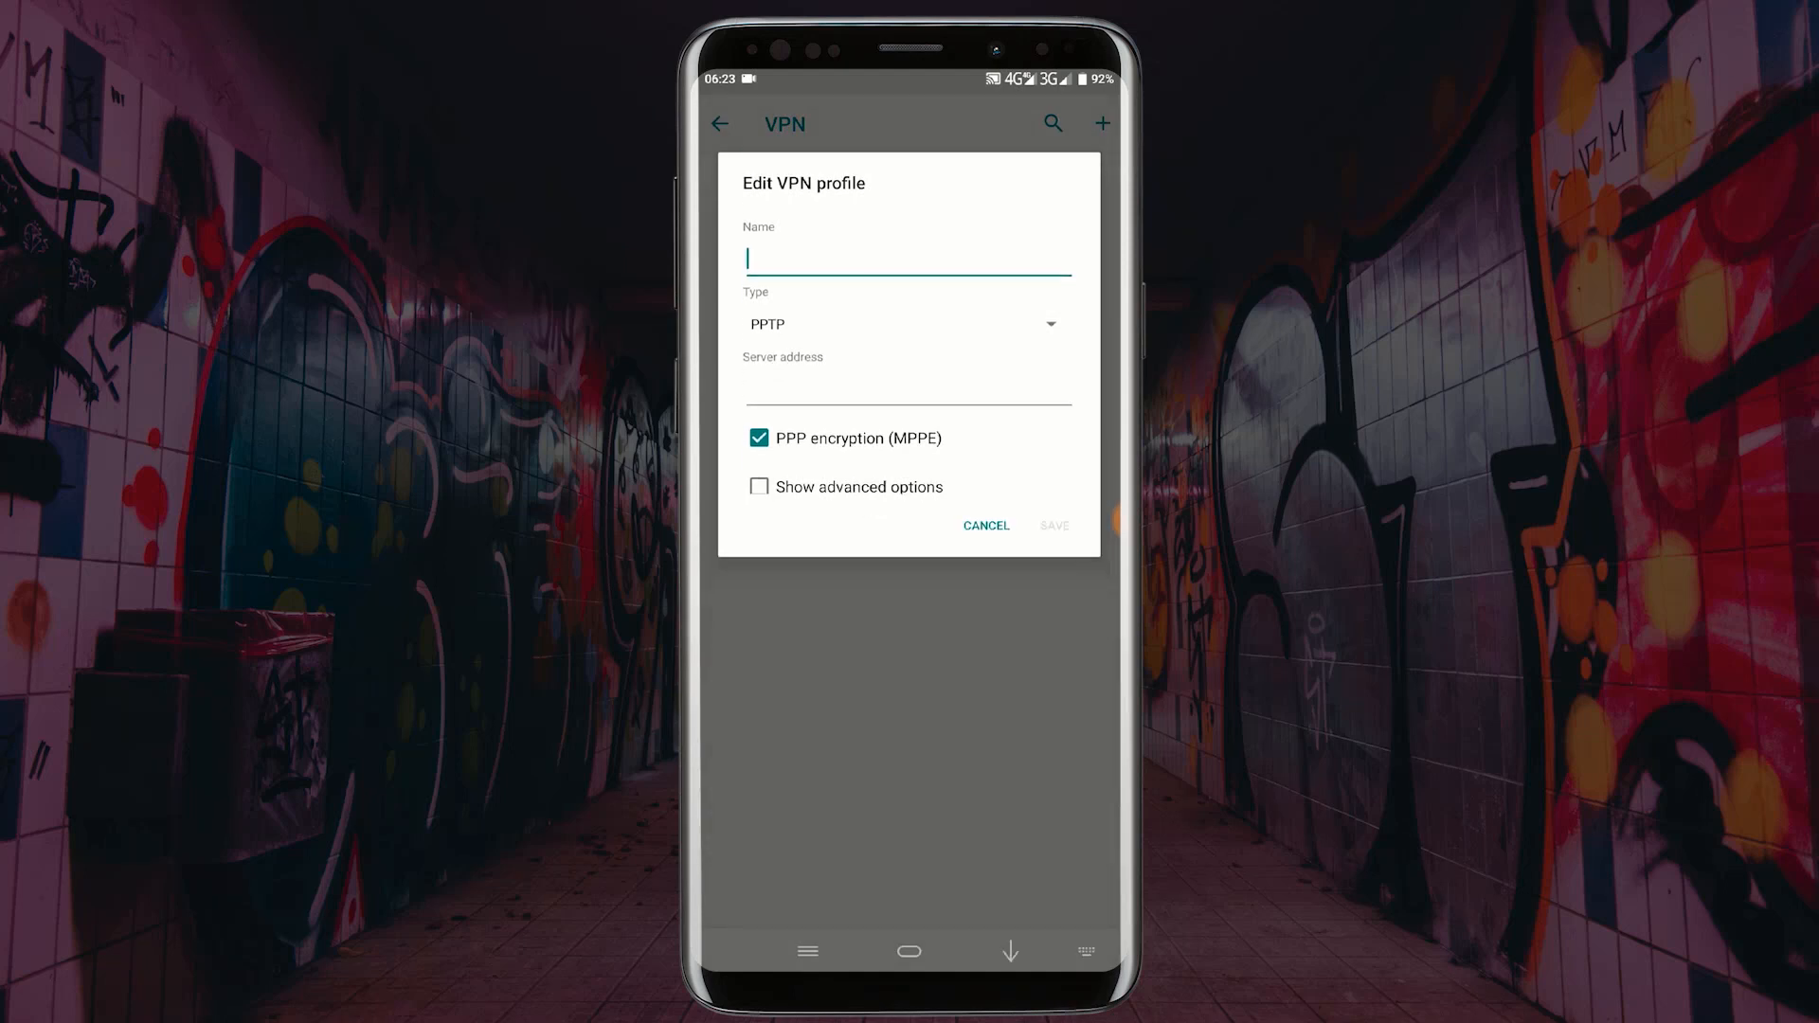
pyautogui.click(908, 258)
pyautogui.write('RedTECH')
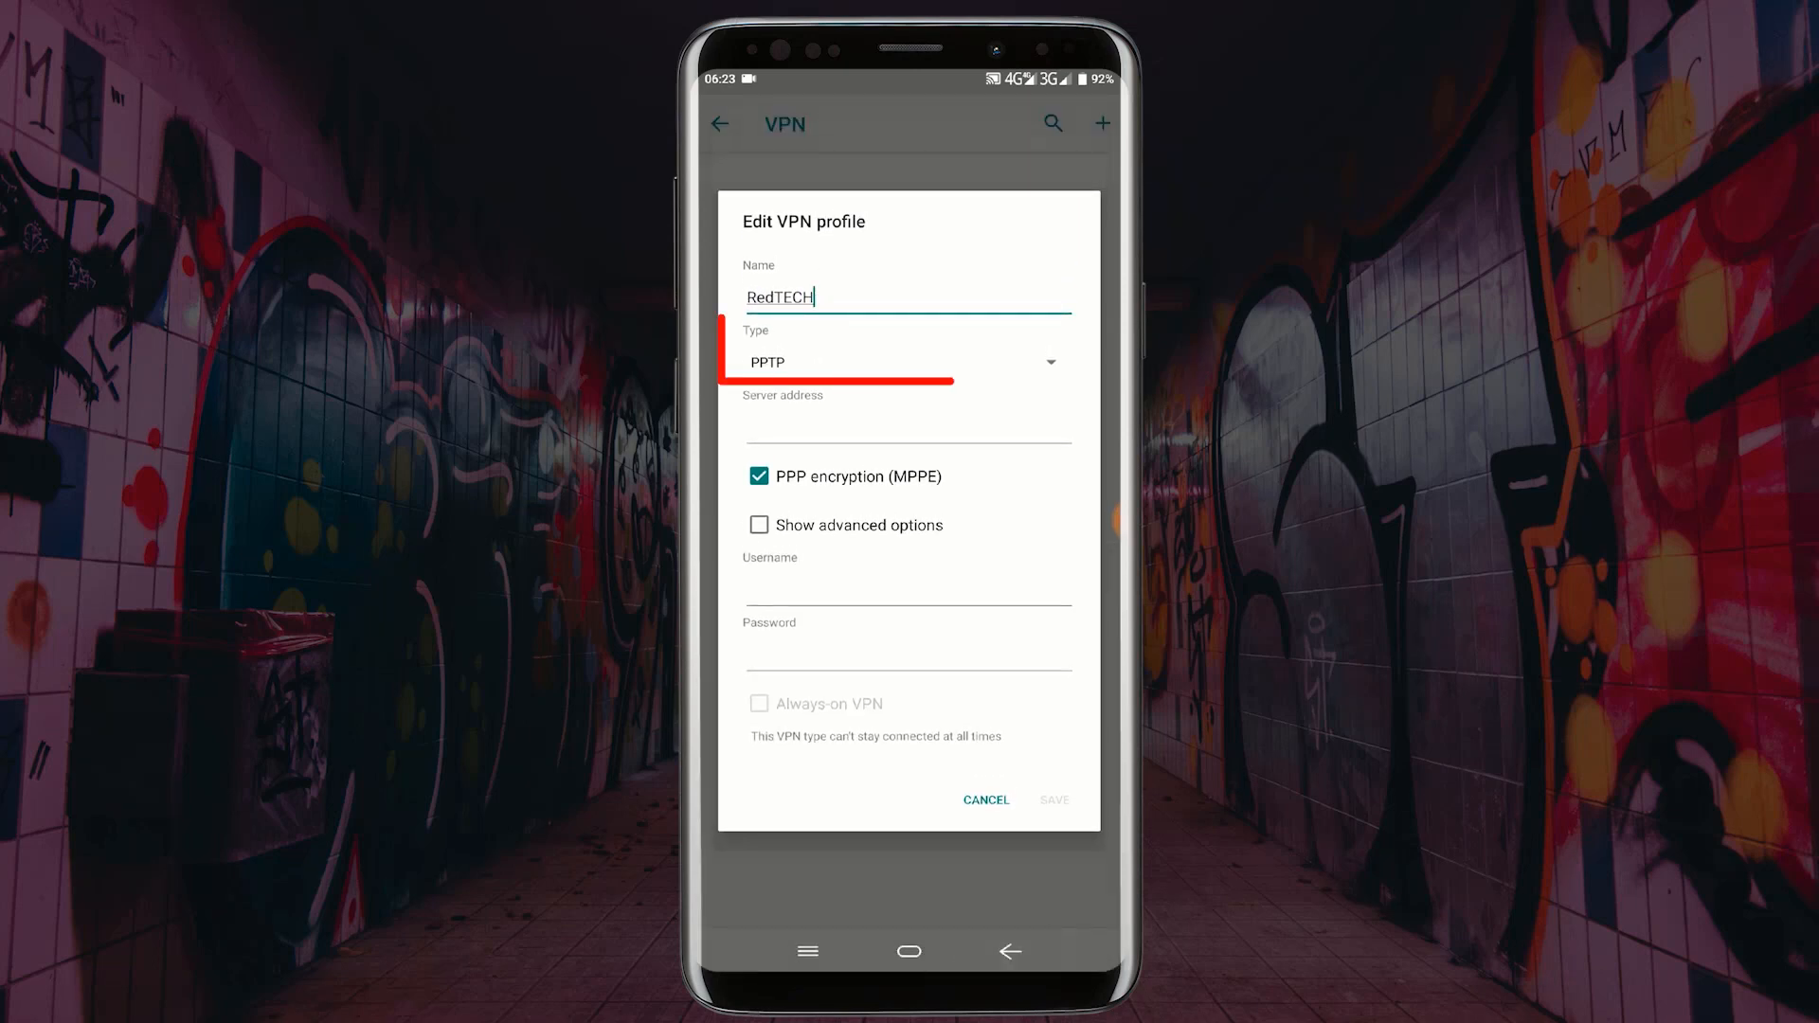
pyautogui.click(907, 362)
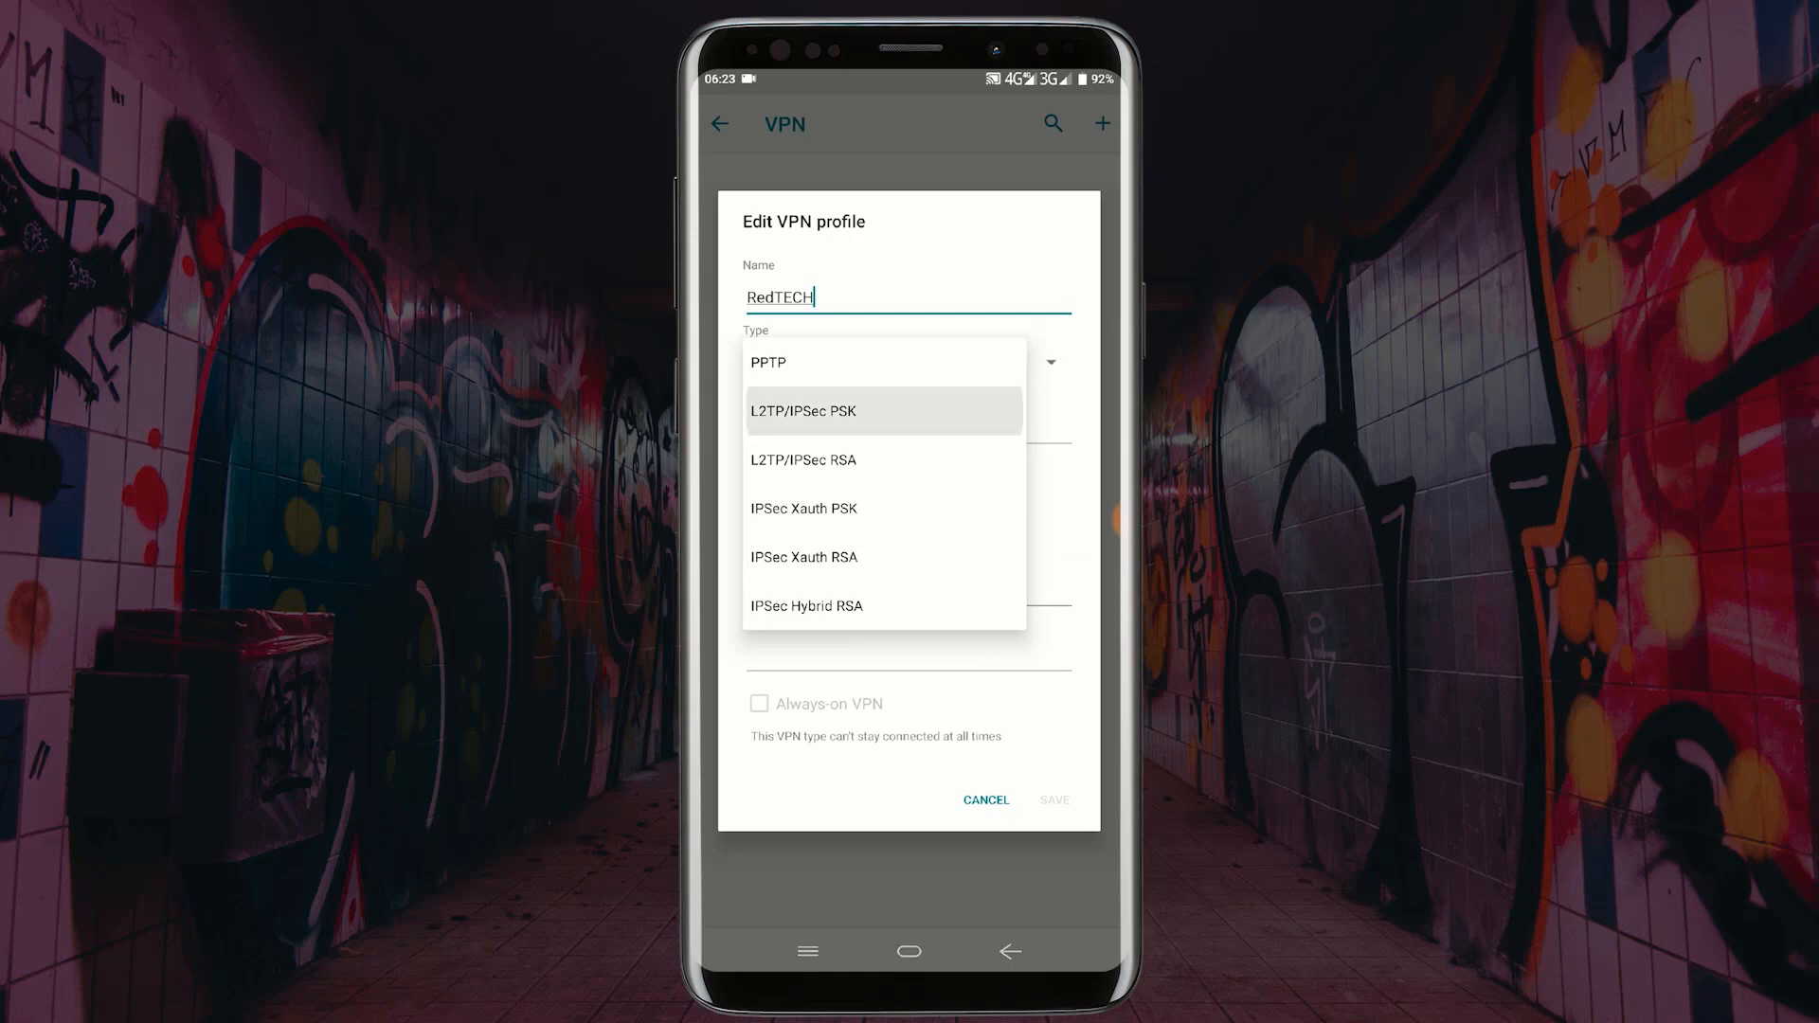
pyautogui.click(804, 410)
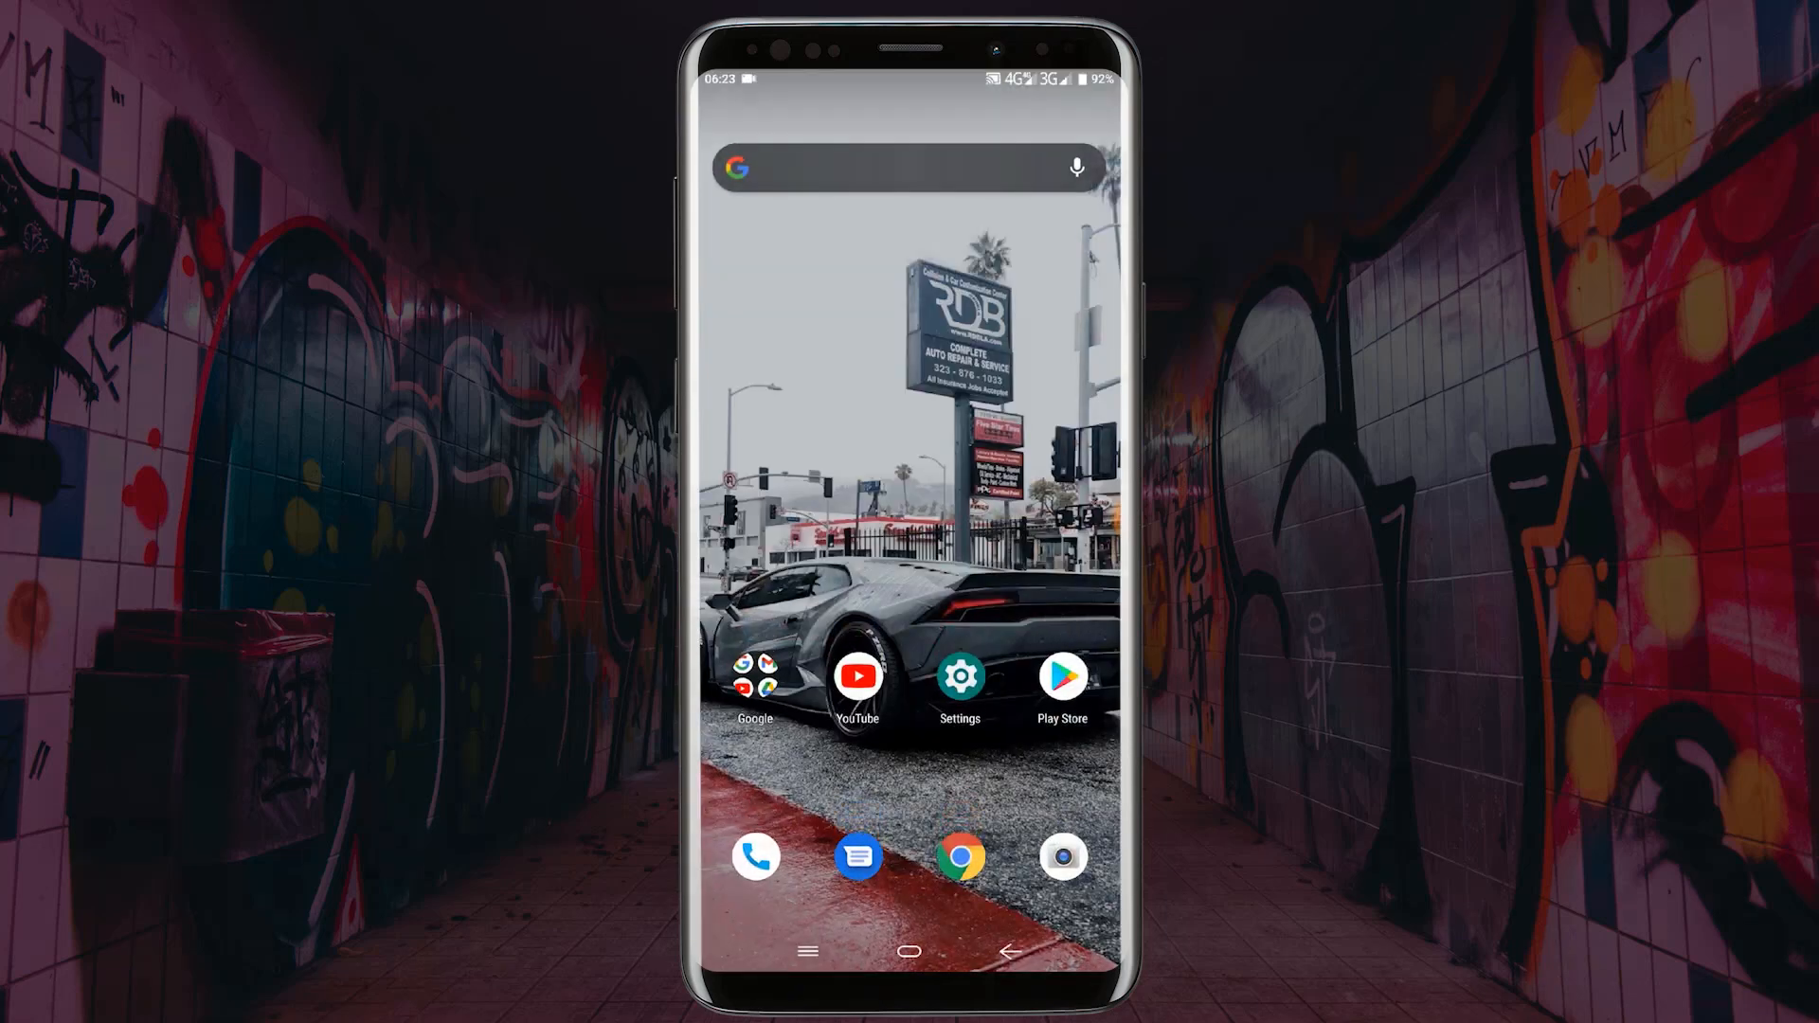
# Browse vpngate.net's server list and copy the hostname public-vpn-161.opengw.net
pyautogui.click(959, 857)
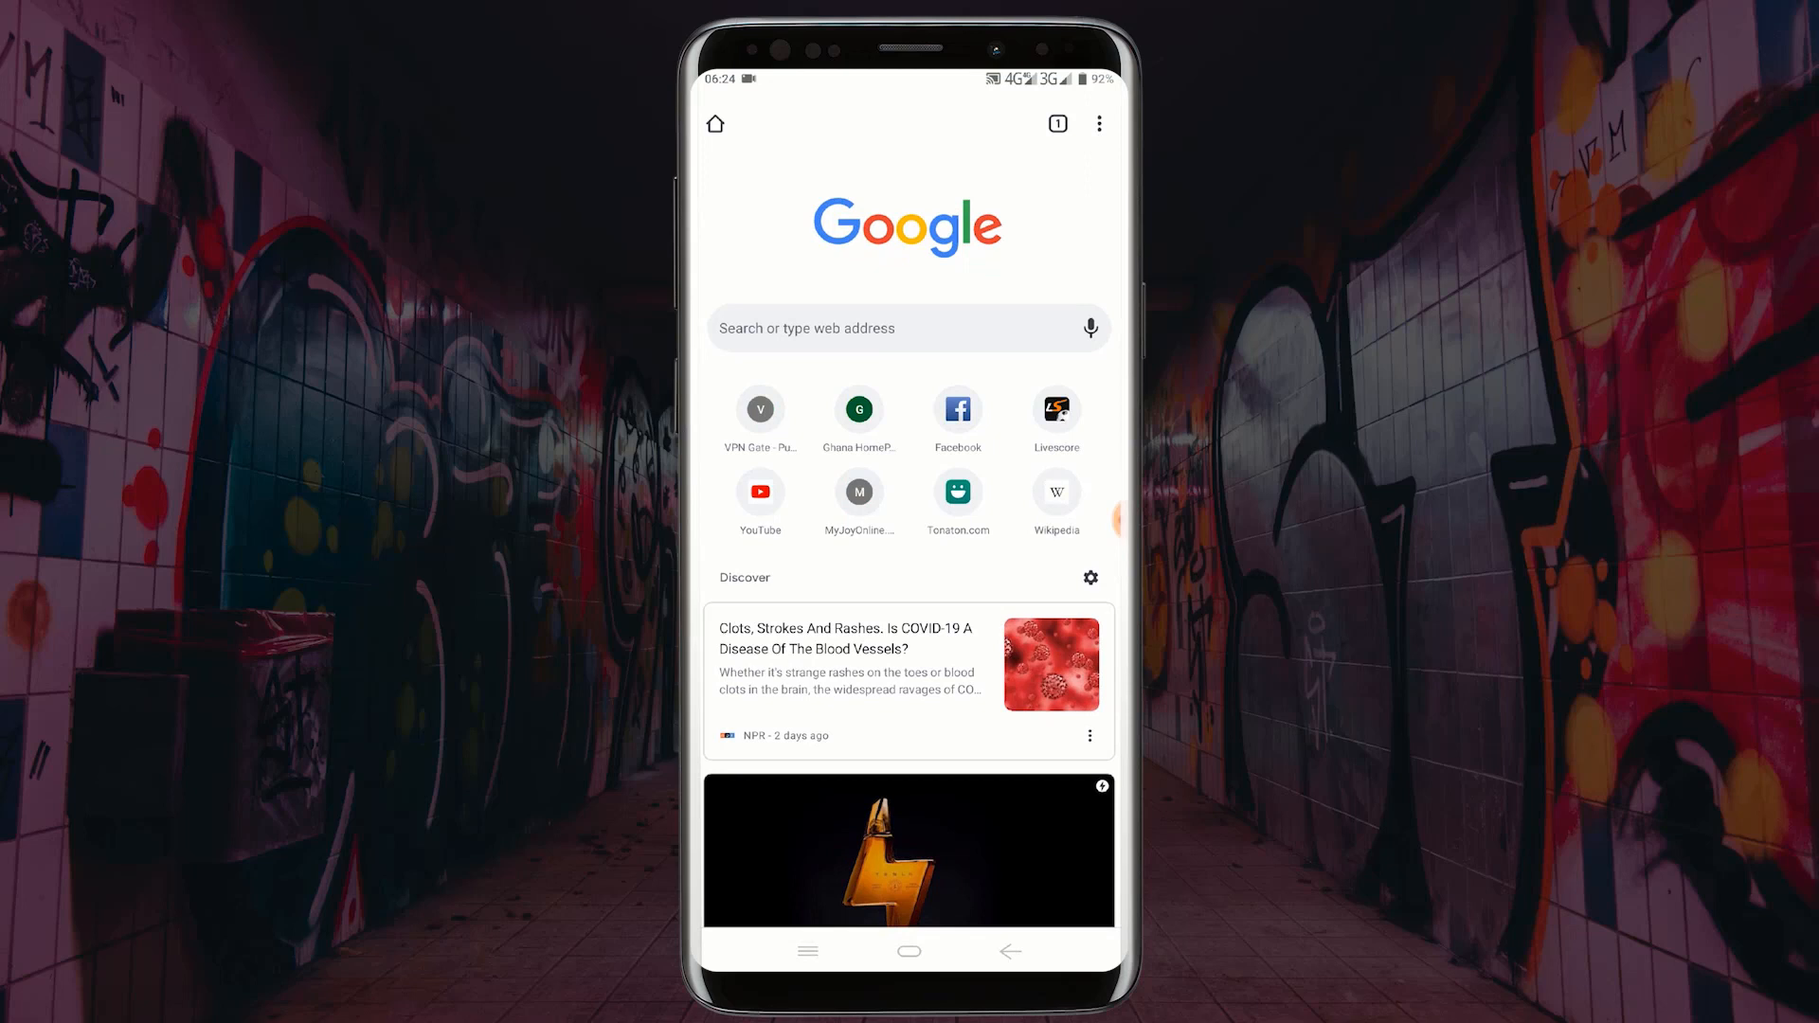
pyautogui.scroll(-3)
pyautogui.write('v')
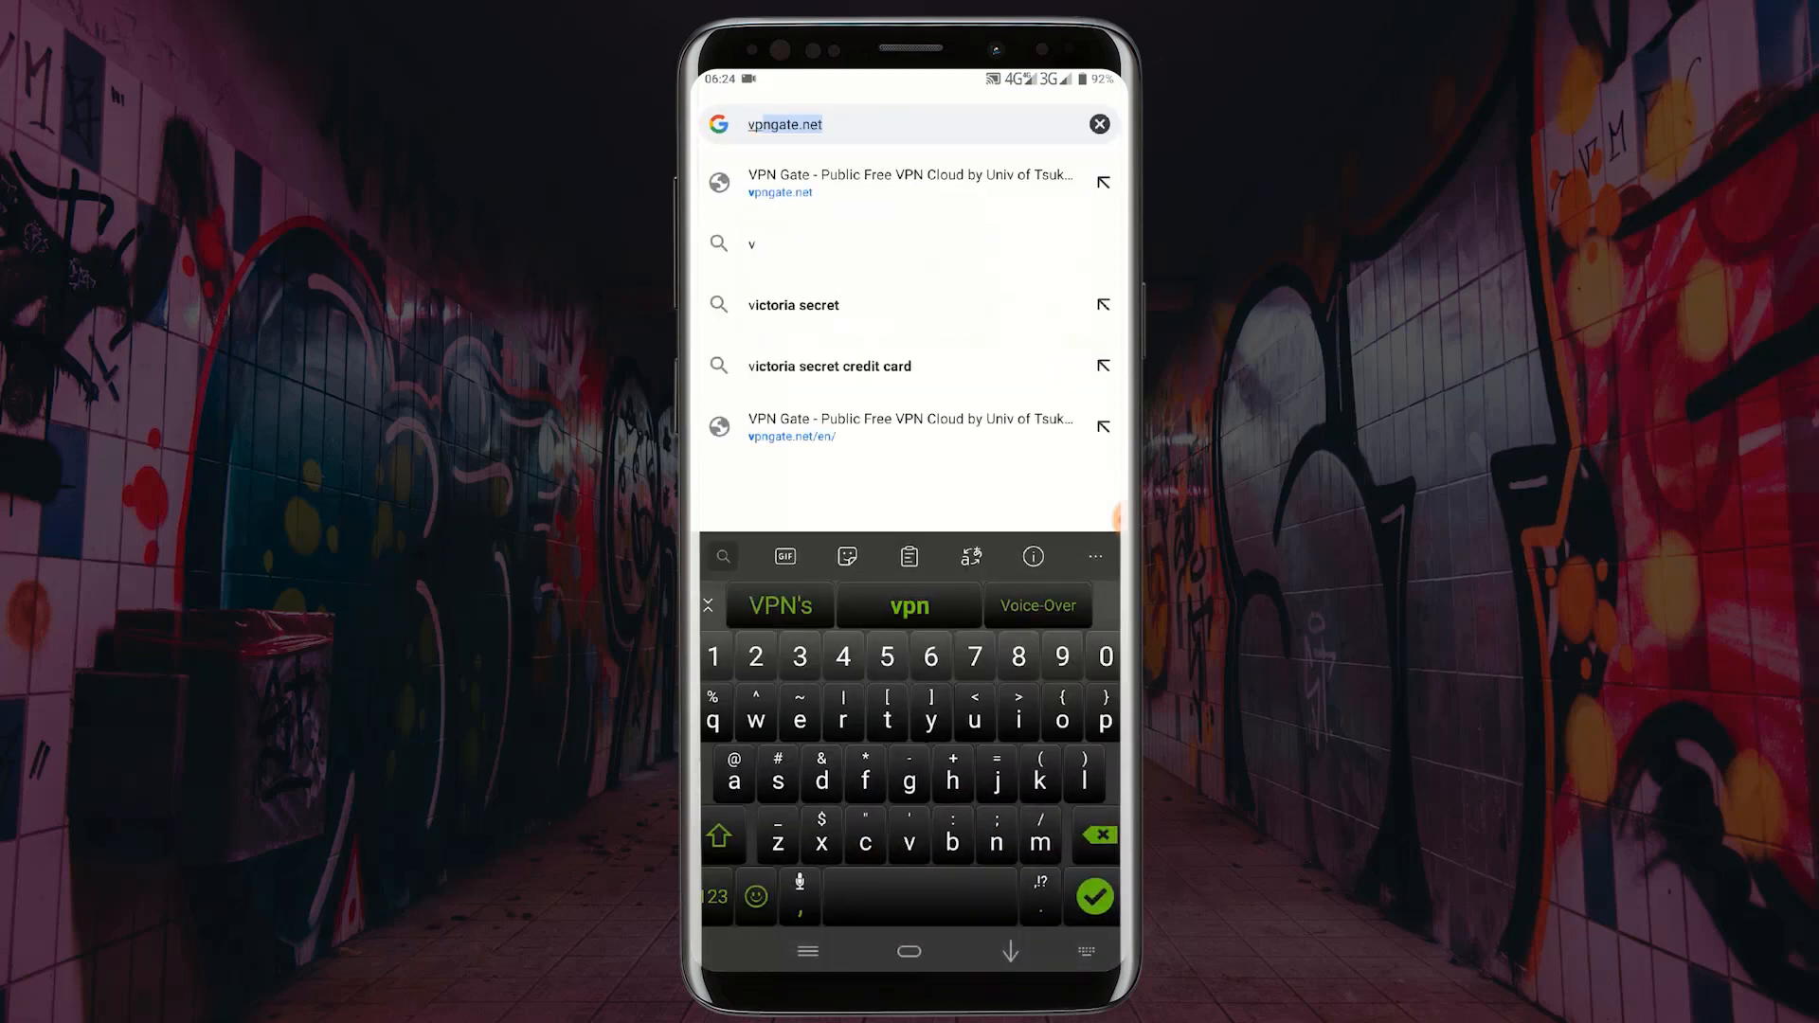
pyautogui.press('t')
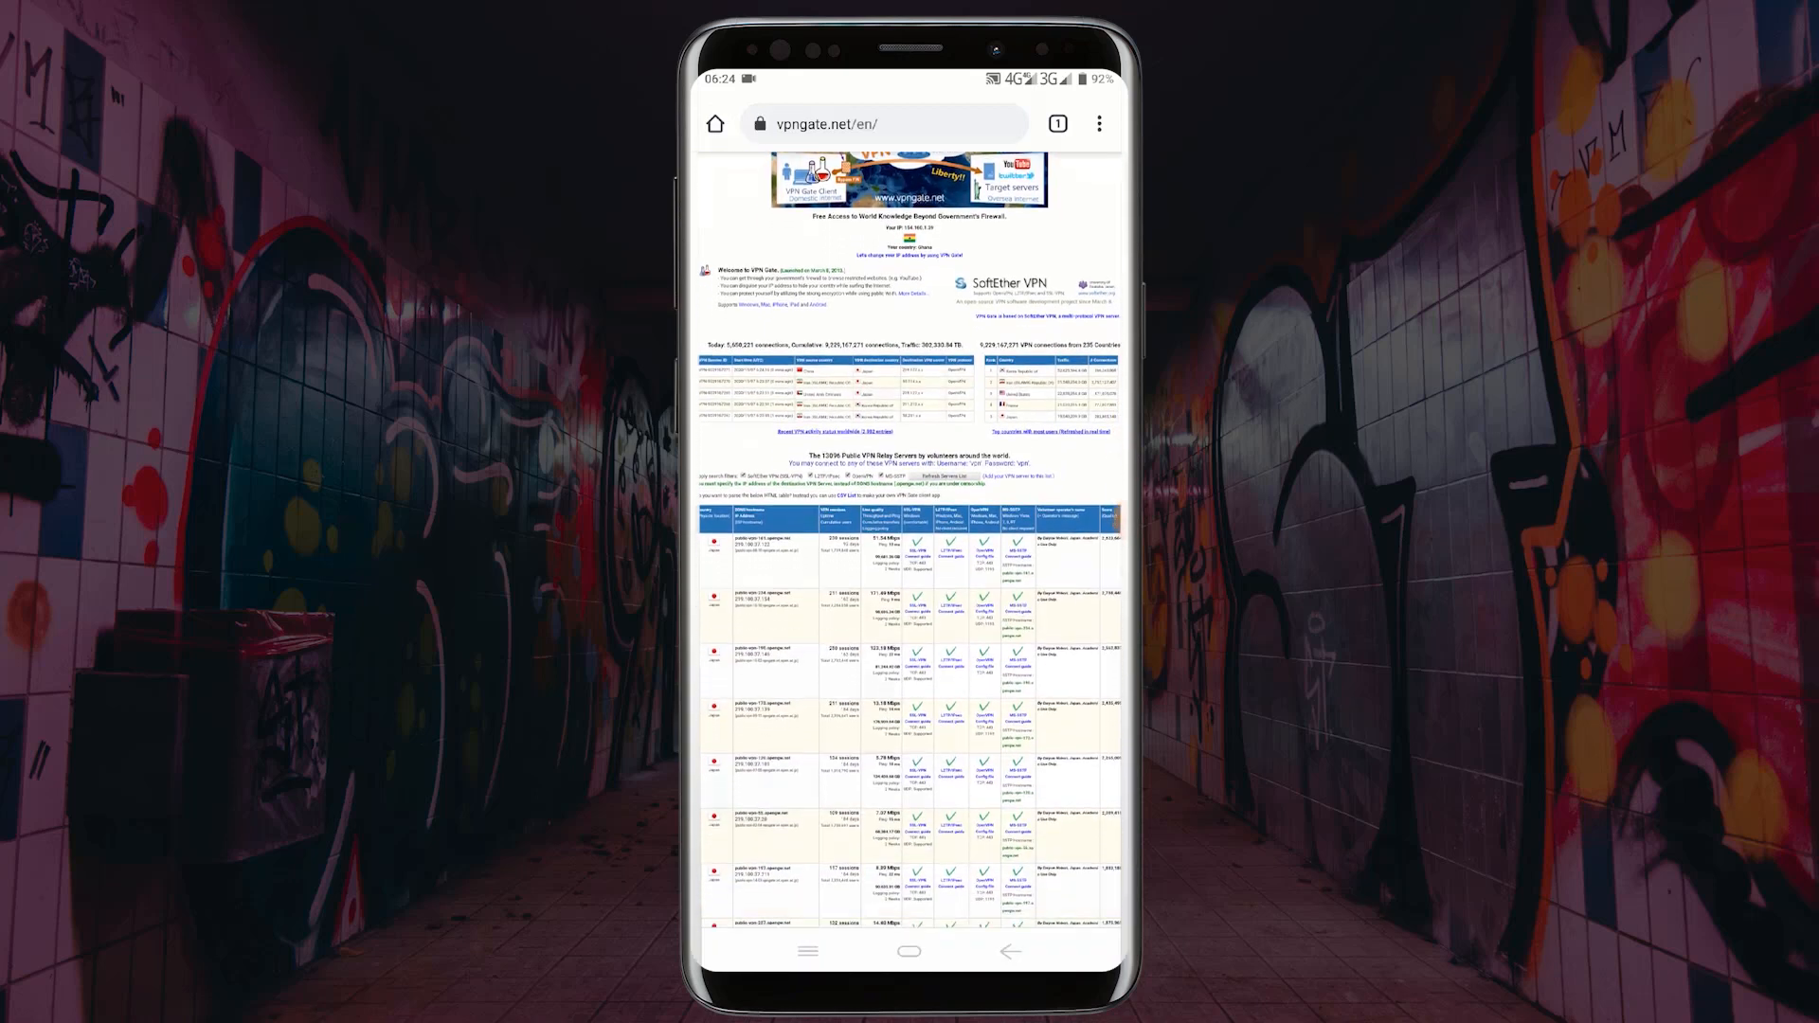
pyautogui.scroll(-3)
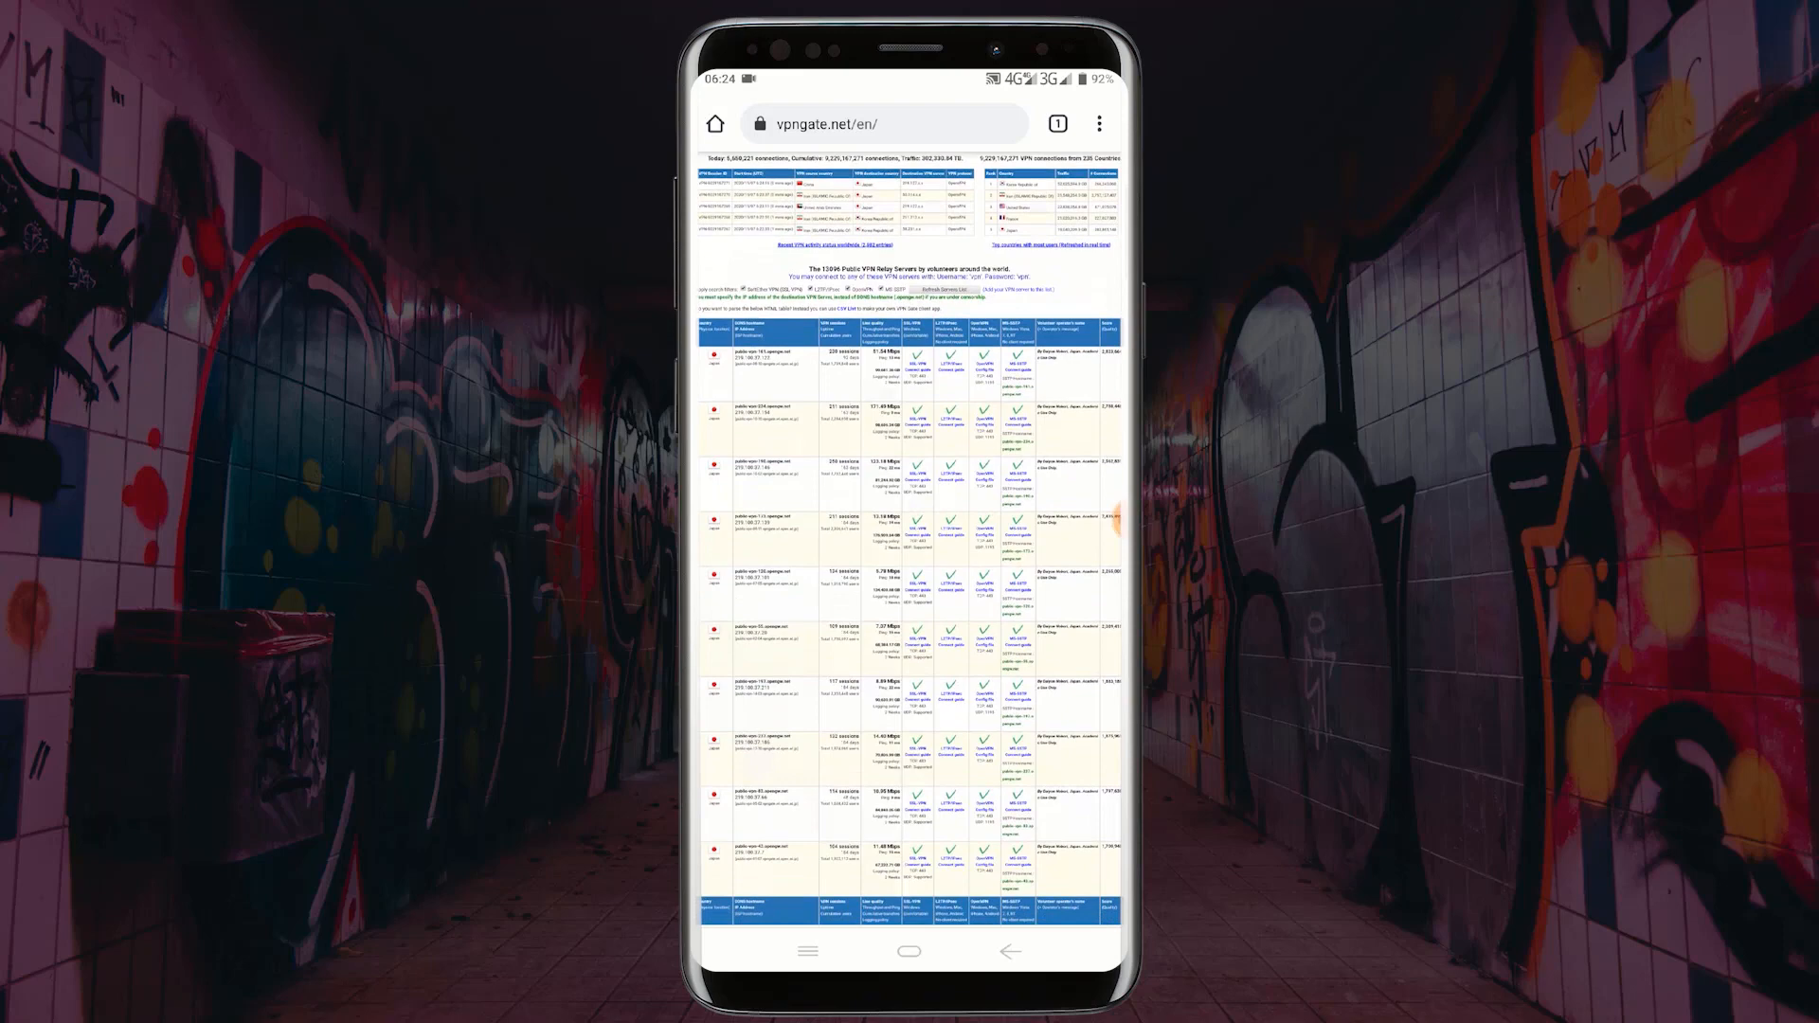
pyautogui.scroll(-3)
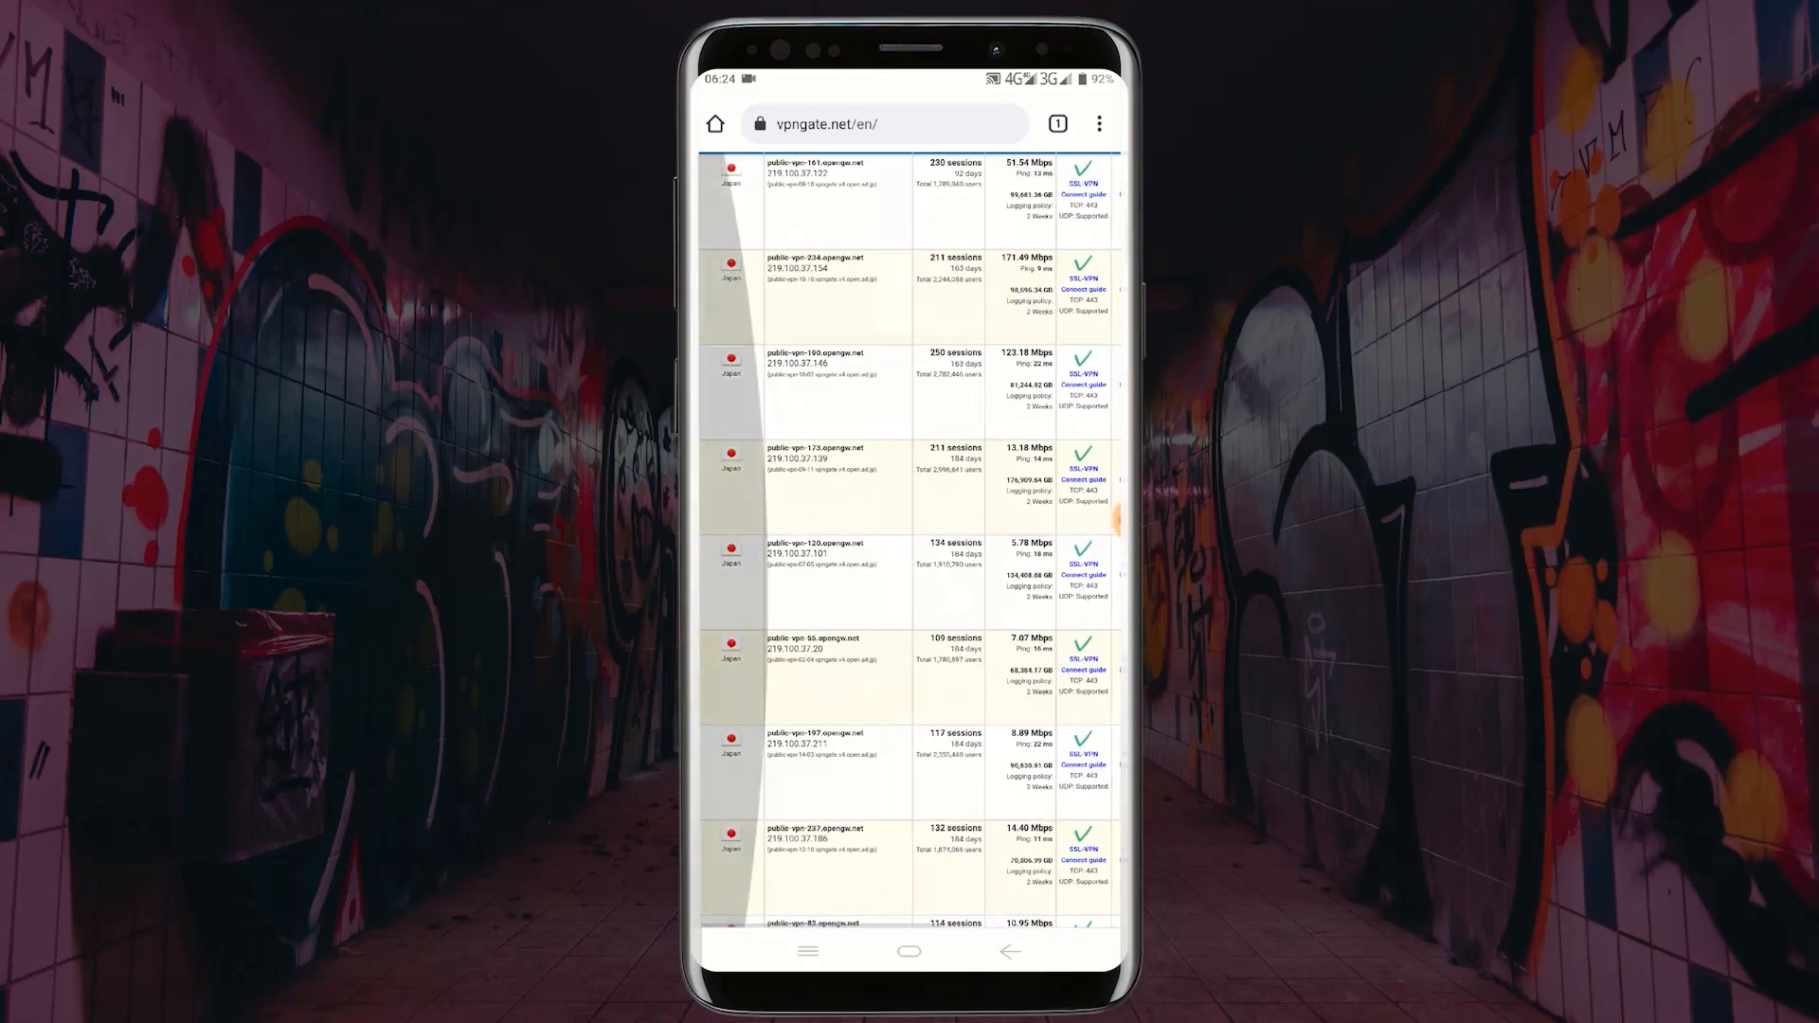
pyautogui.scroll(-3)
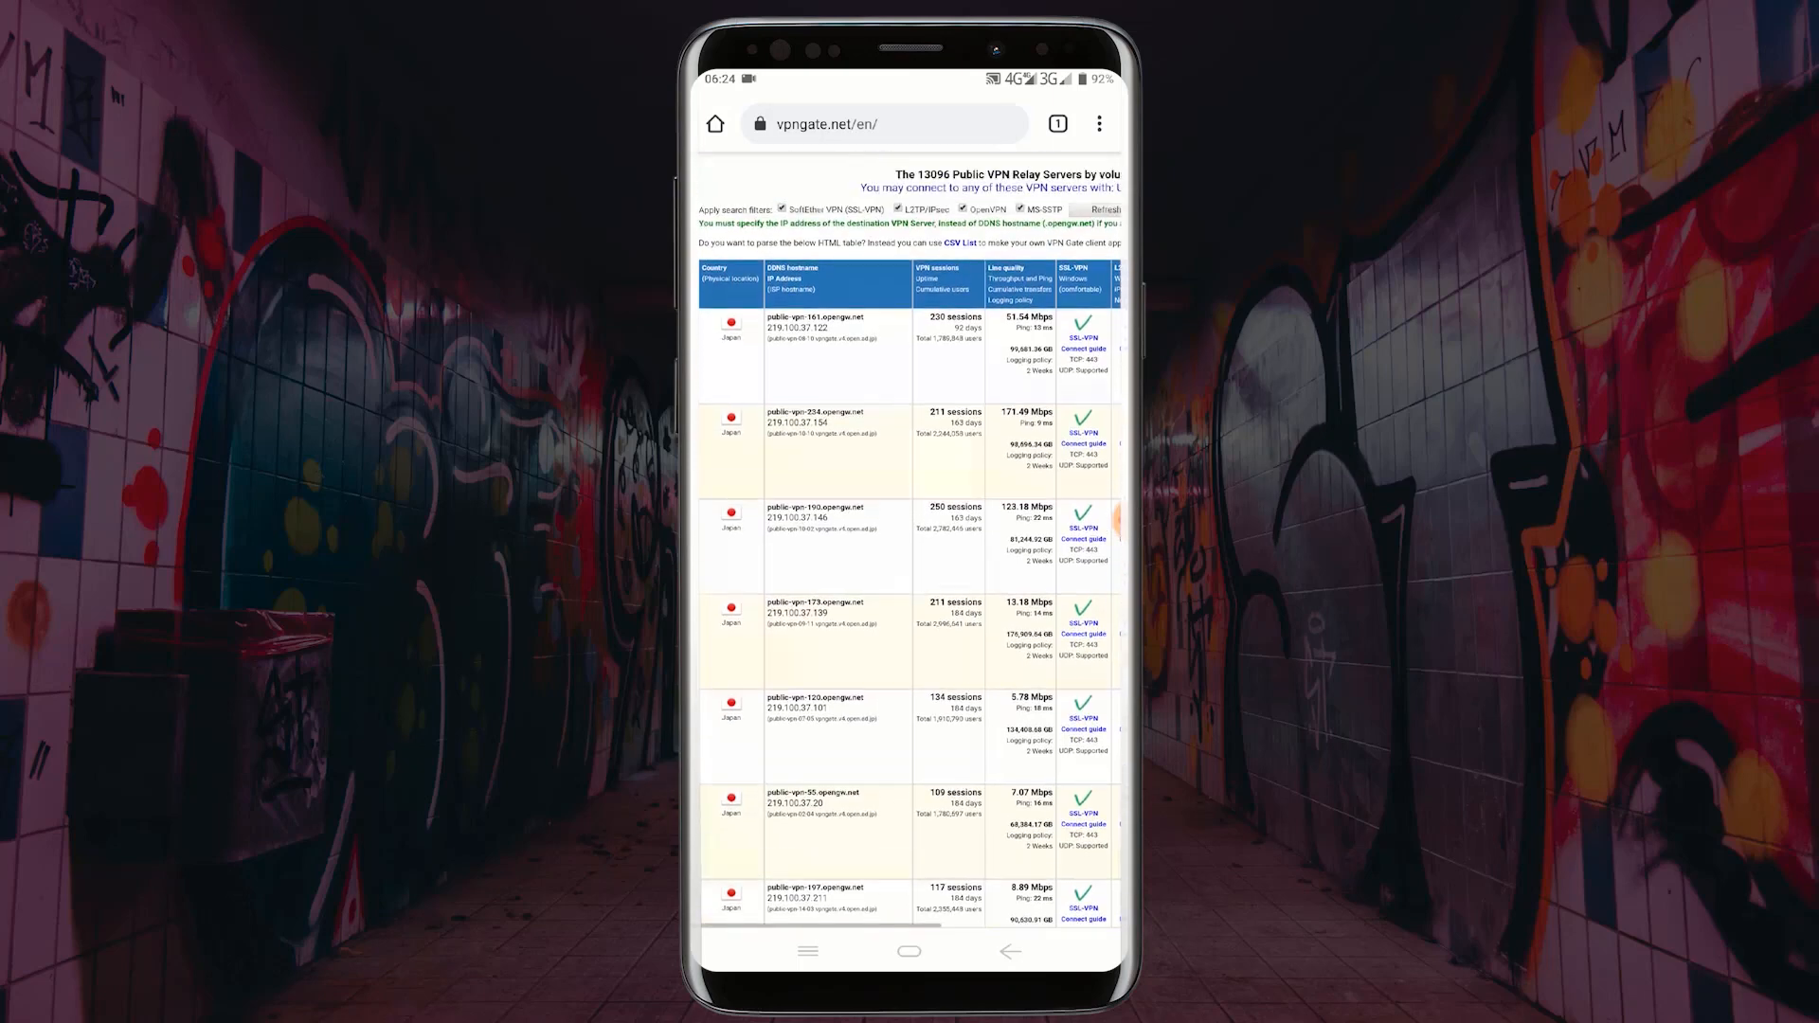
pyautogui.scroll(-3)
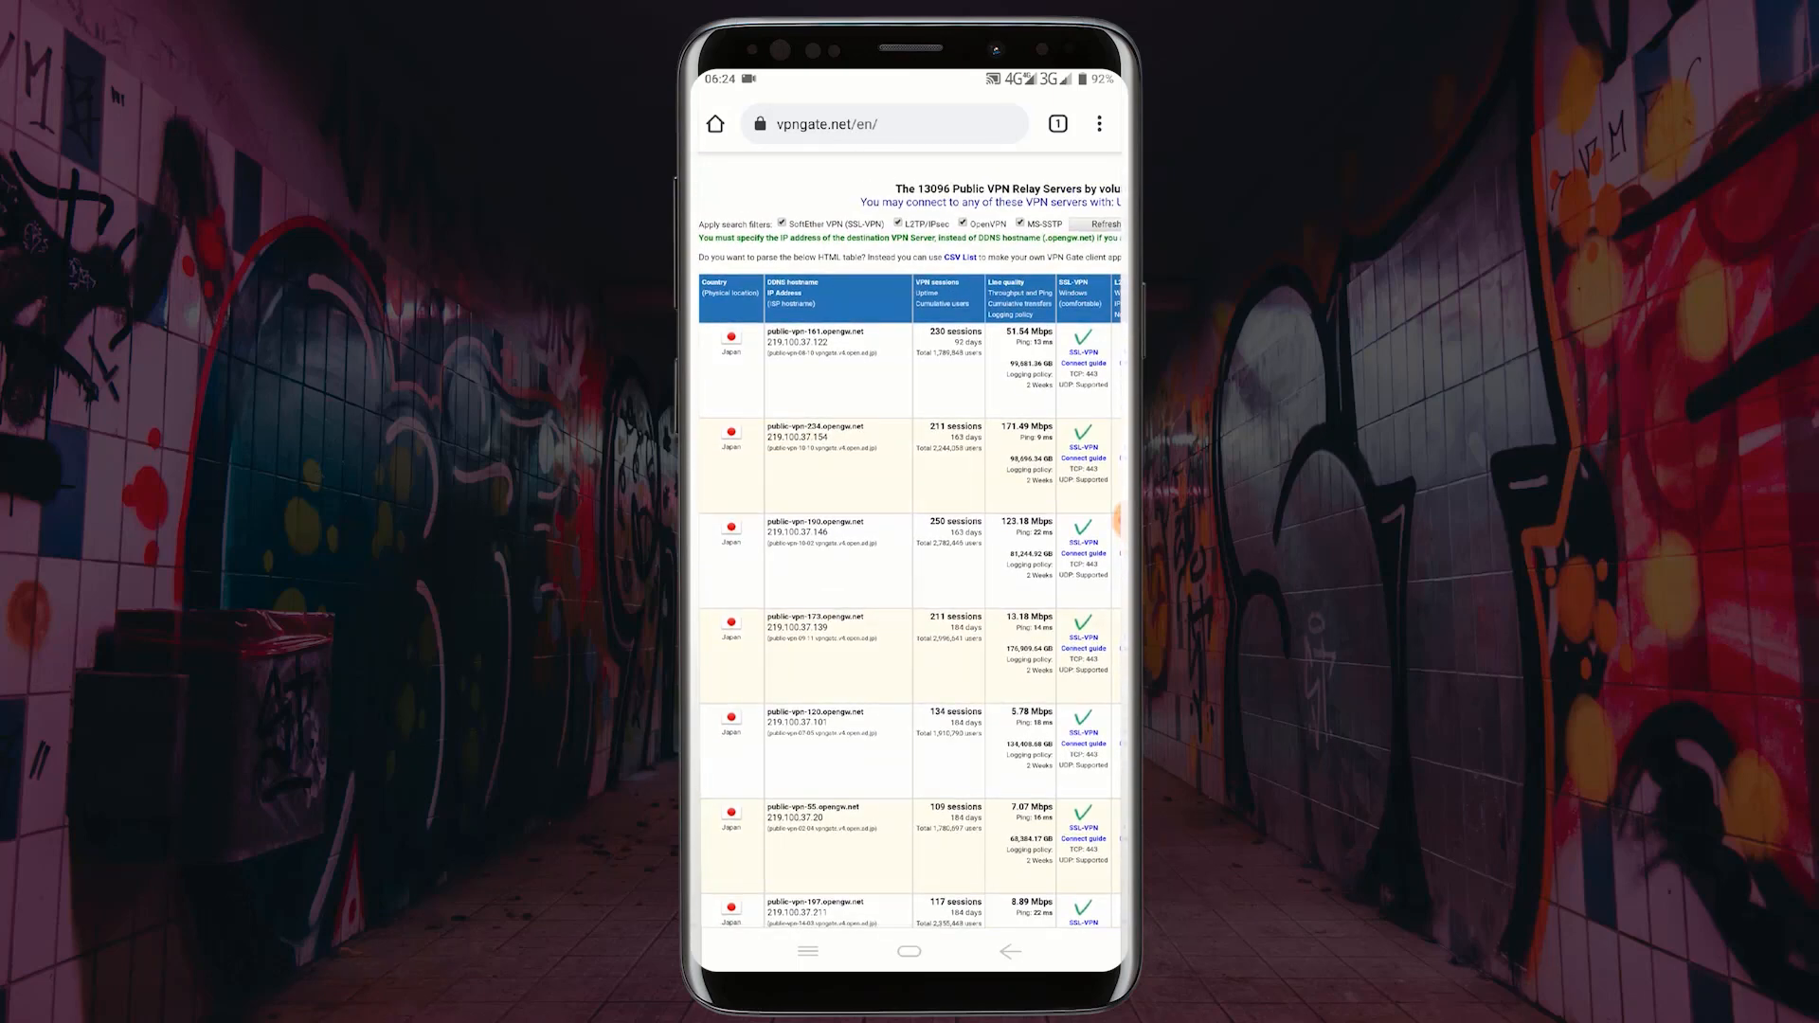
pyautogui.doubleClick(795, 342)
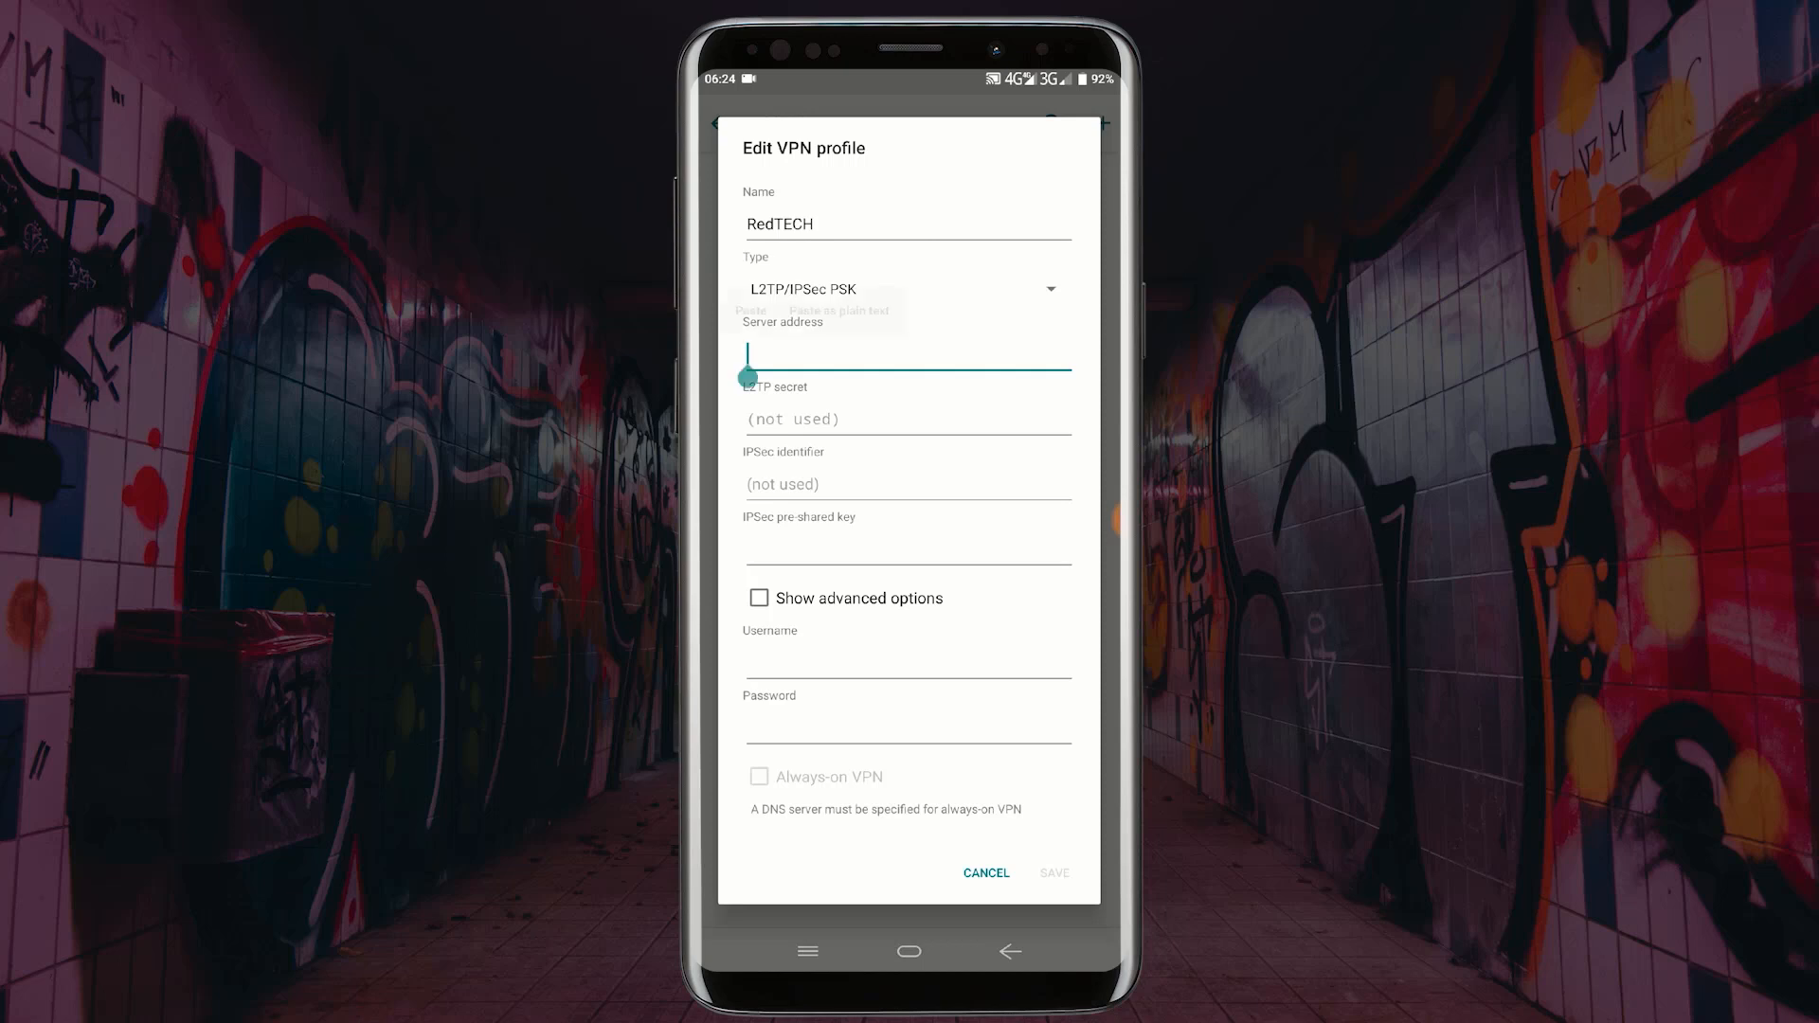
# Paste server address public-vpn-161.opengw.net and enter the IPSec pre-shared key
pyautogui.click(750, 310)
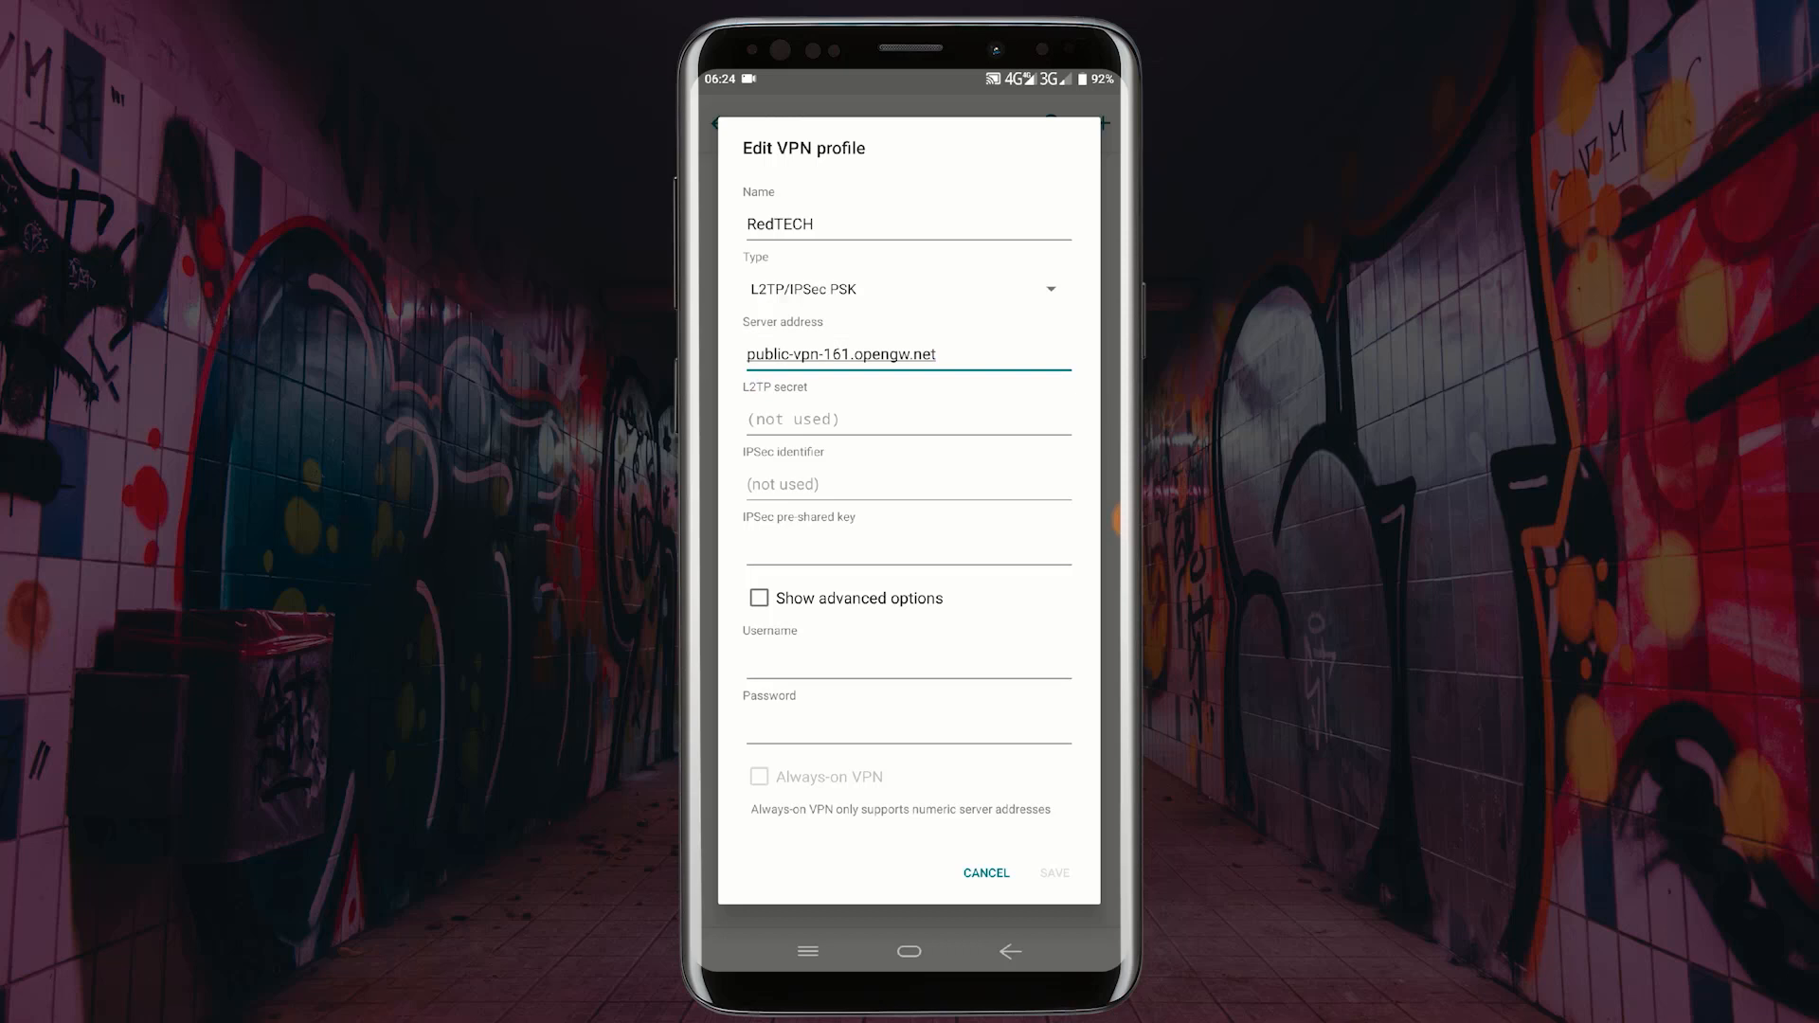
pyautogui.click(908, 552)
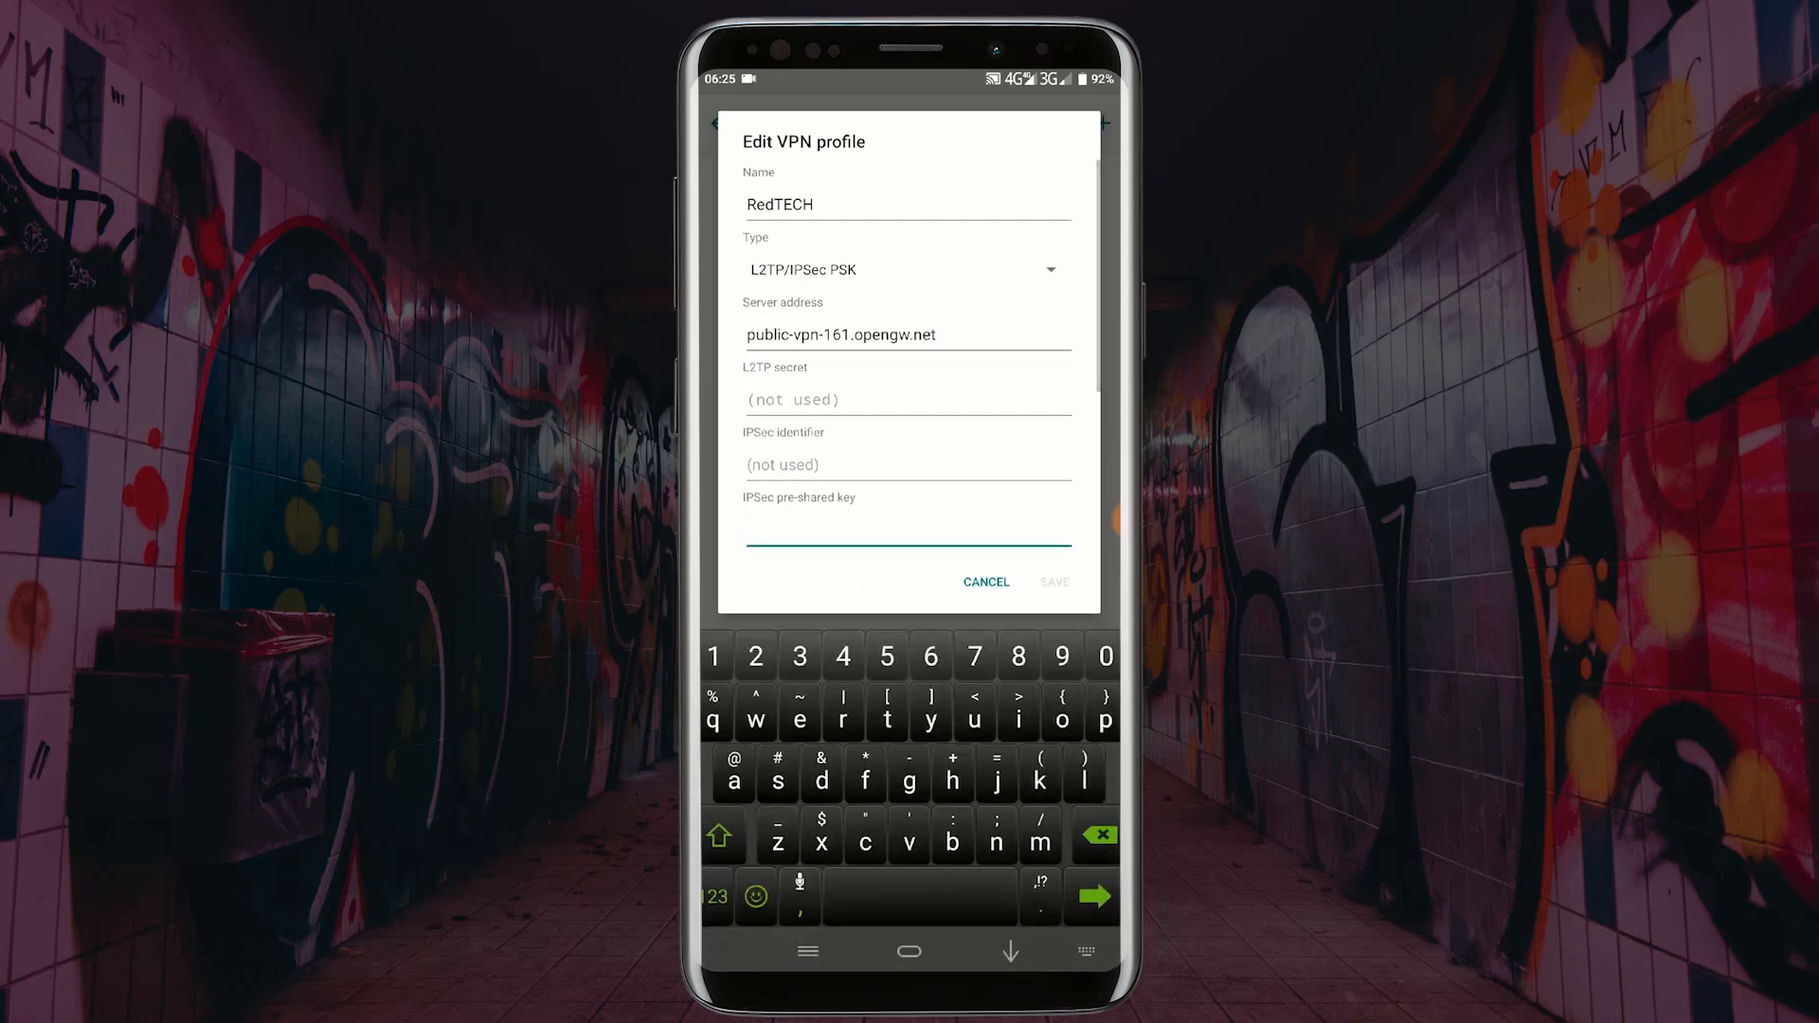
pyautogui.write('n')
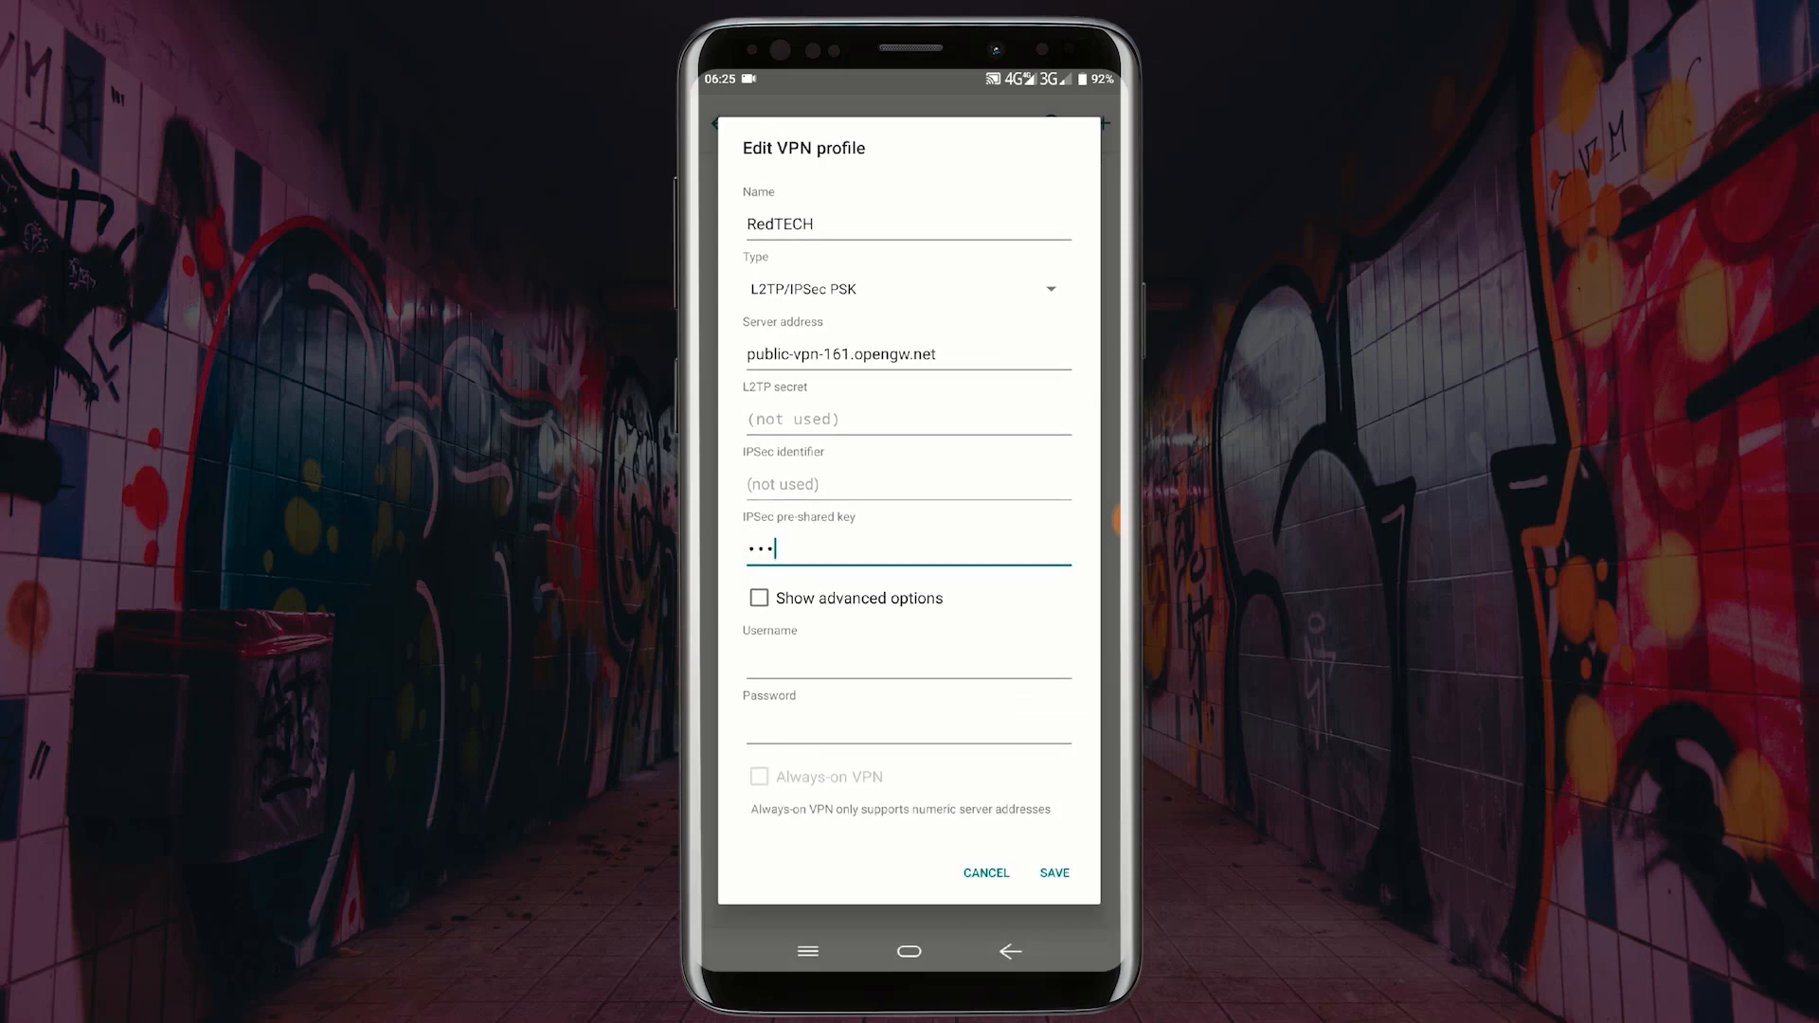
# In advanced options, set forwarding route 0.0.0.0/0, username vpn, and the password
pyautogui.click(760, 598)
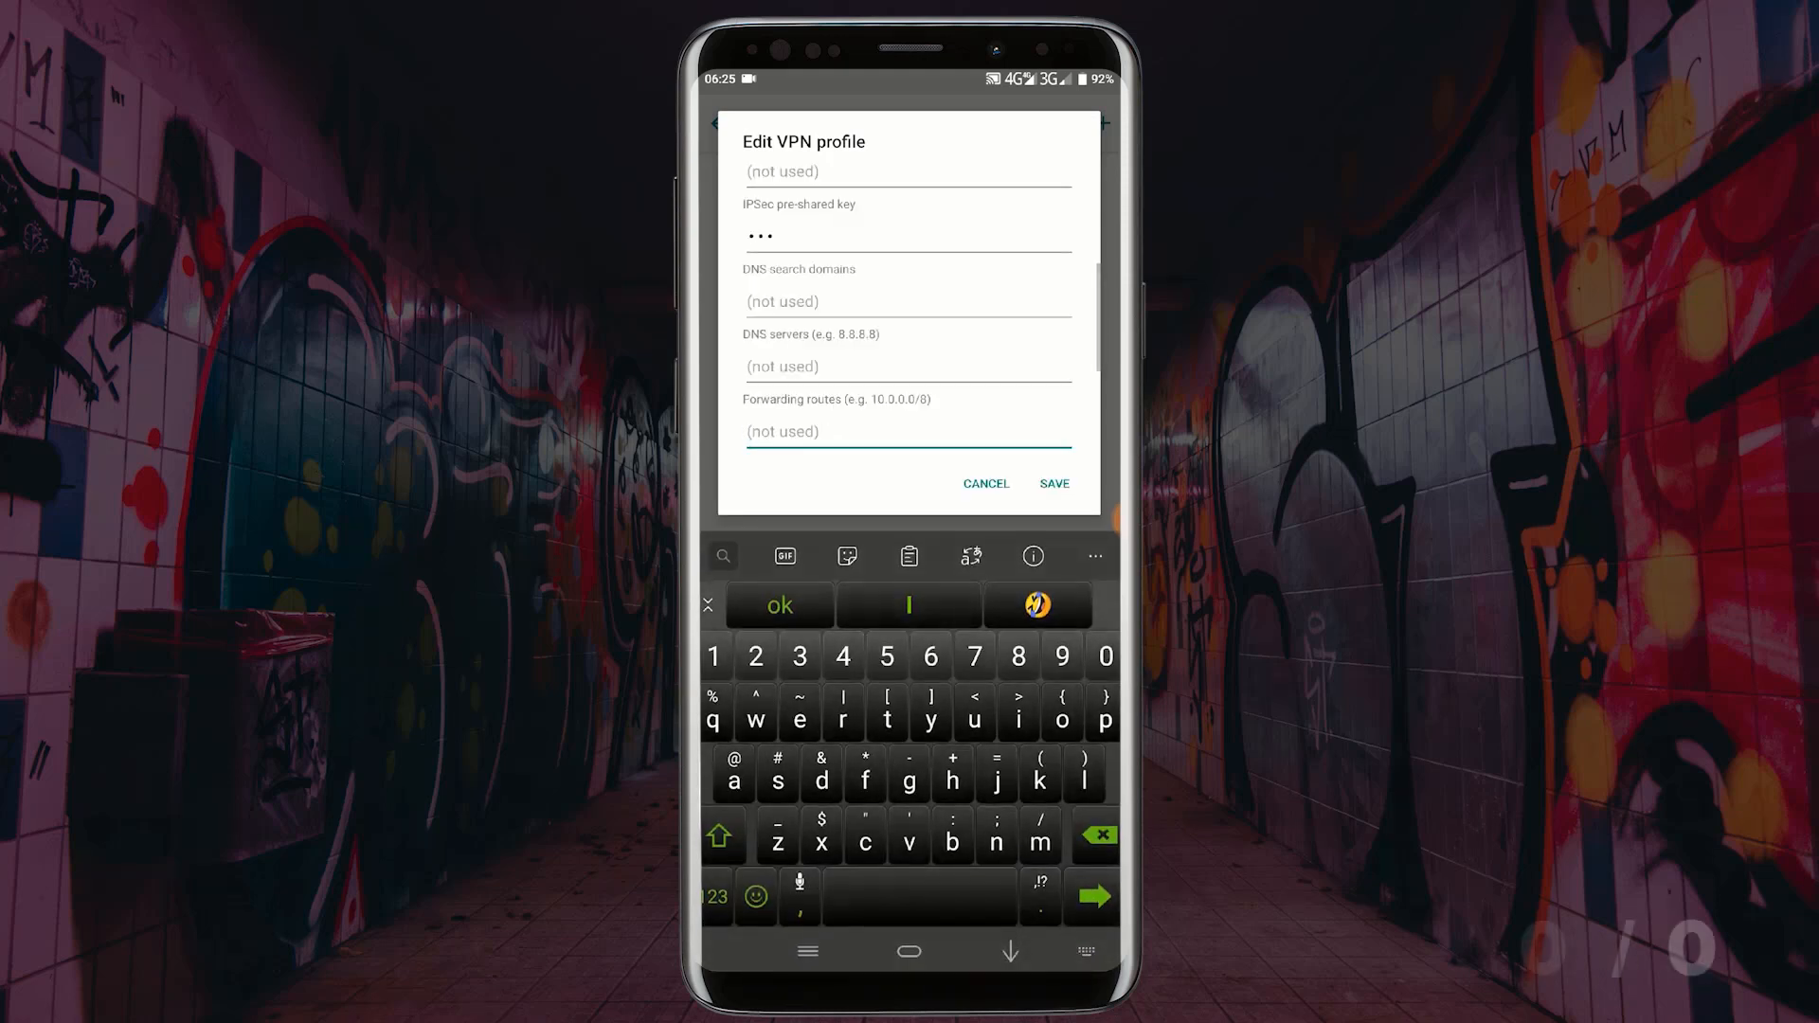
pyautogui.write('0.0.')
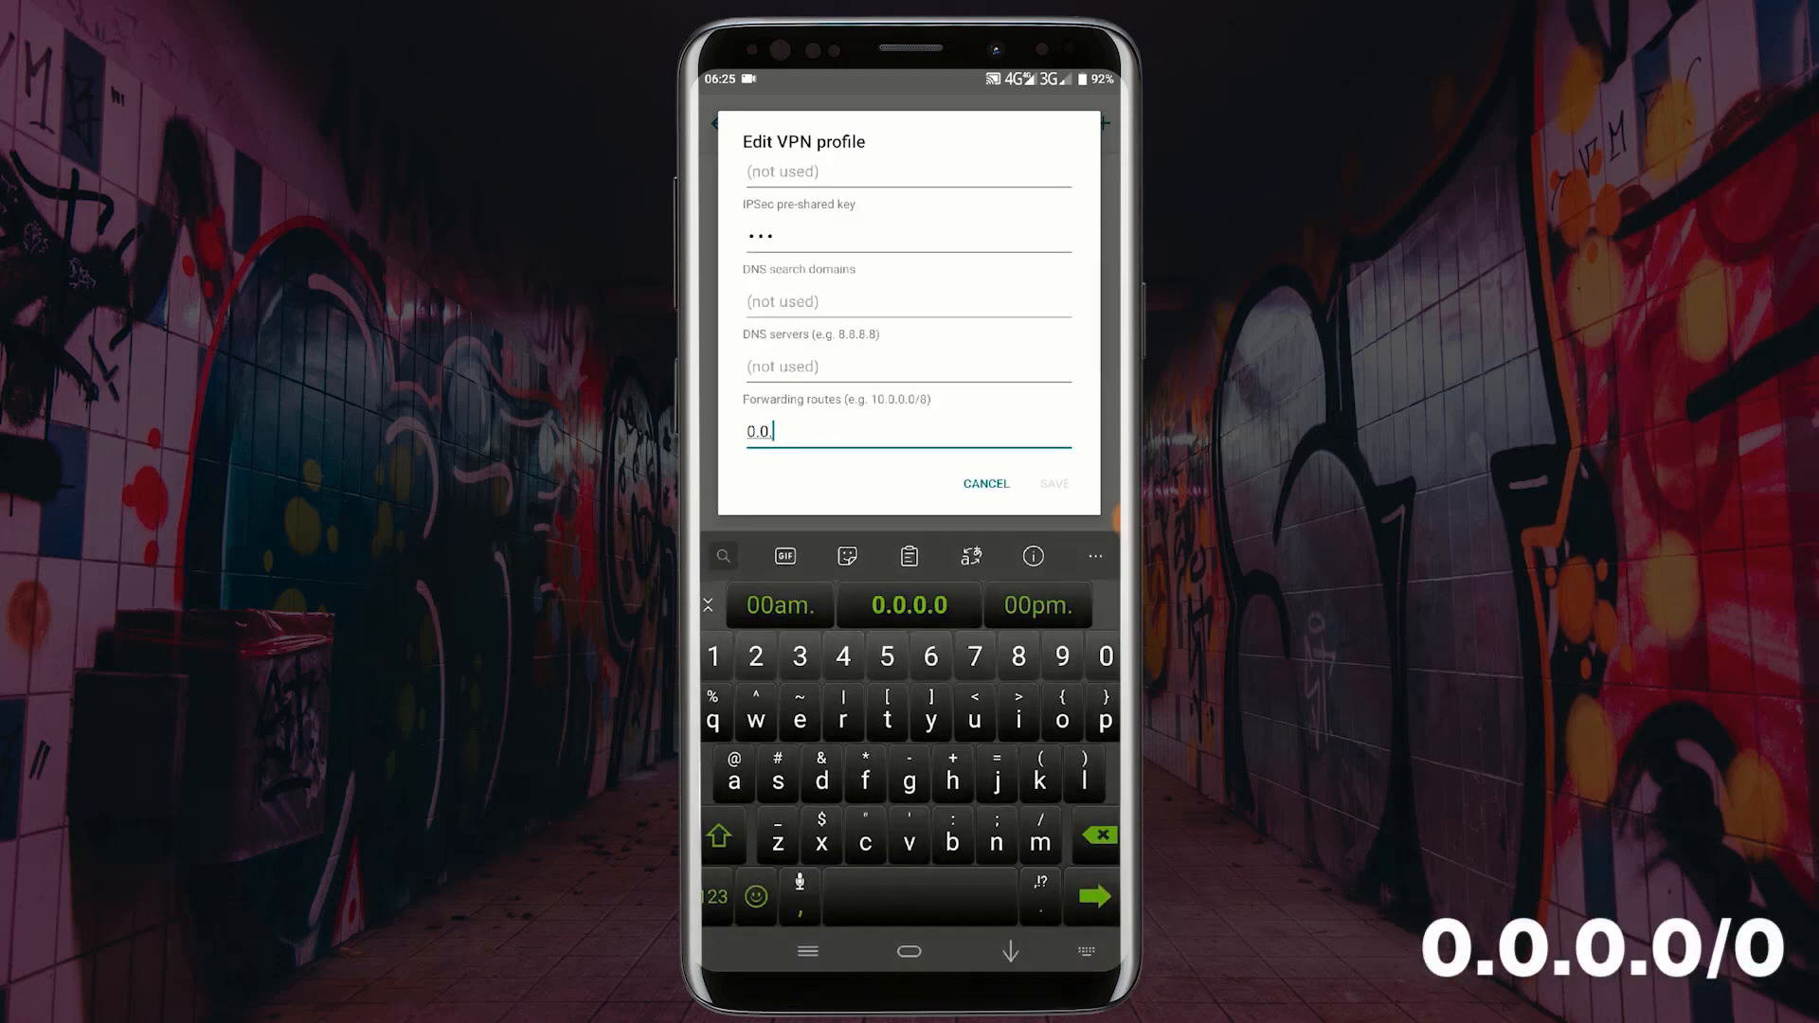
pyautogui.write('0.0')
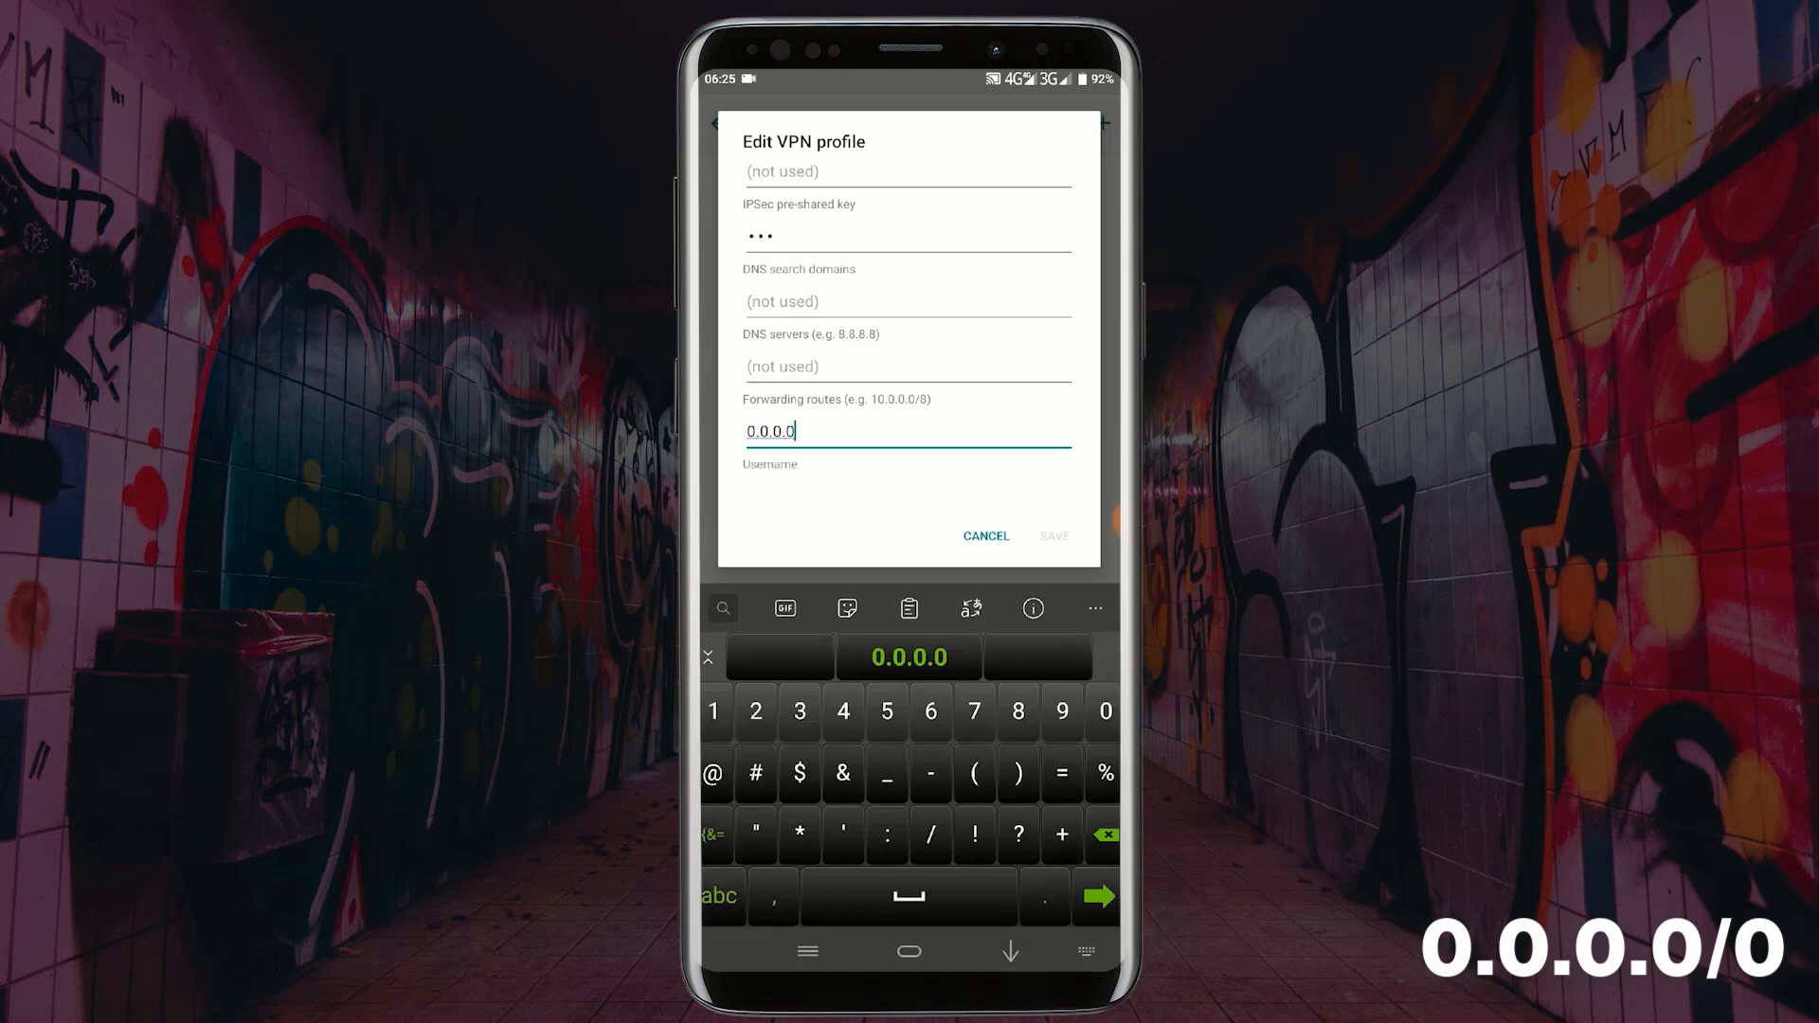
pyautogui.write('/0')
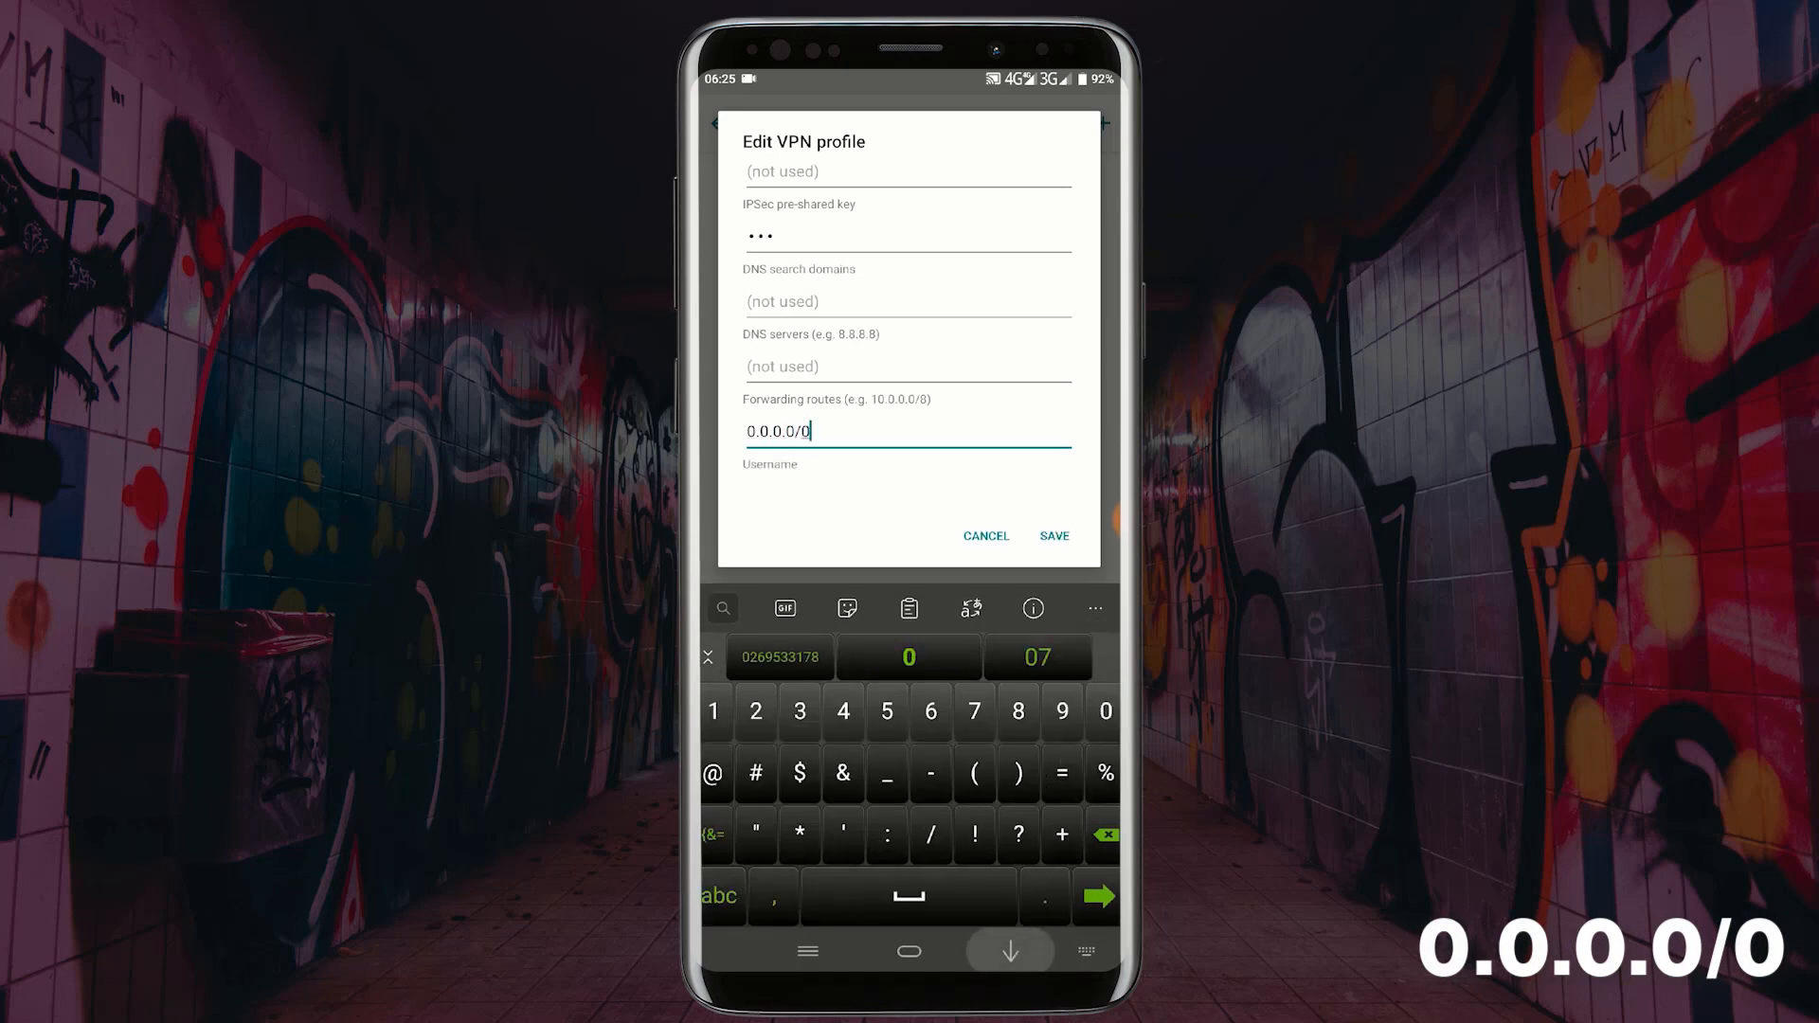
pyautogui.click(1008, 952)
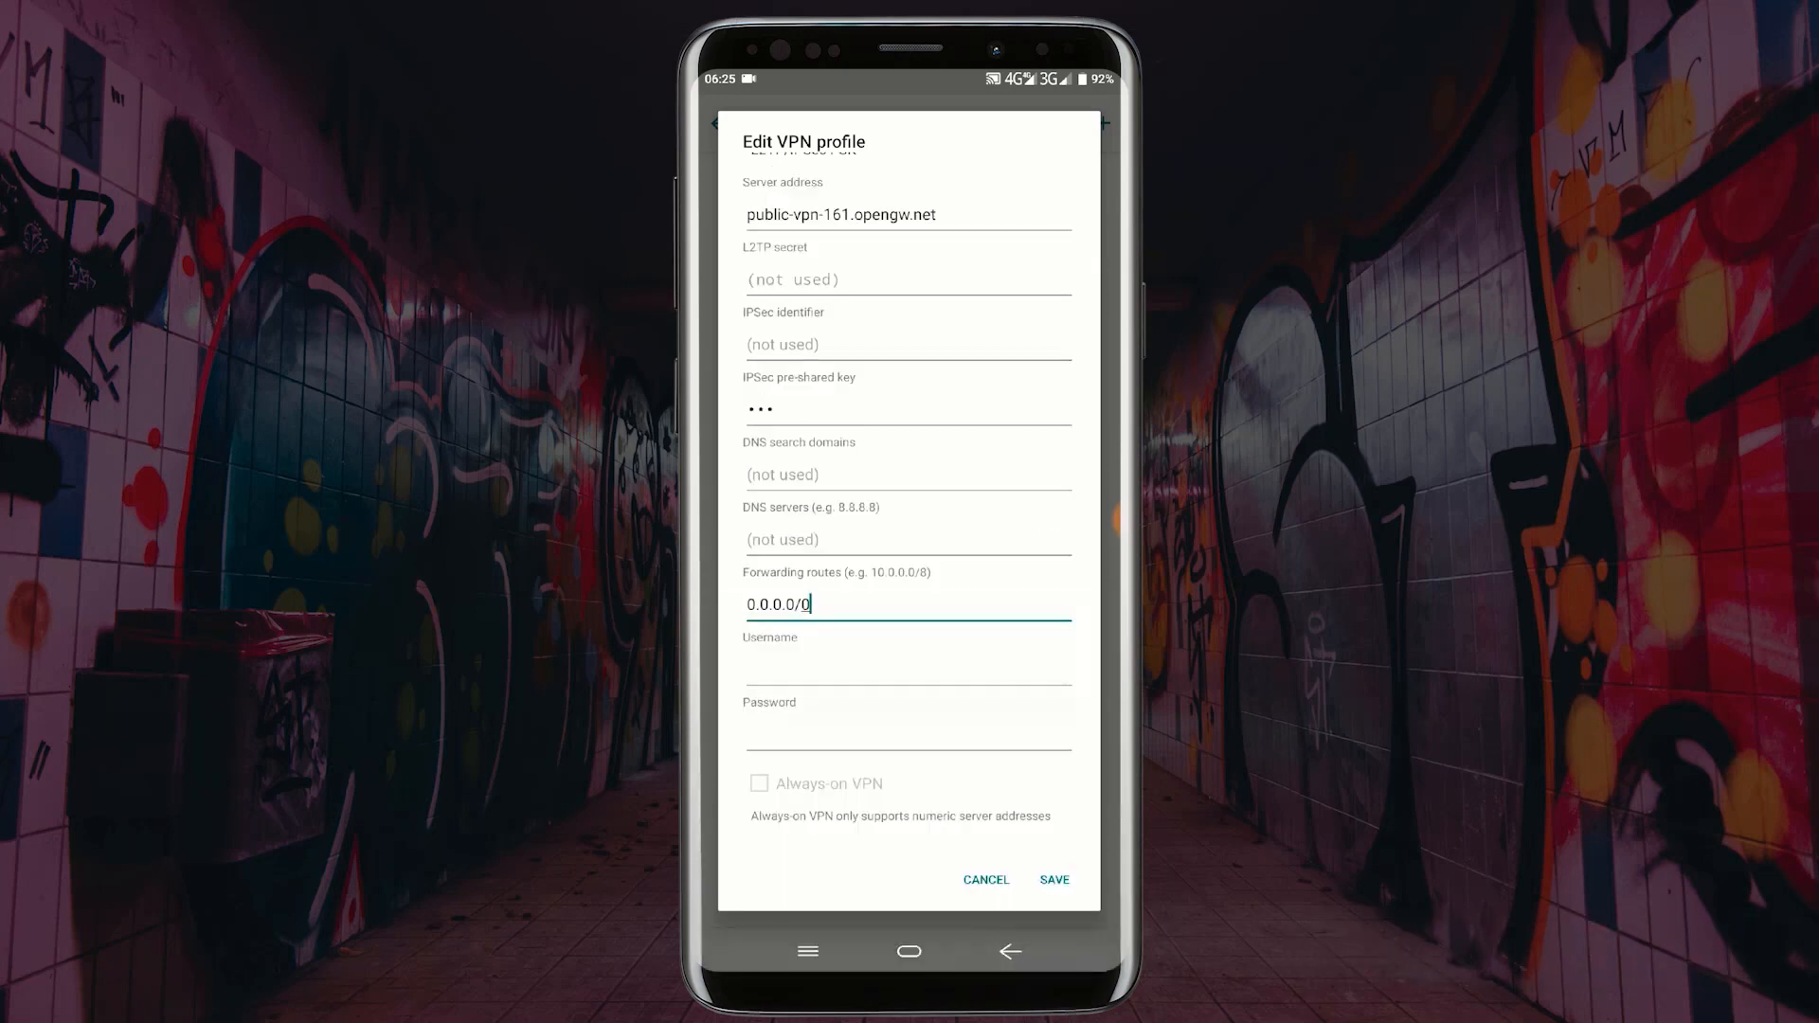
pyautogui.click(908, 650)
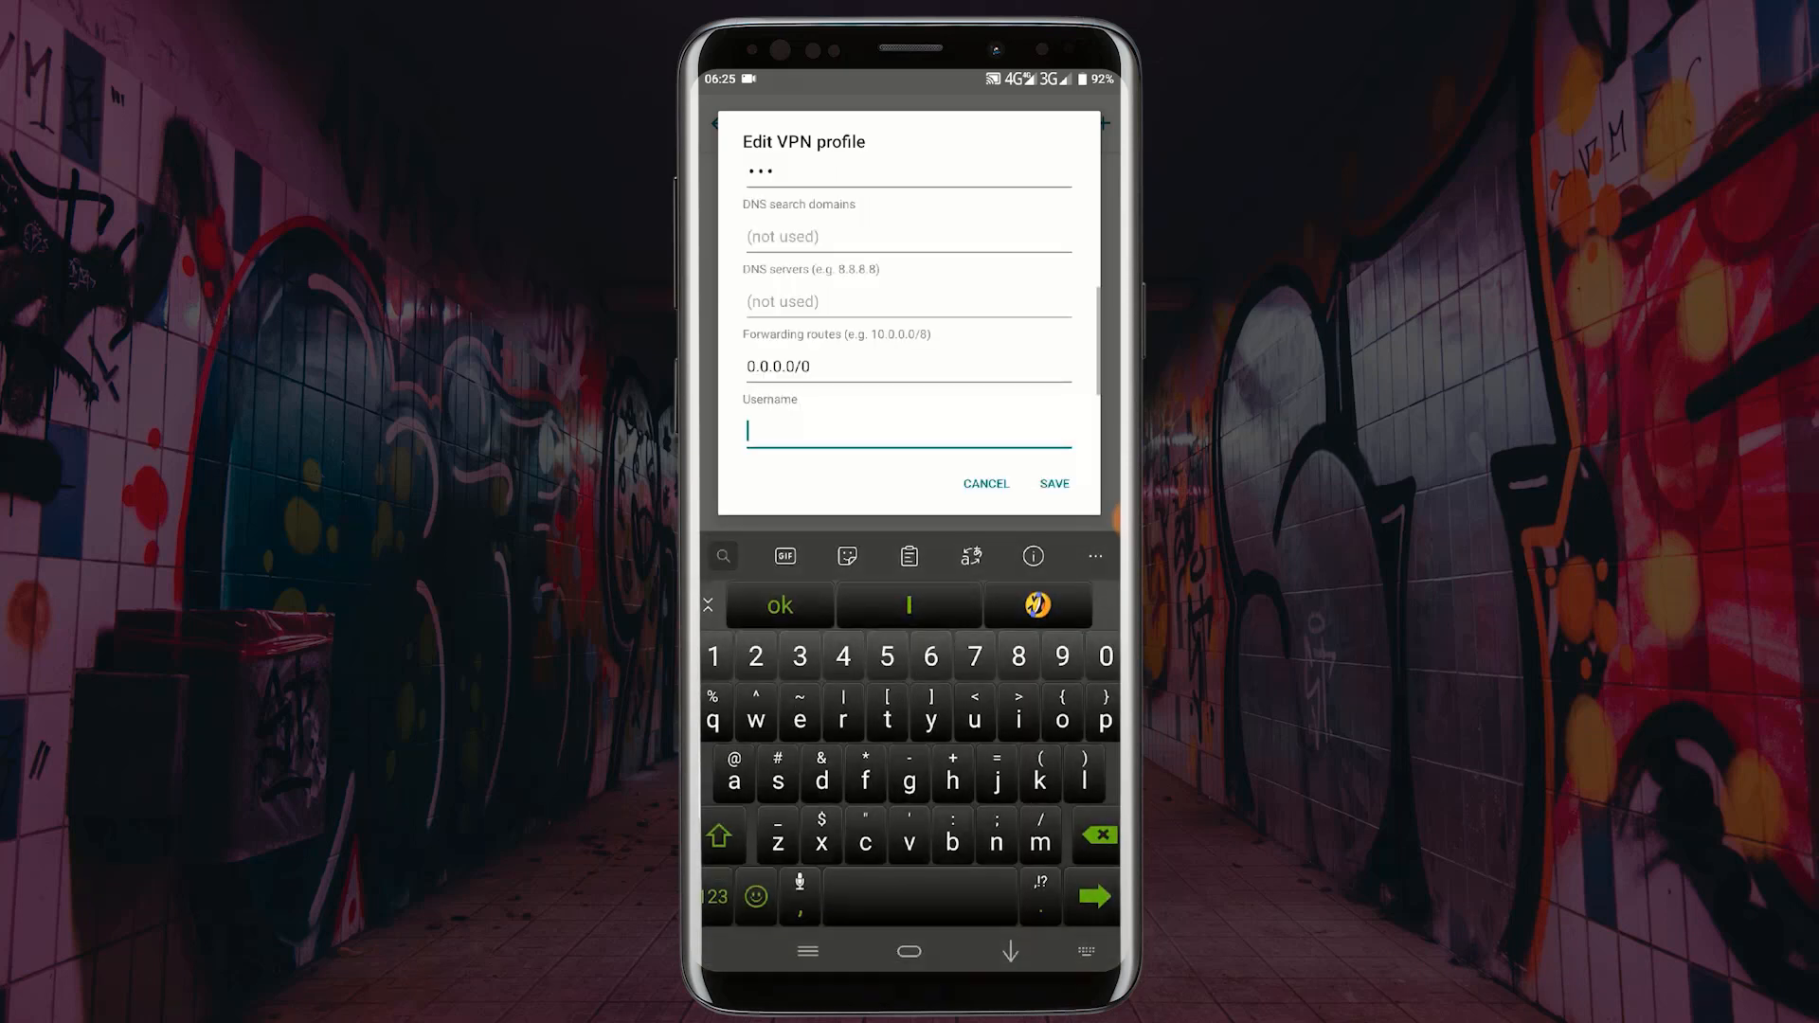
pyautogui.write('vpn')
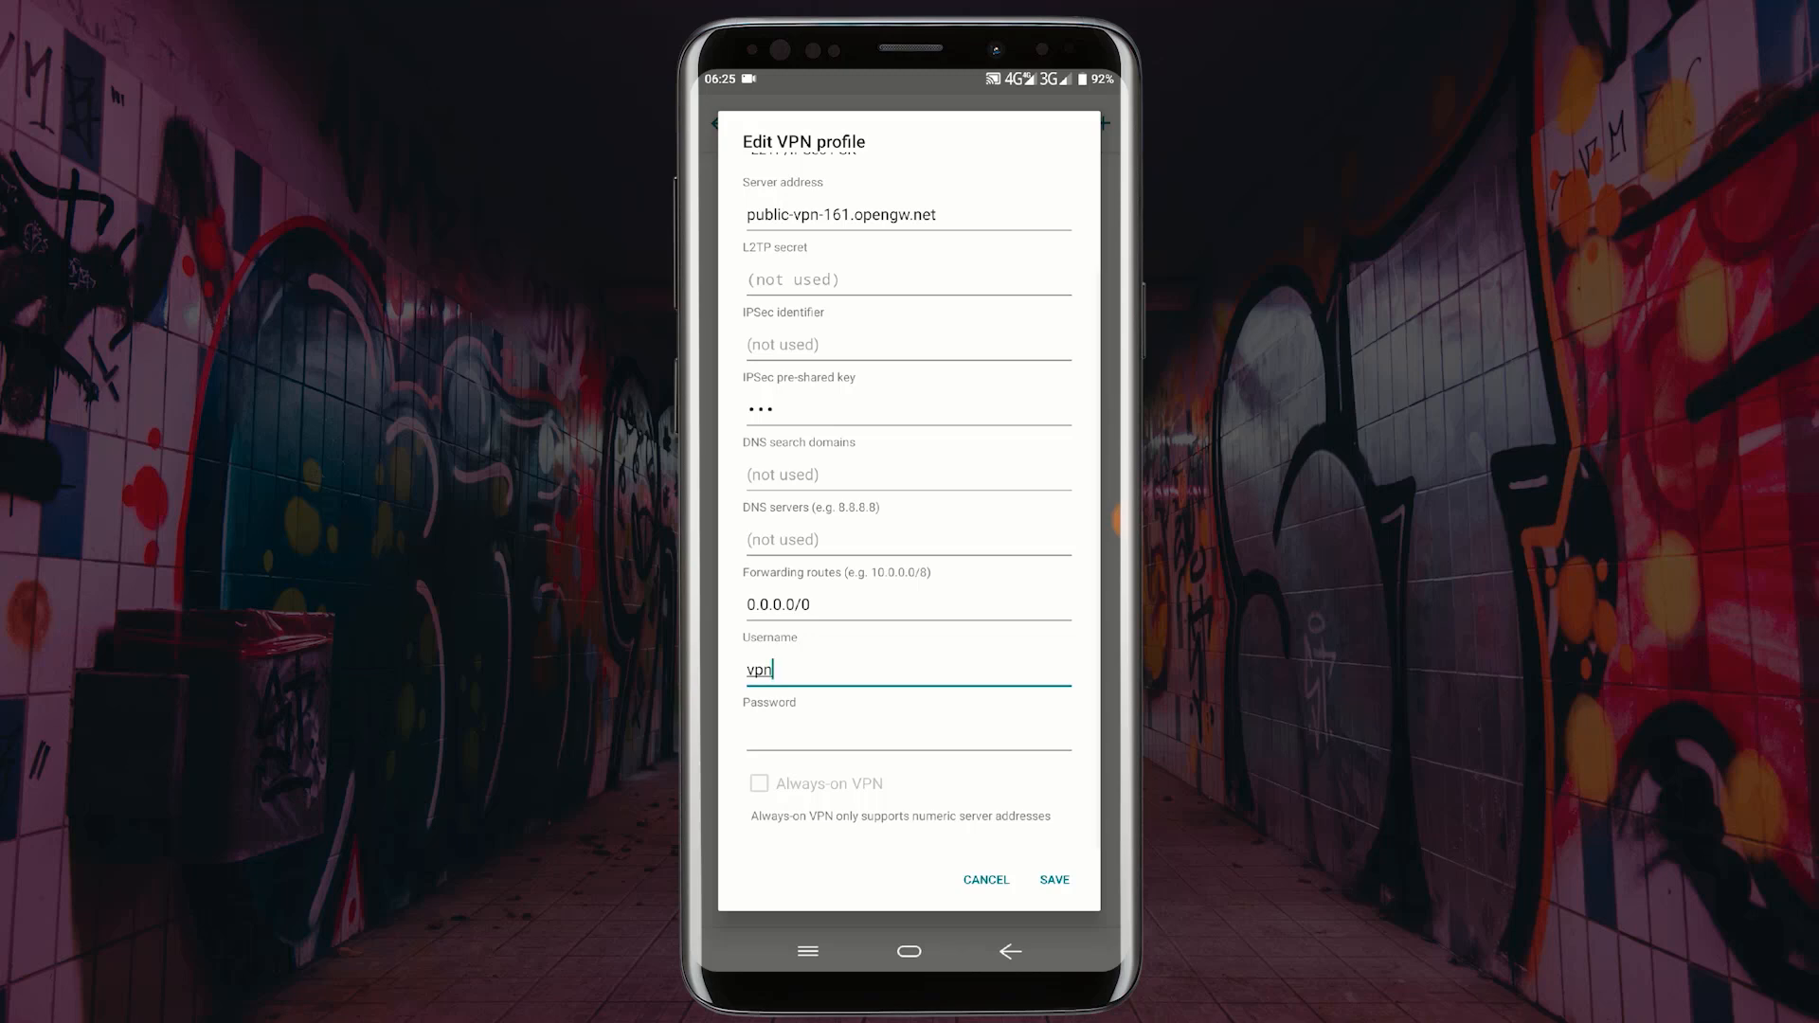
pyautogui.click(905, 719)
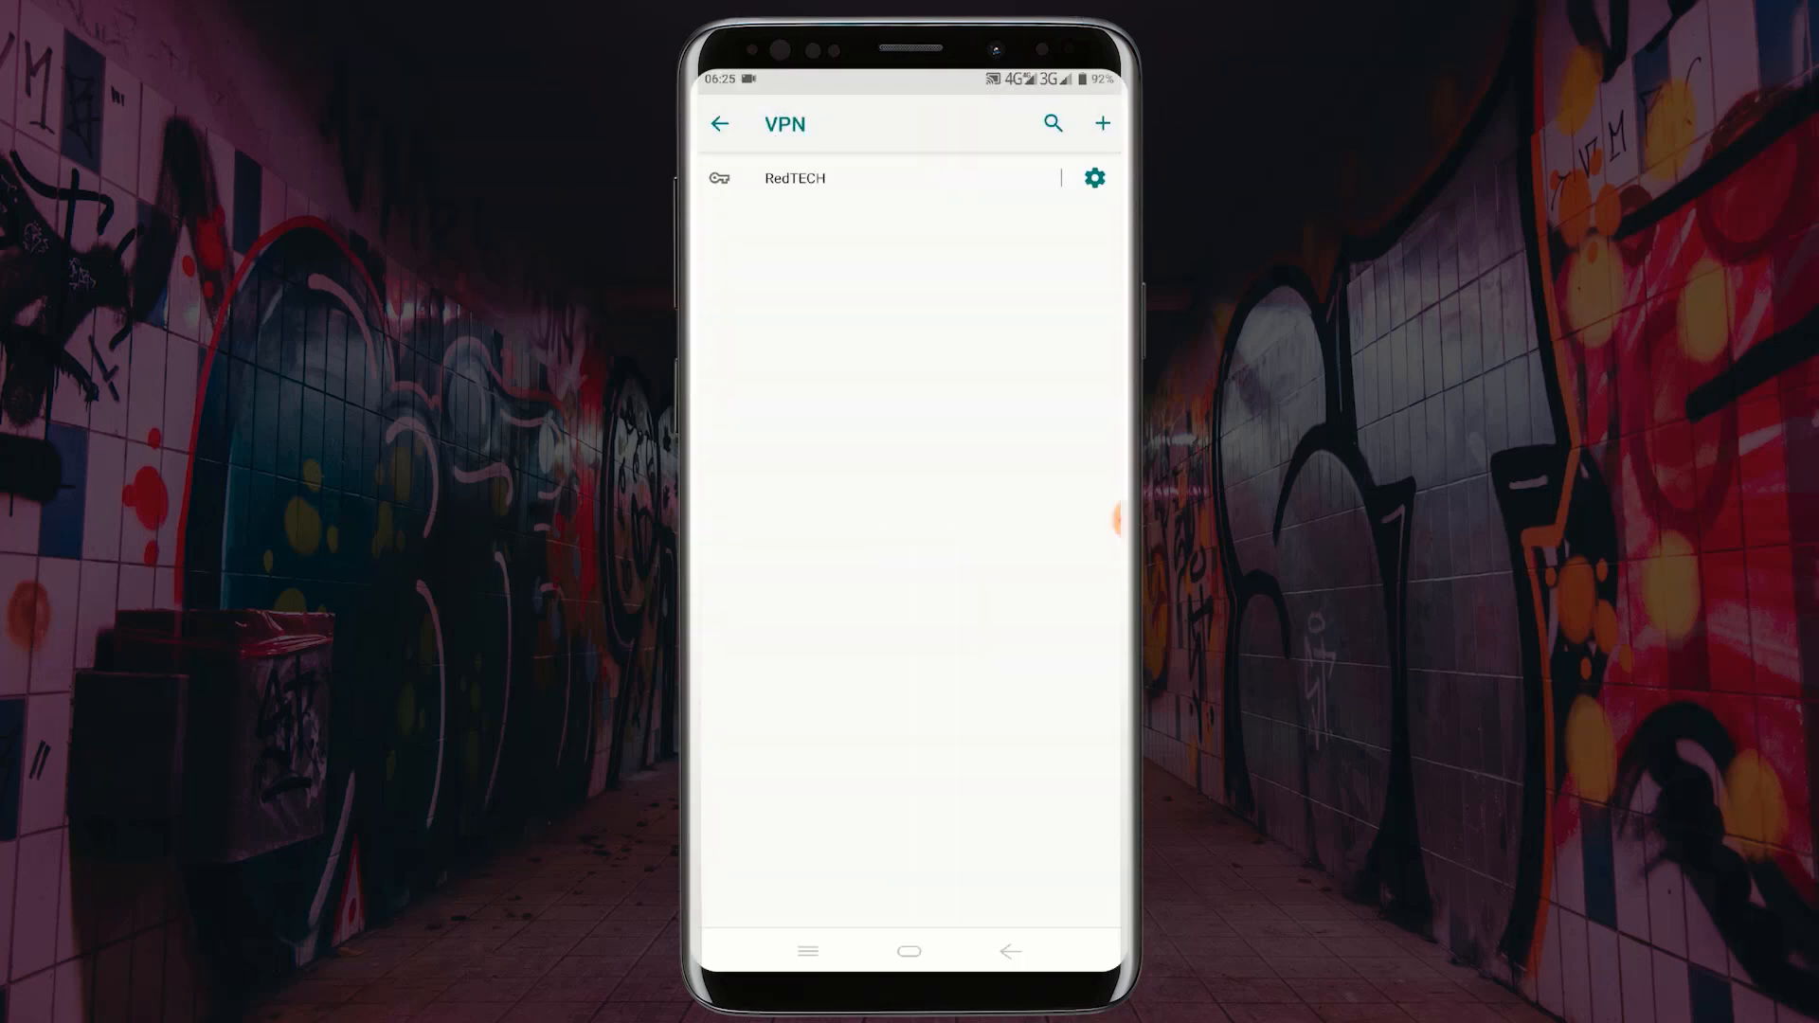
# Connect to the RedTECH VPN from the VPN list
pyautogui.click(795, 177)
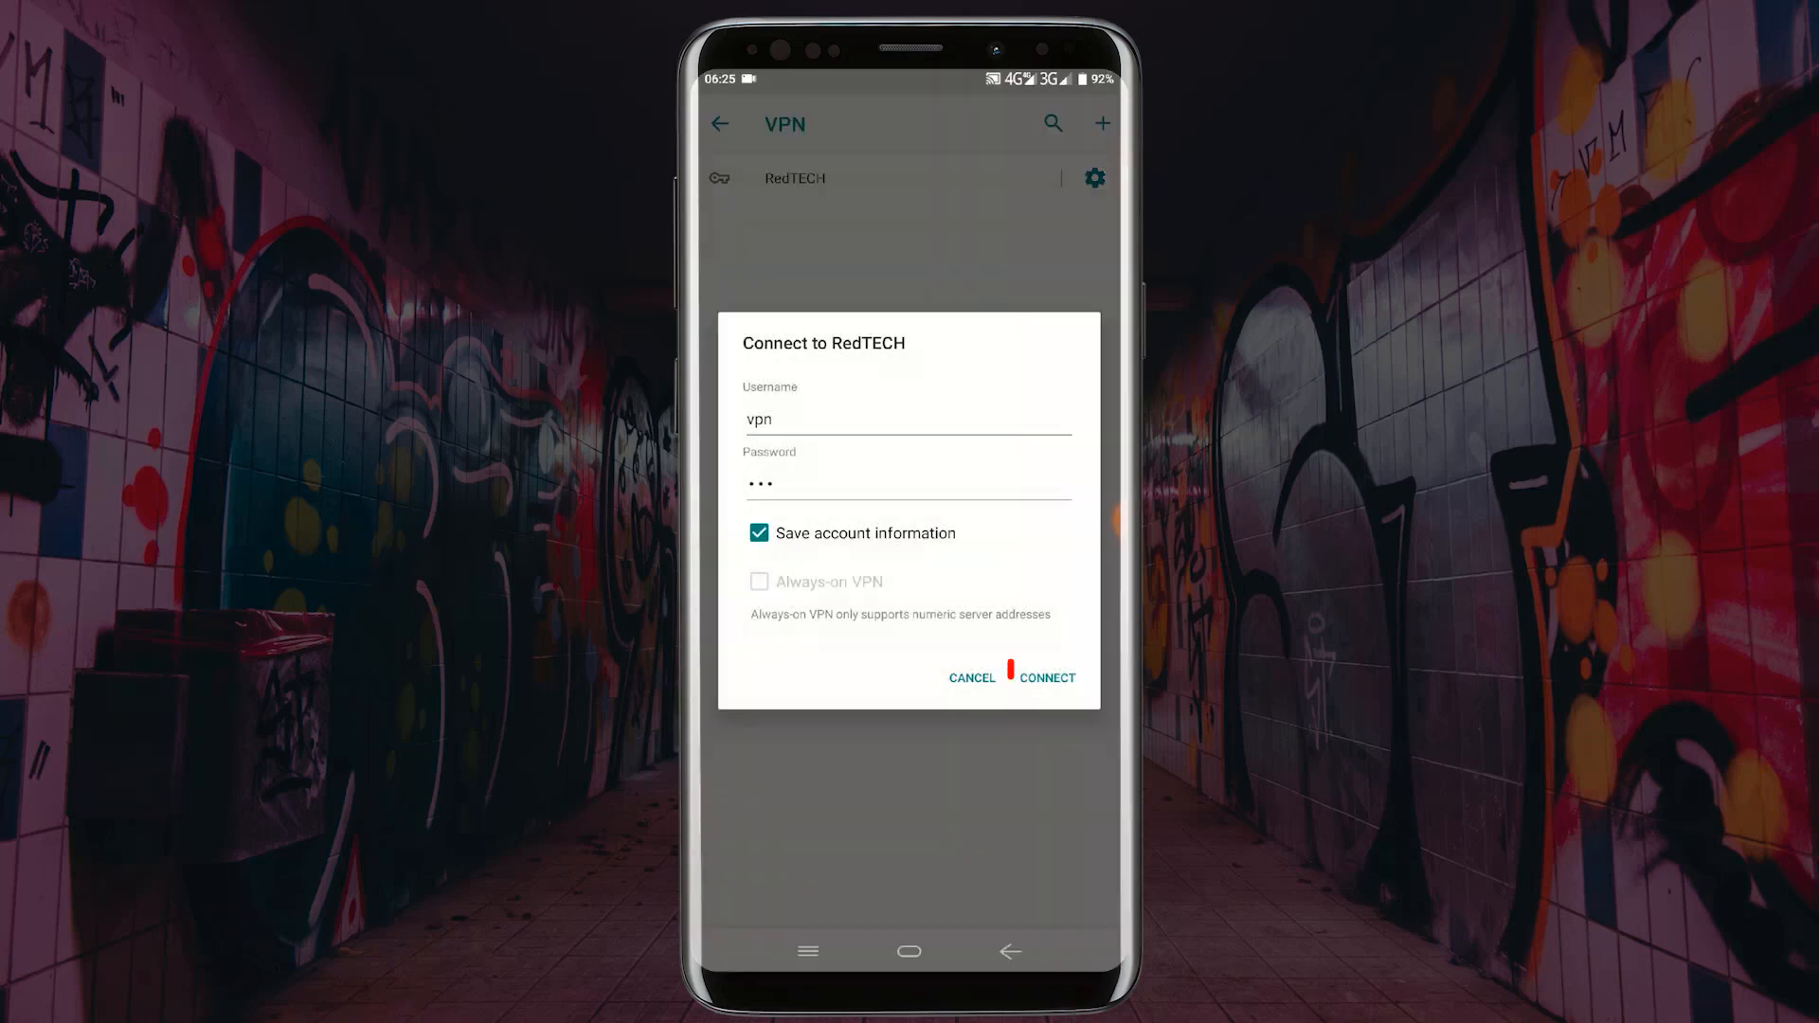
pyautogui.click(1046, 677)
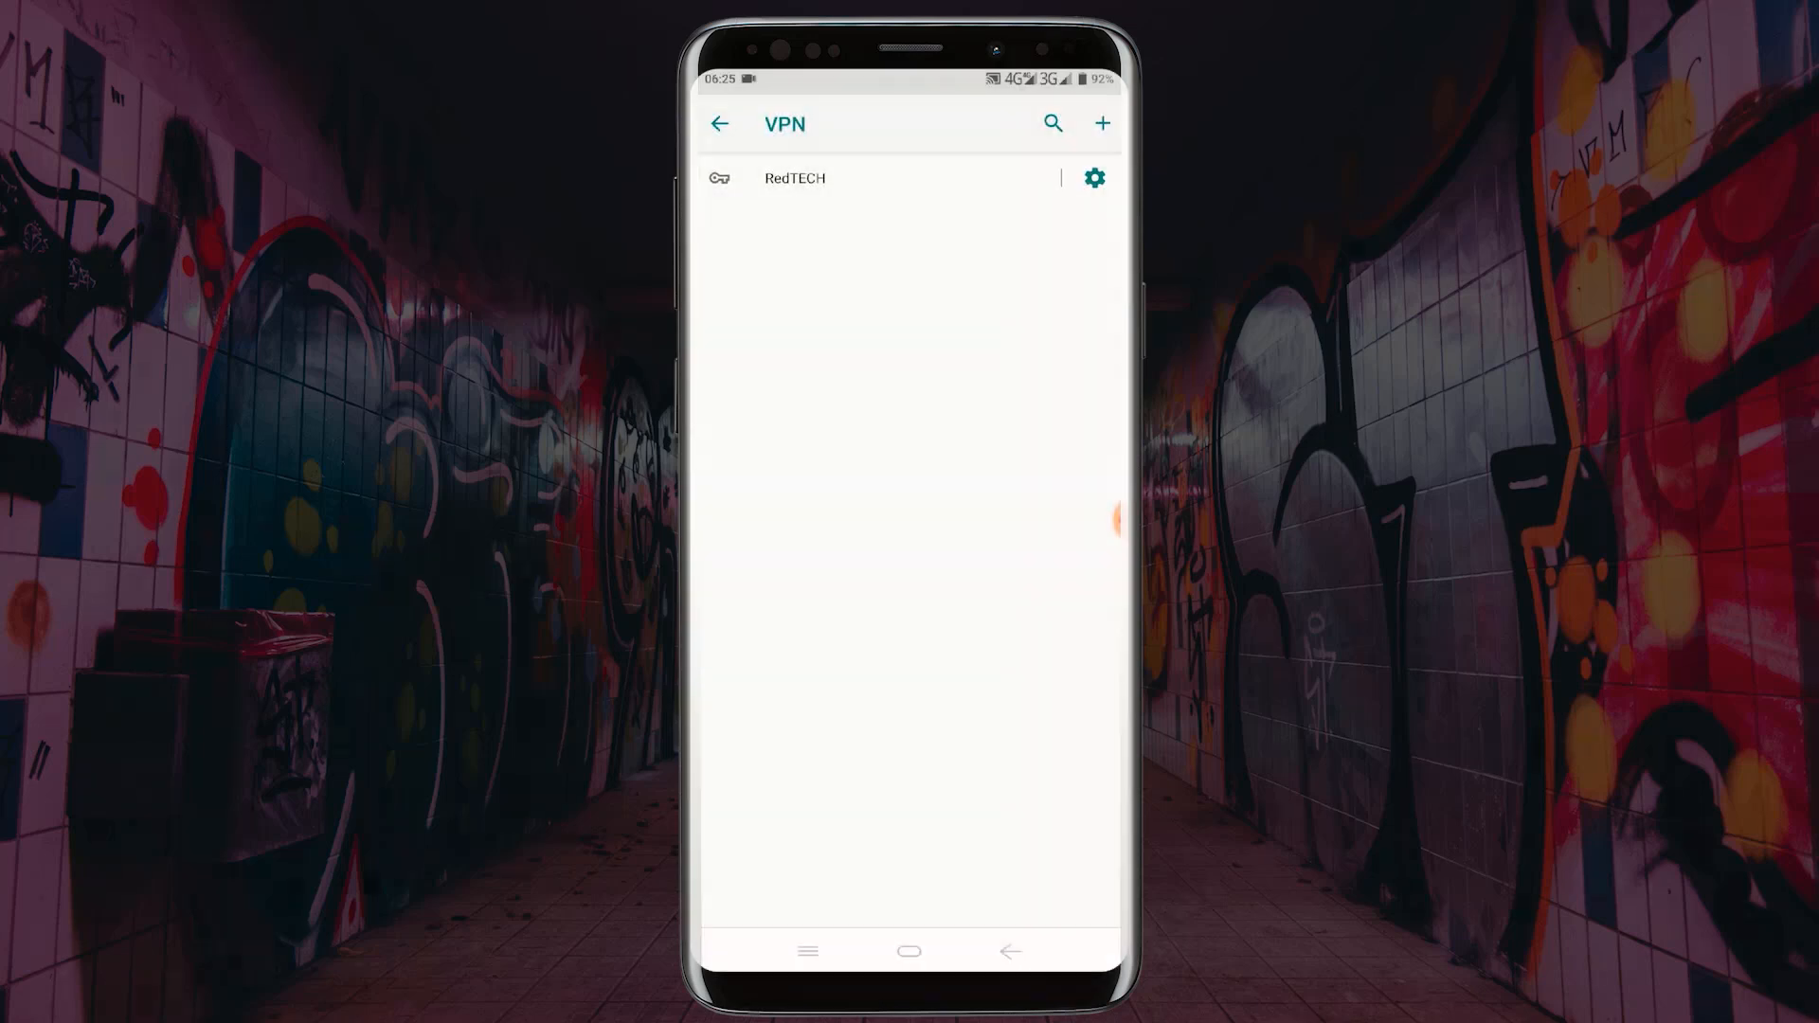
pyautogui.click(795, 177)
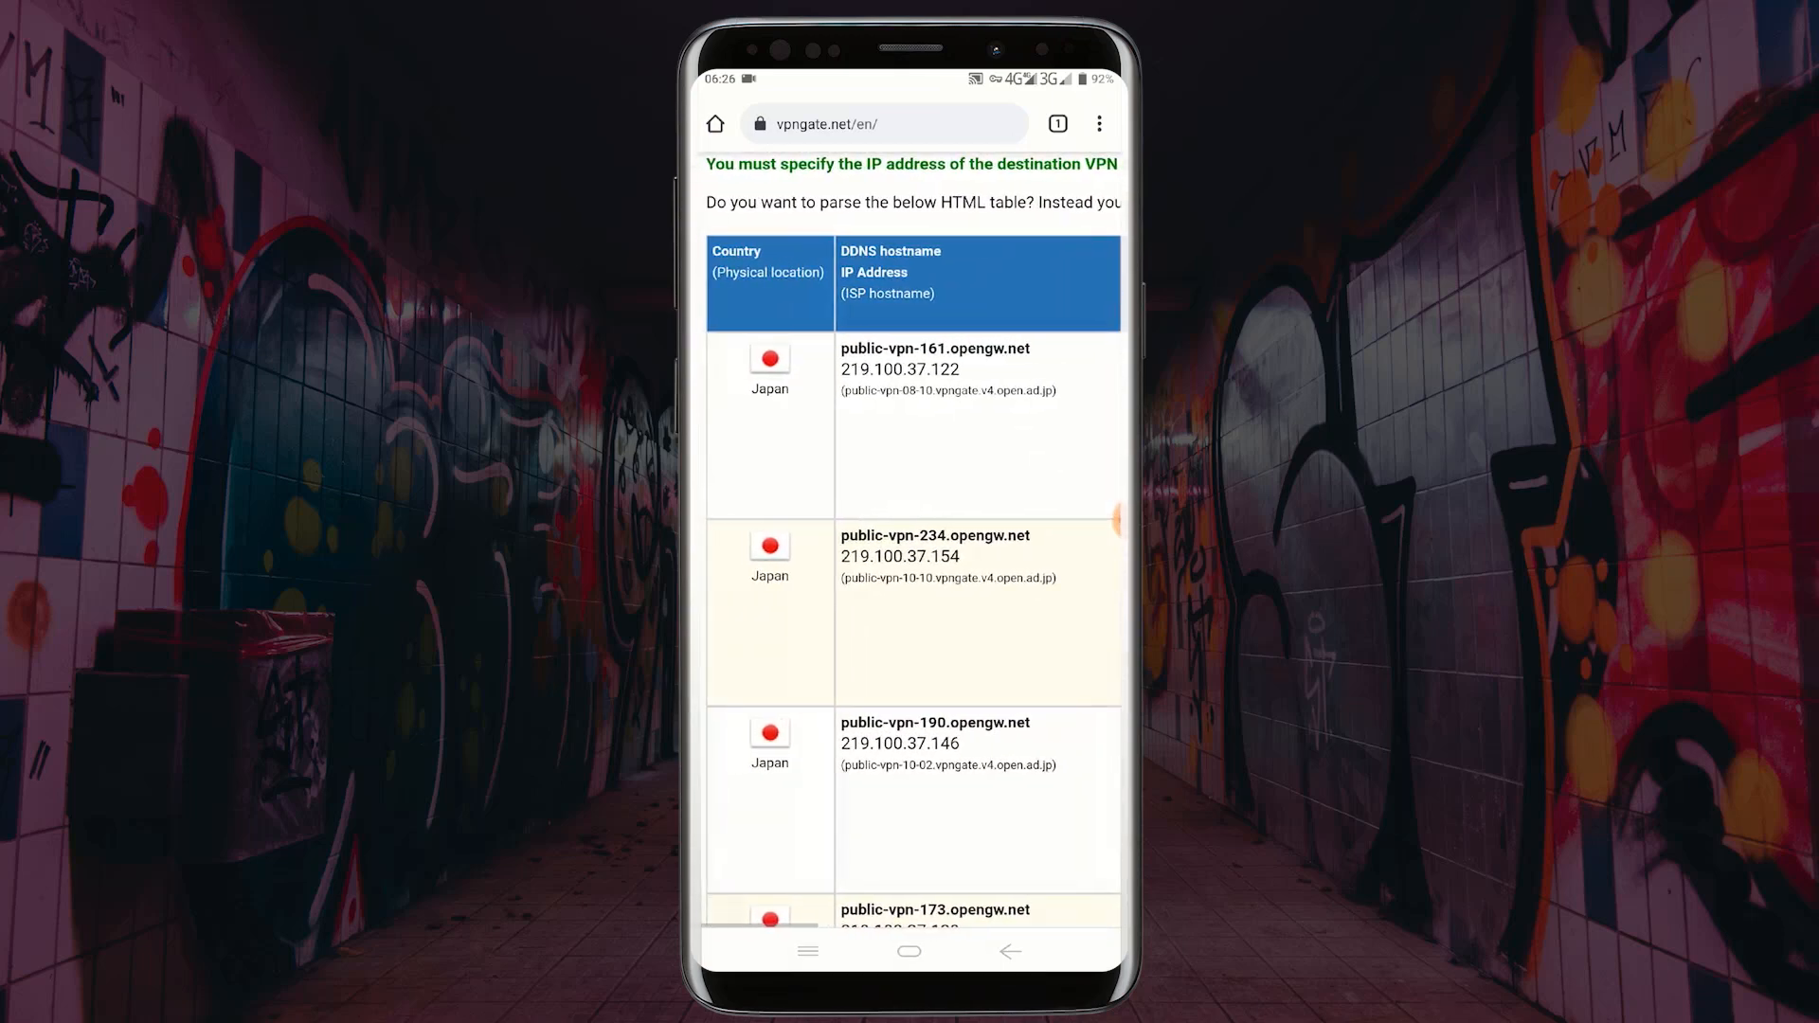
# Search 'google' in Chrome to confirm browsing over the VPN, then return home
pyautogui.click(888, 123)
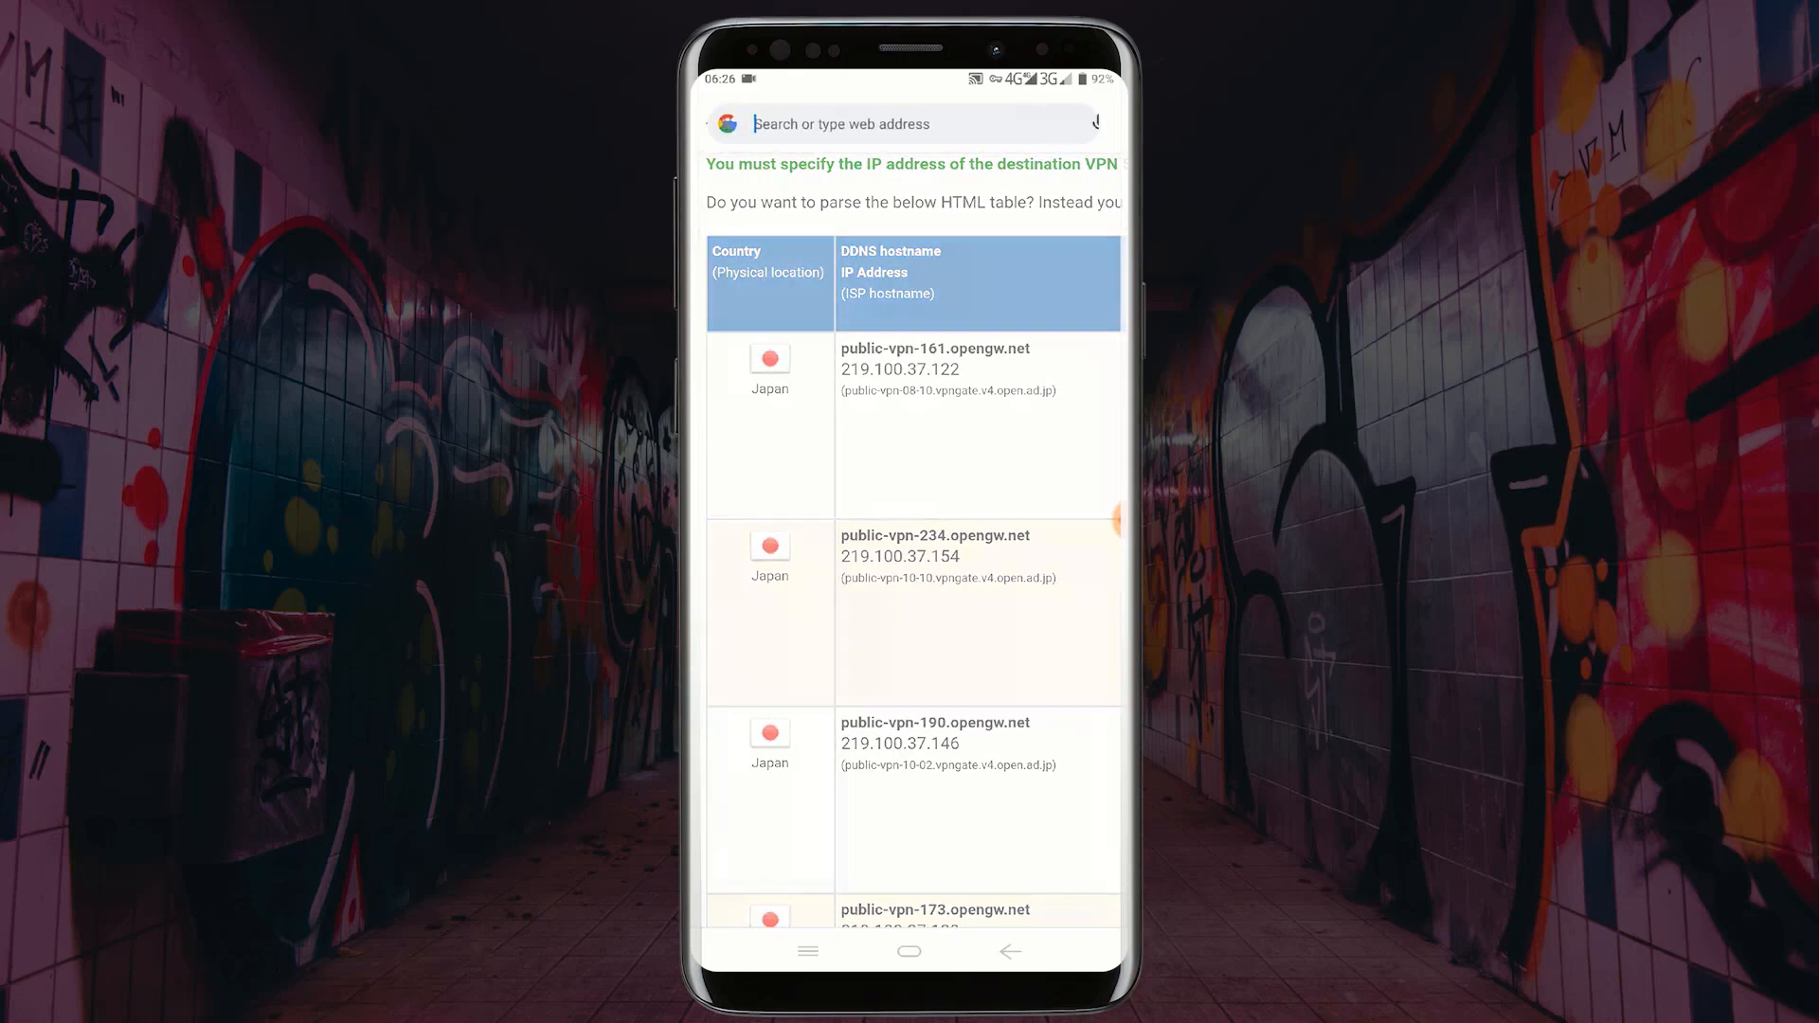
pyautogui.write('google')
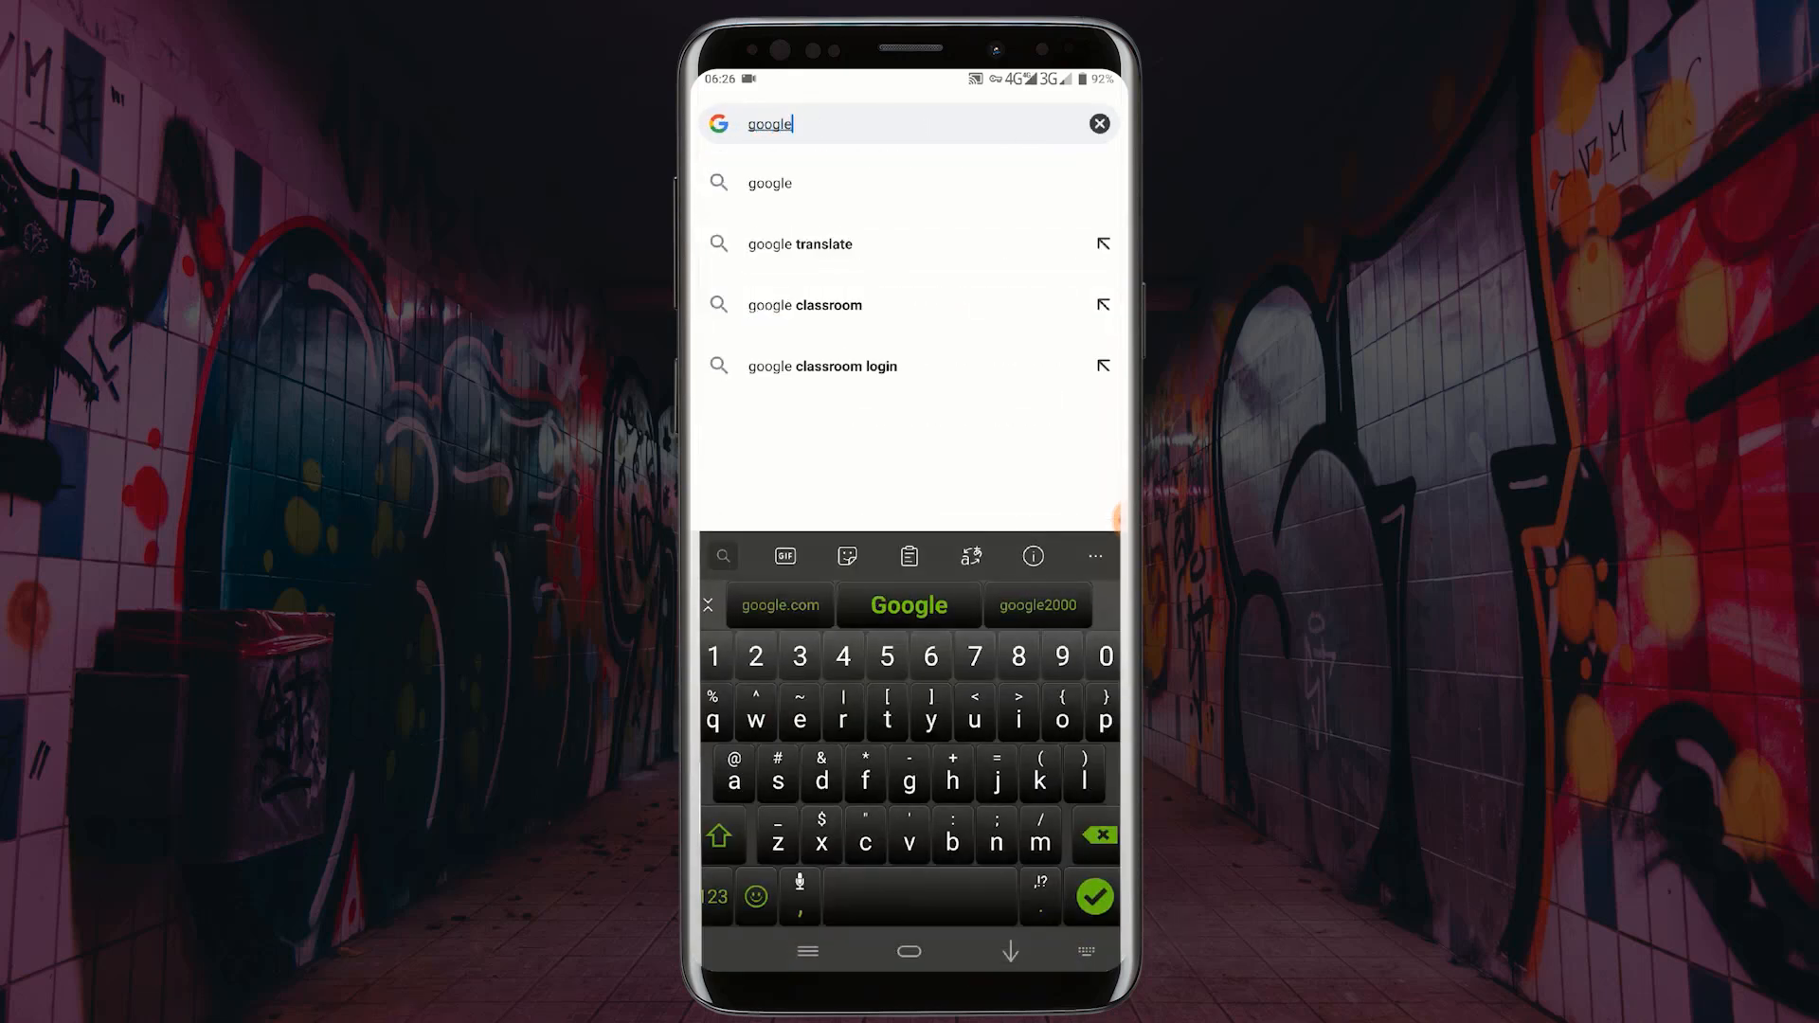
pyautogui.click(777, 605)
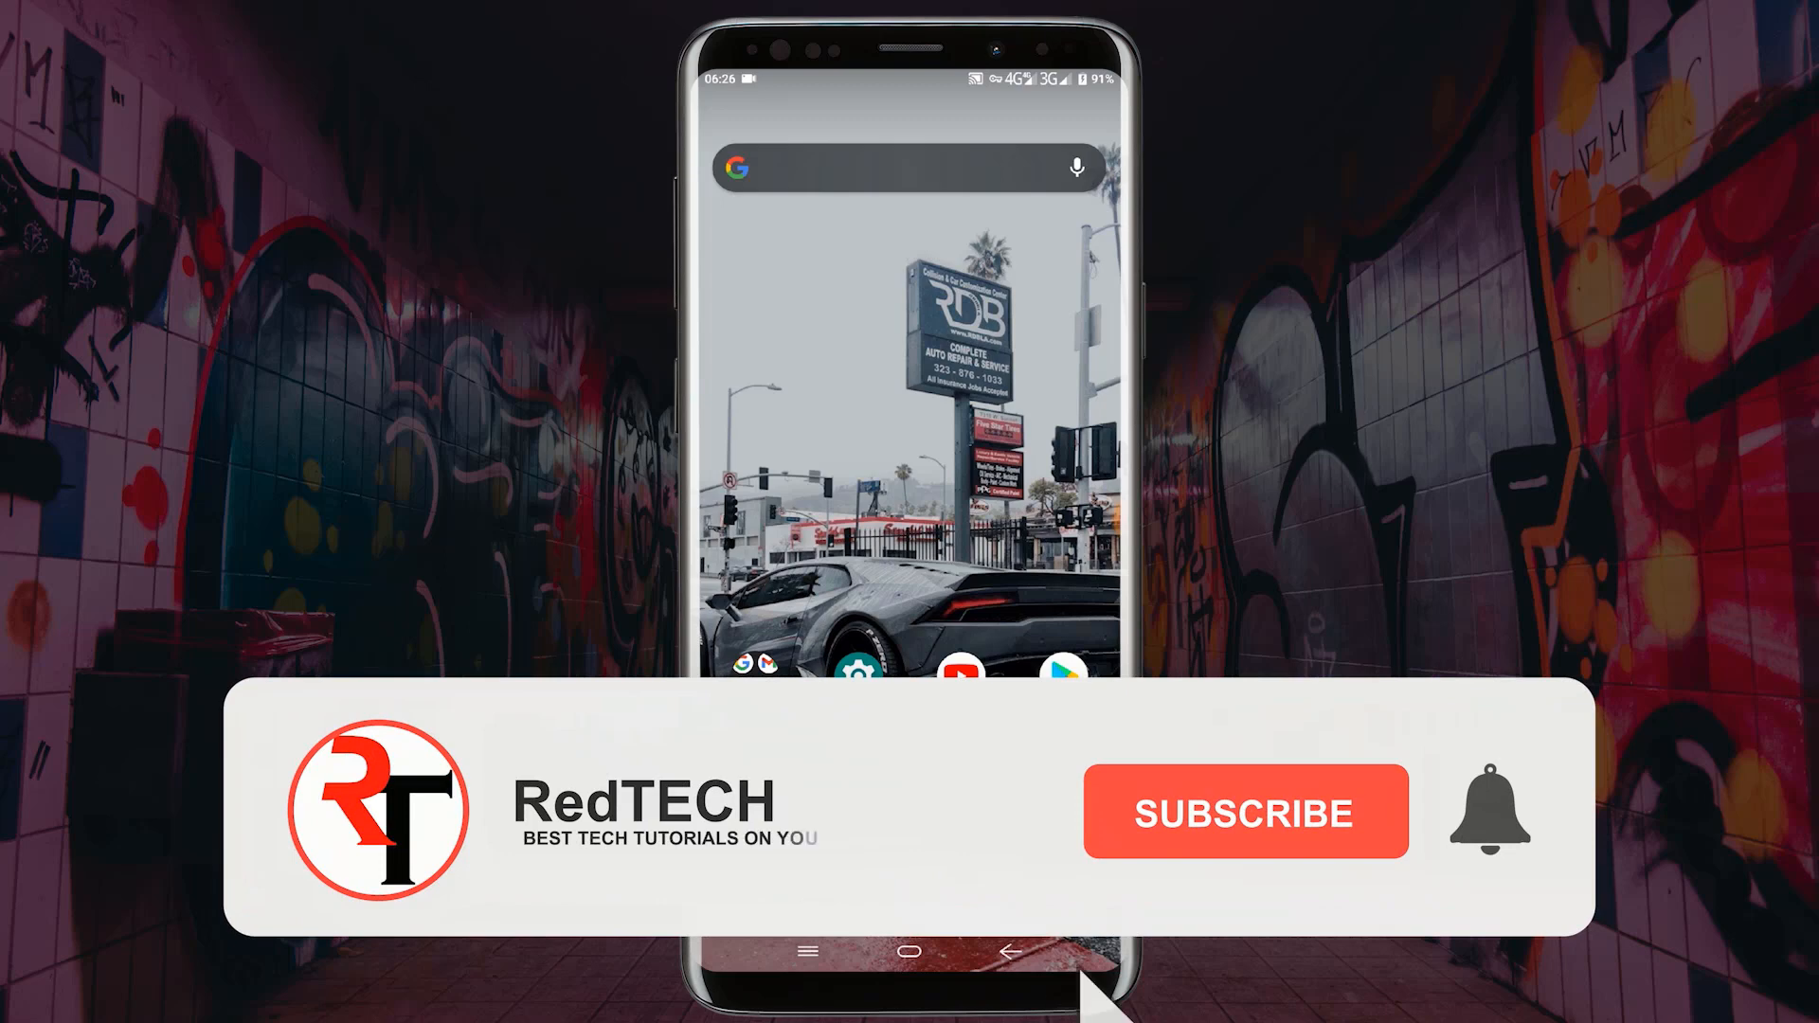
pyautogui.click(1245, 811)
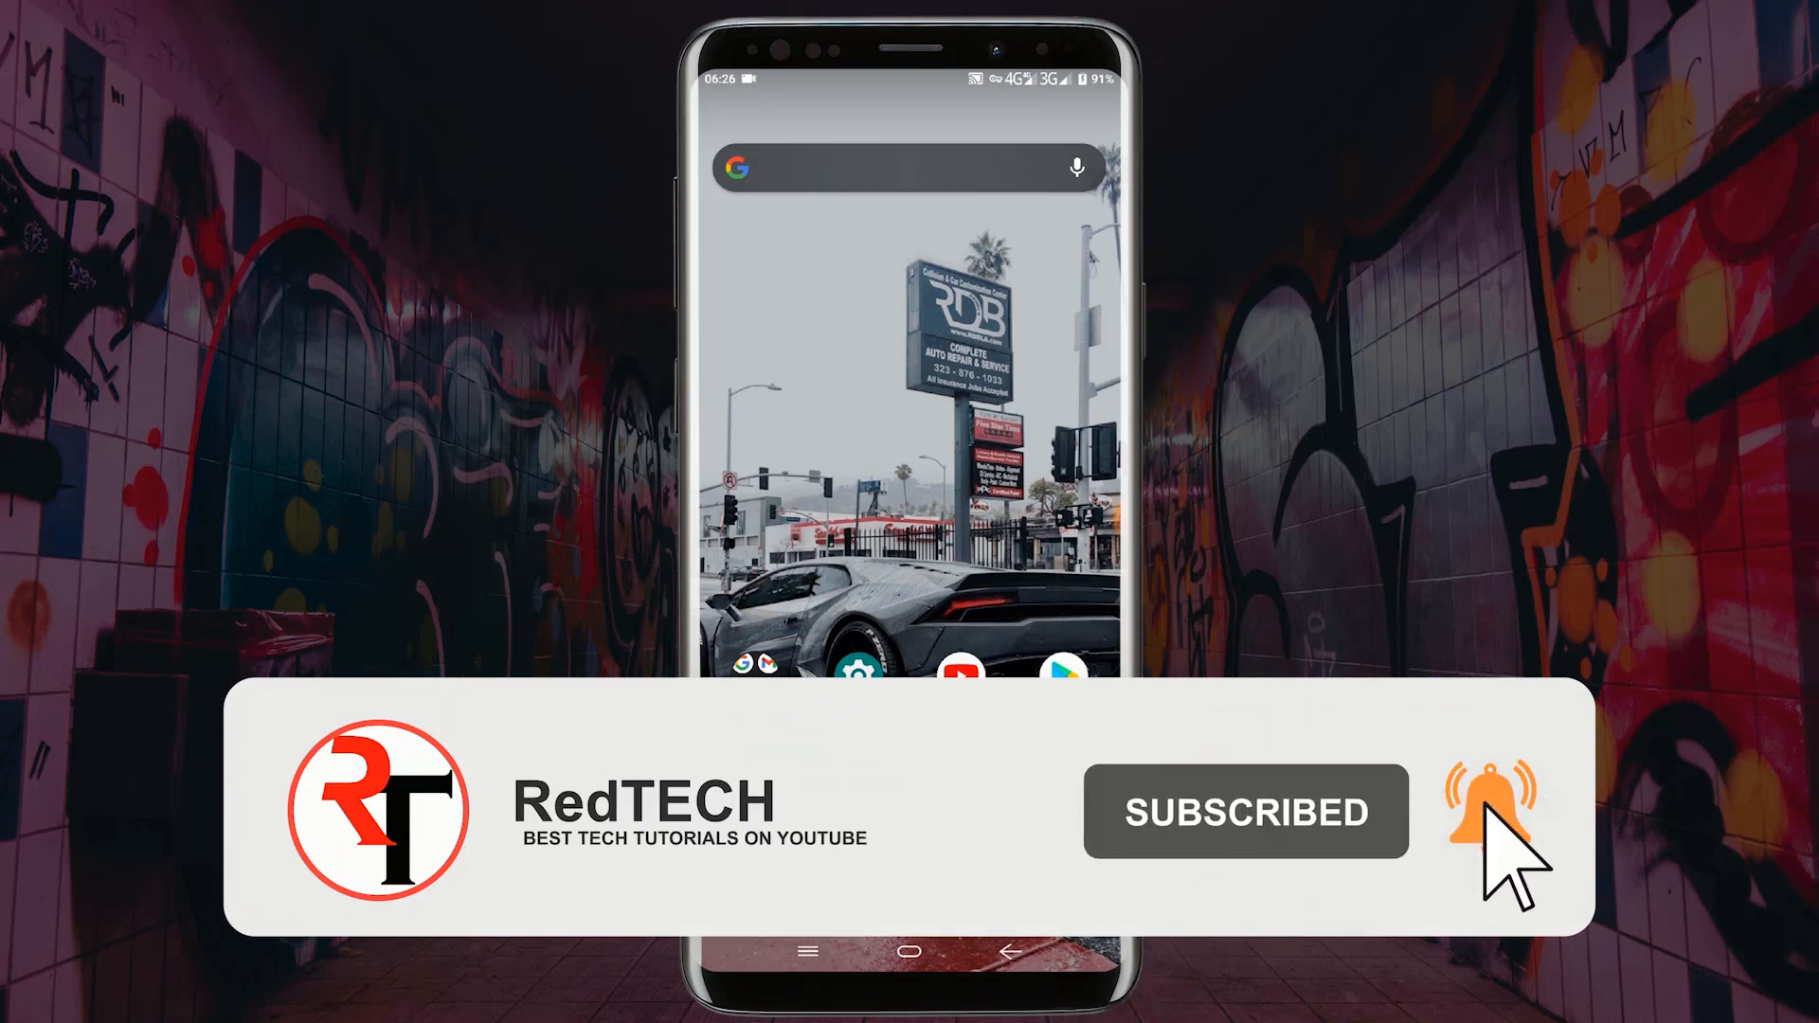